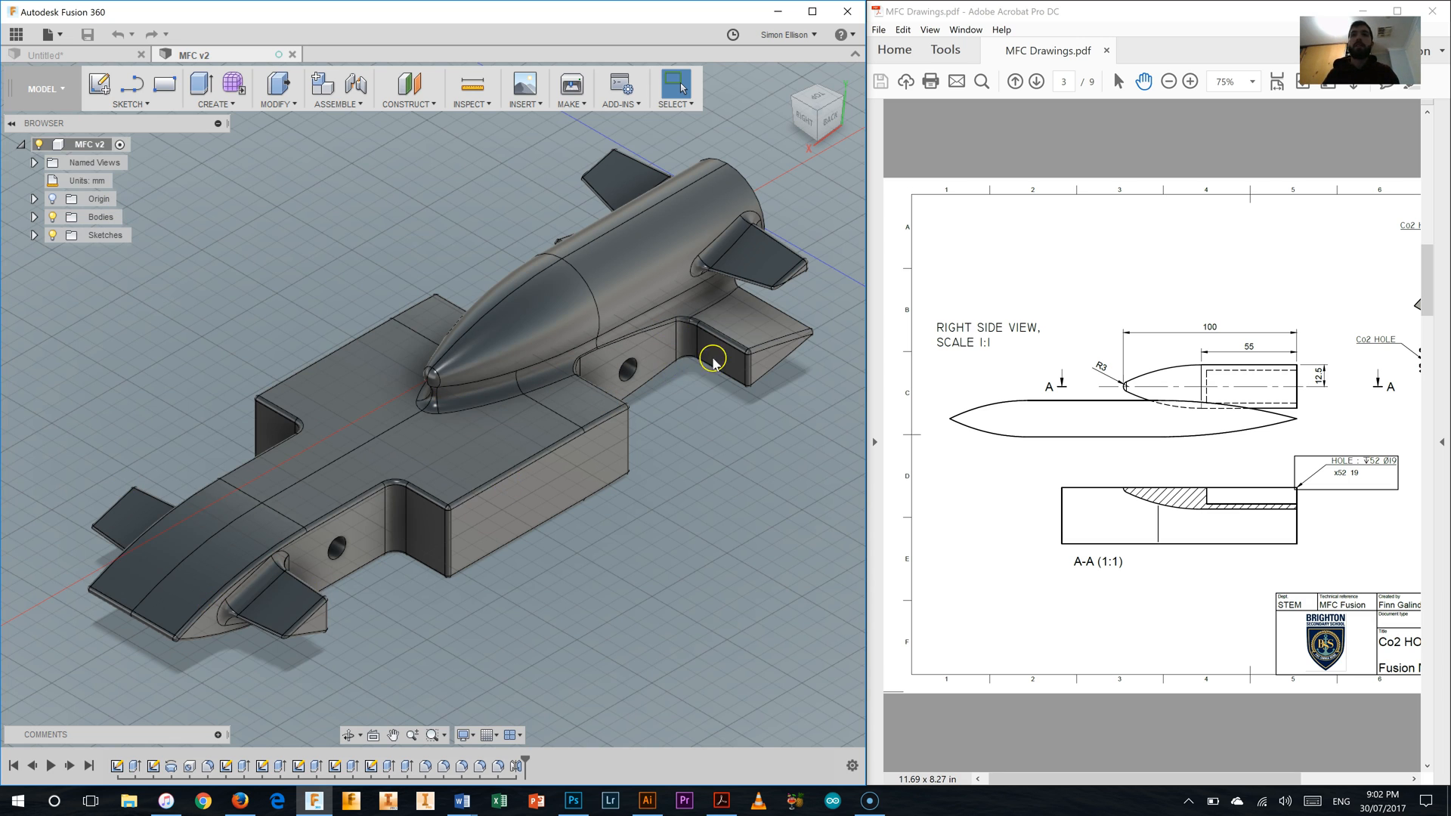
pyautogui.moveTo(56, 58)
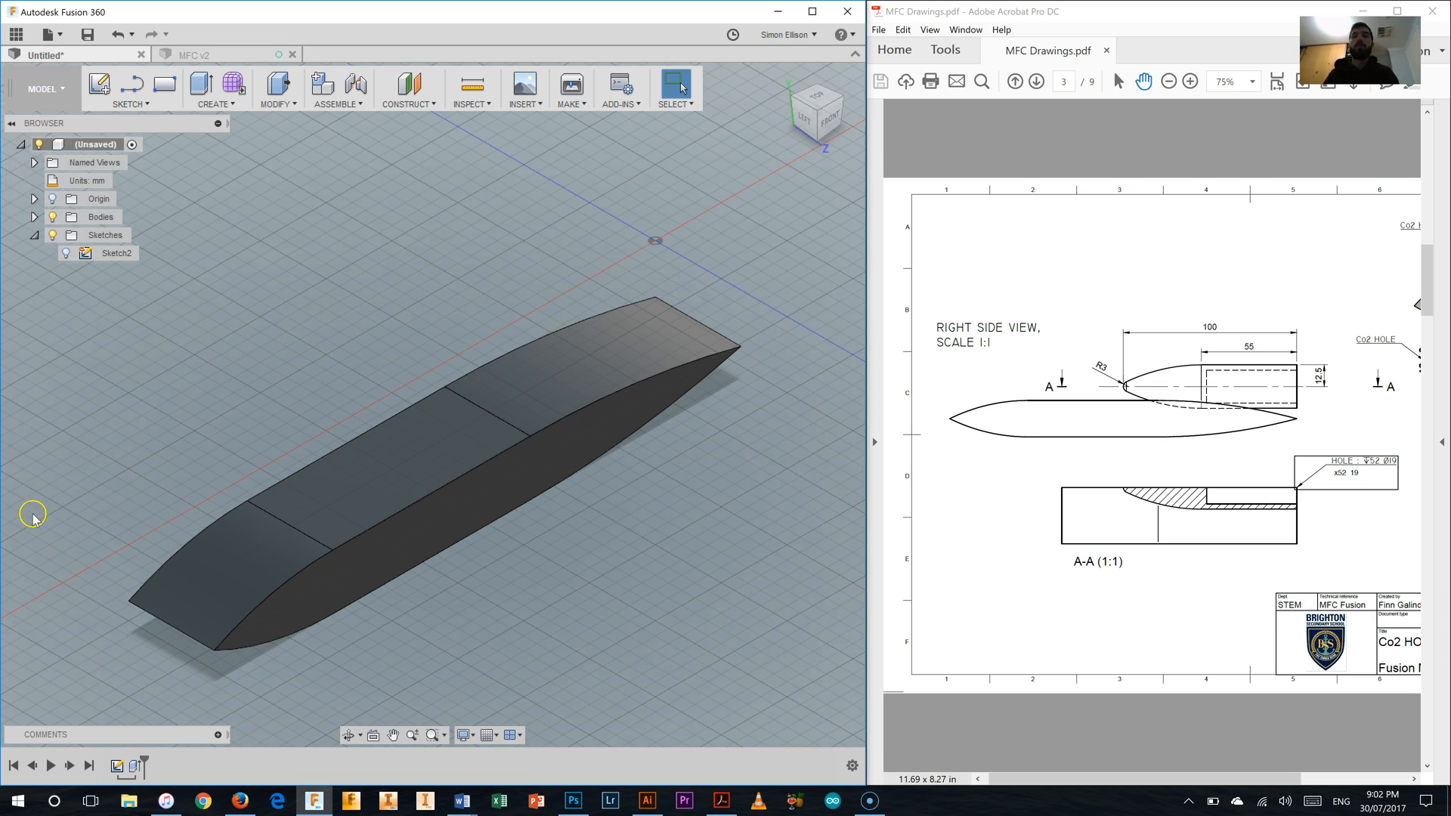
pyautogui.moveTo(41, 487)
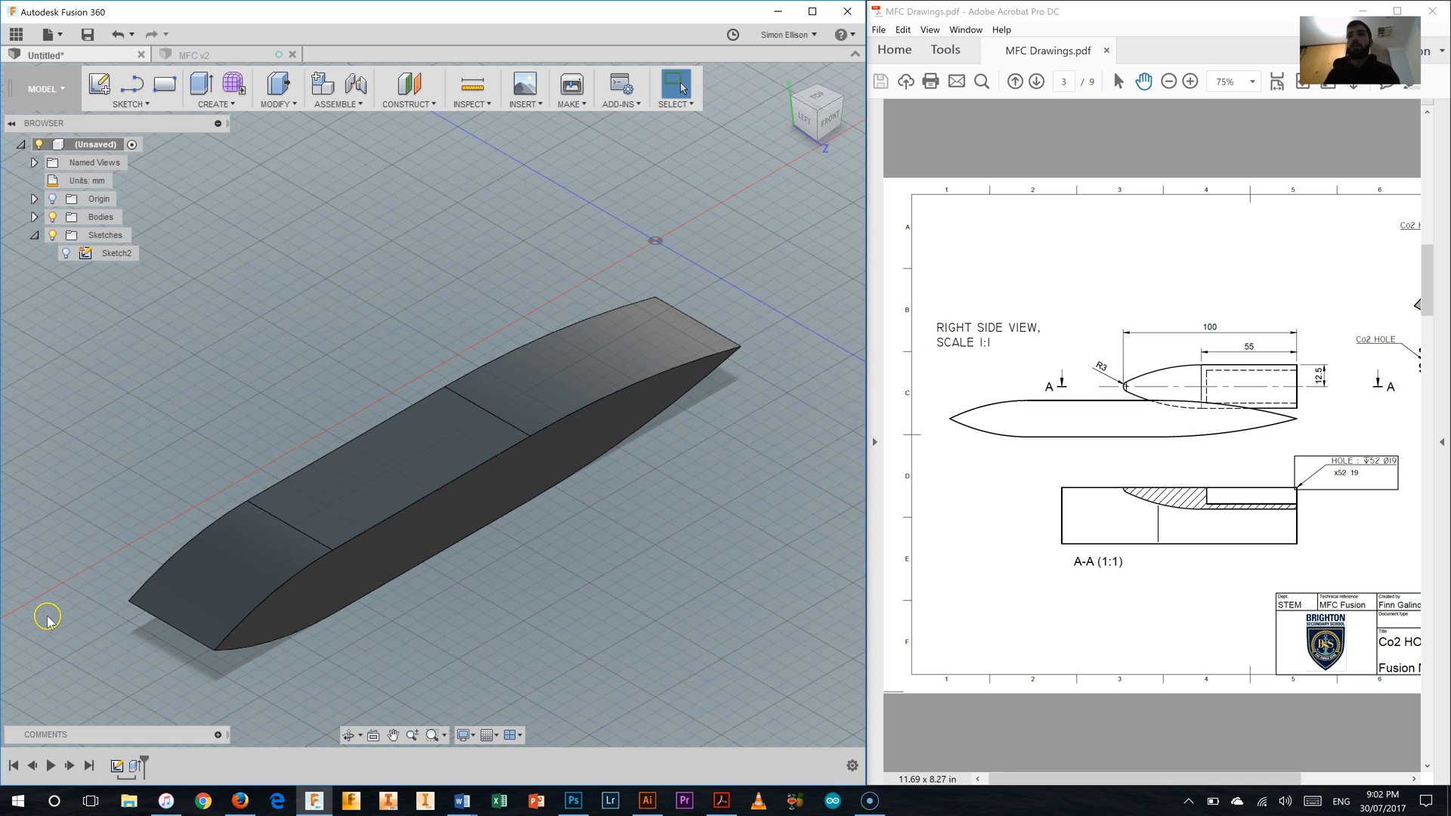
pyautogui.click(1037, 82)
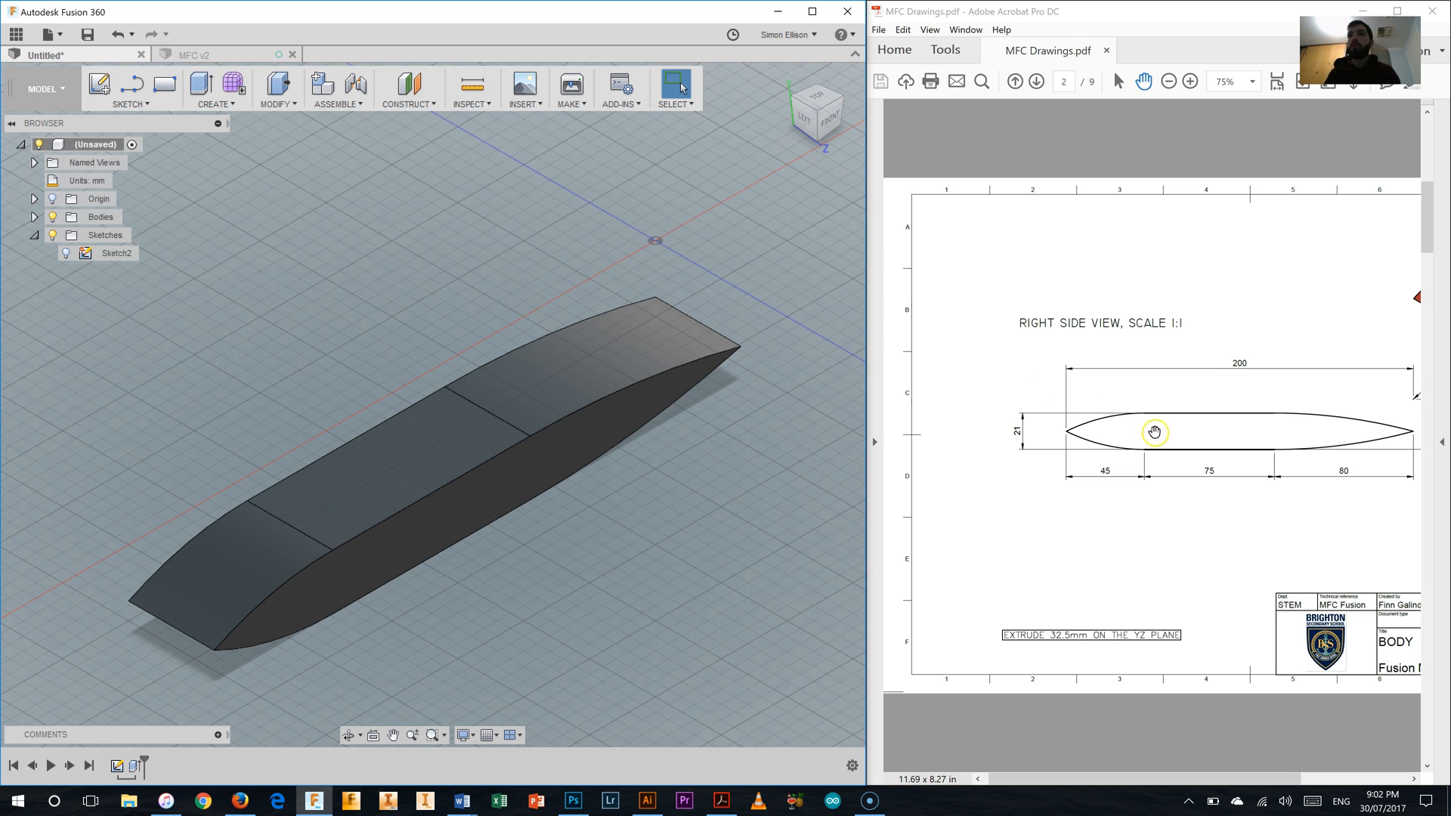
pyautogui.moveTo(1184, 433)
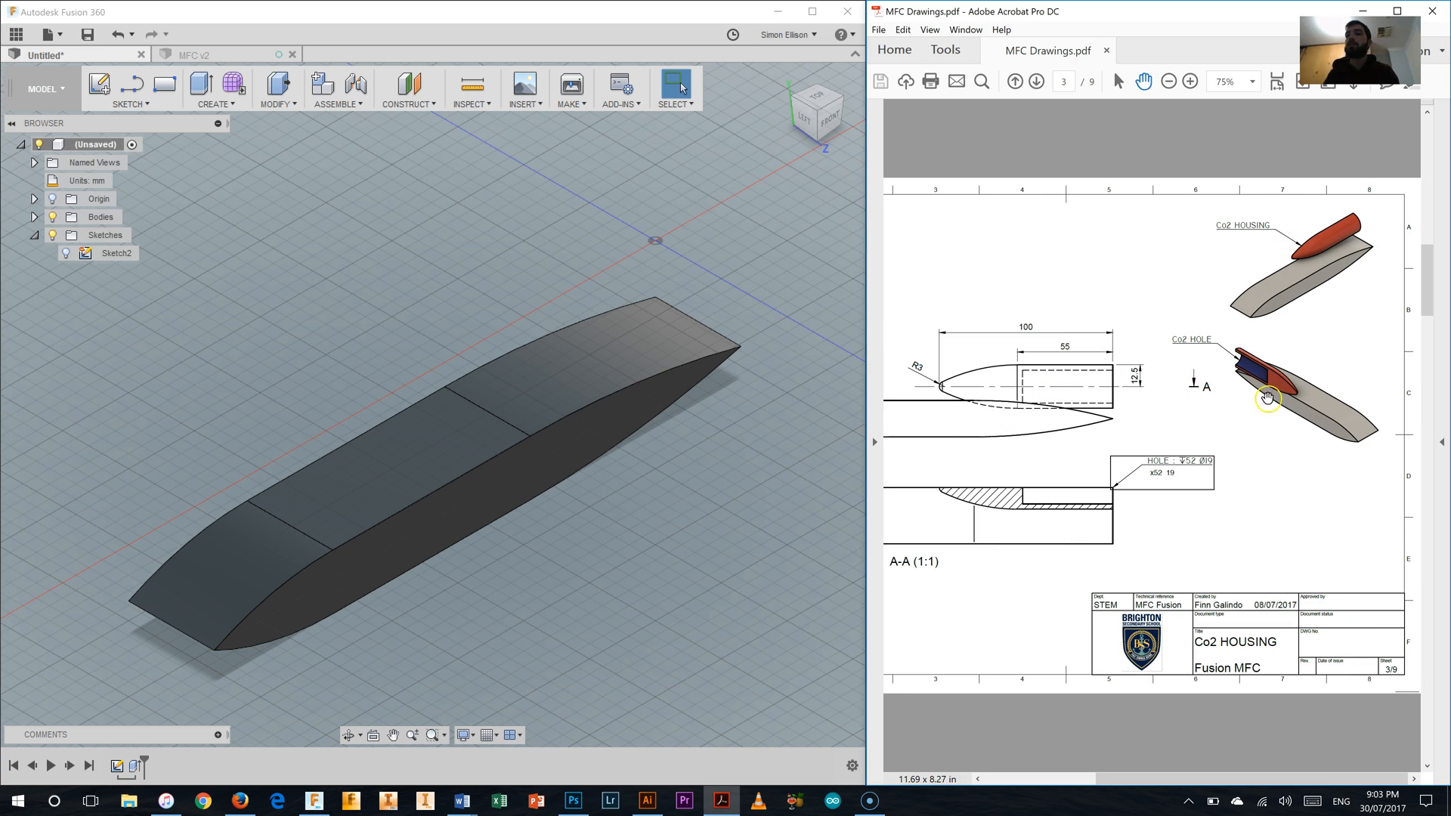
pyautogui.click(1037, 82)
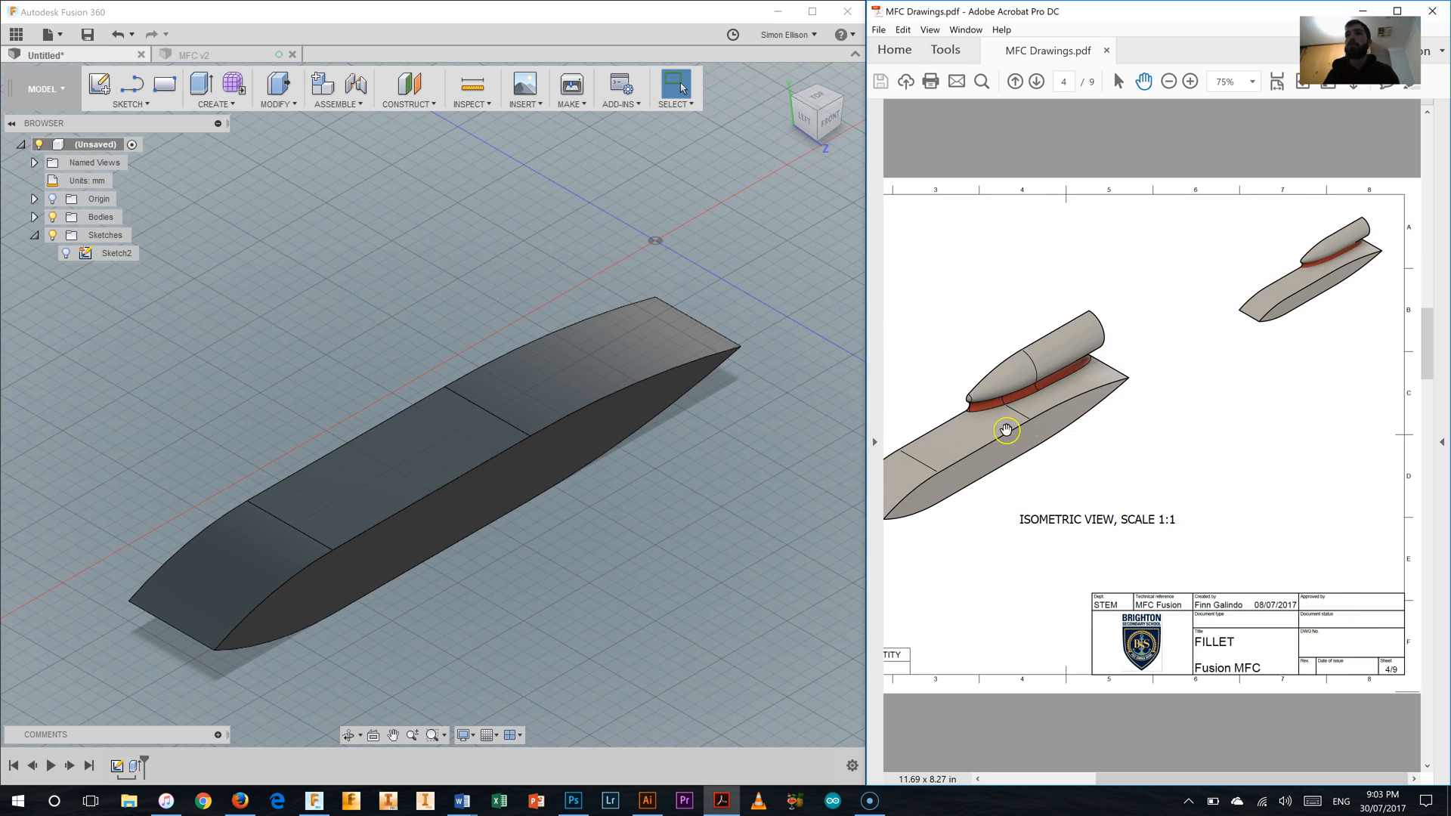
pyautogui.moveTo(1136, 453)
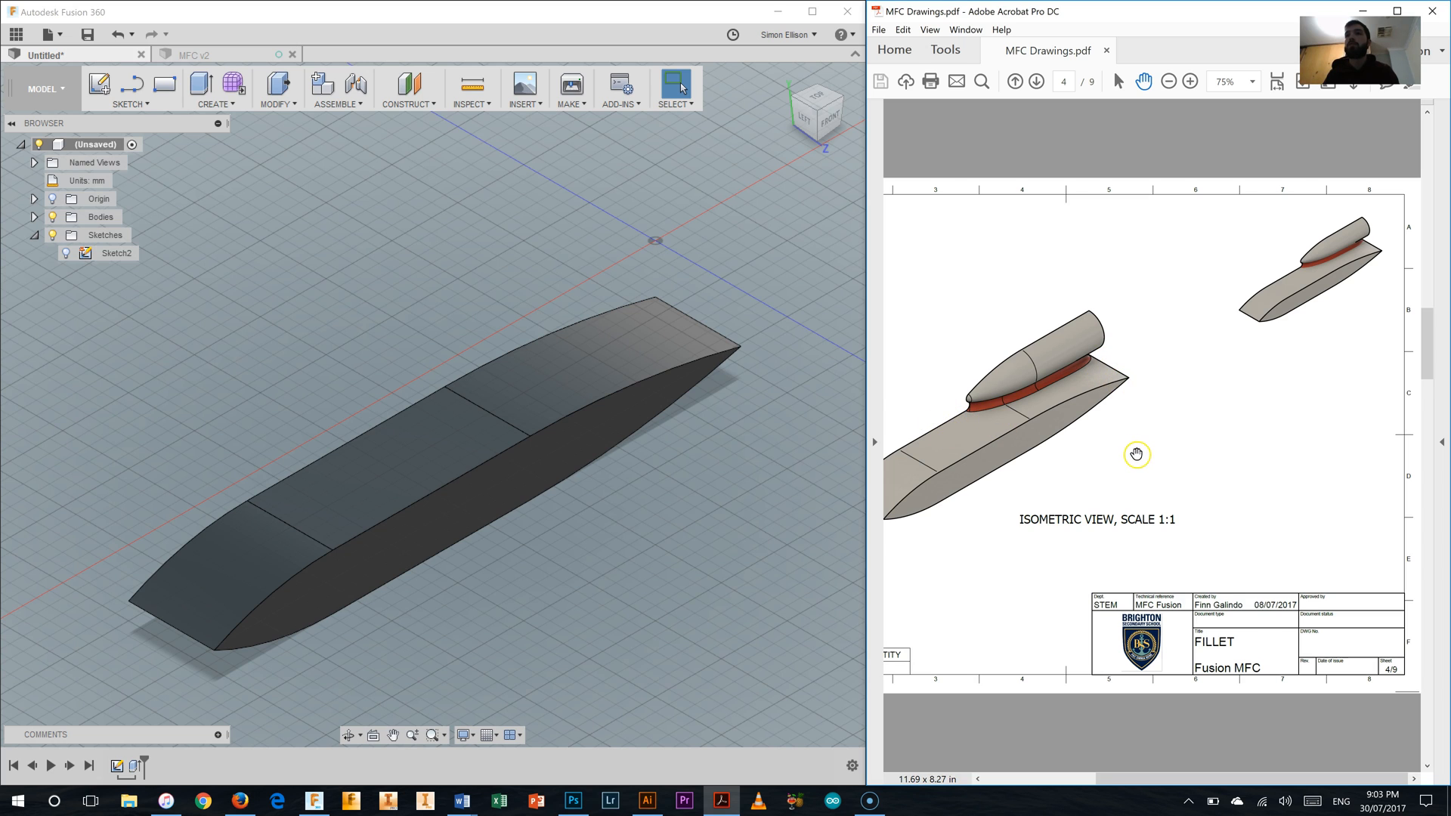
pyautogui.click(1037, 82)
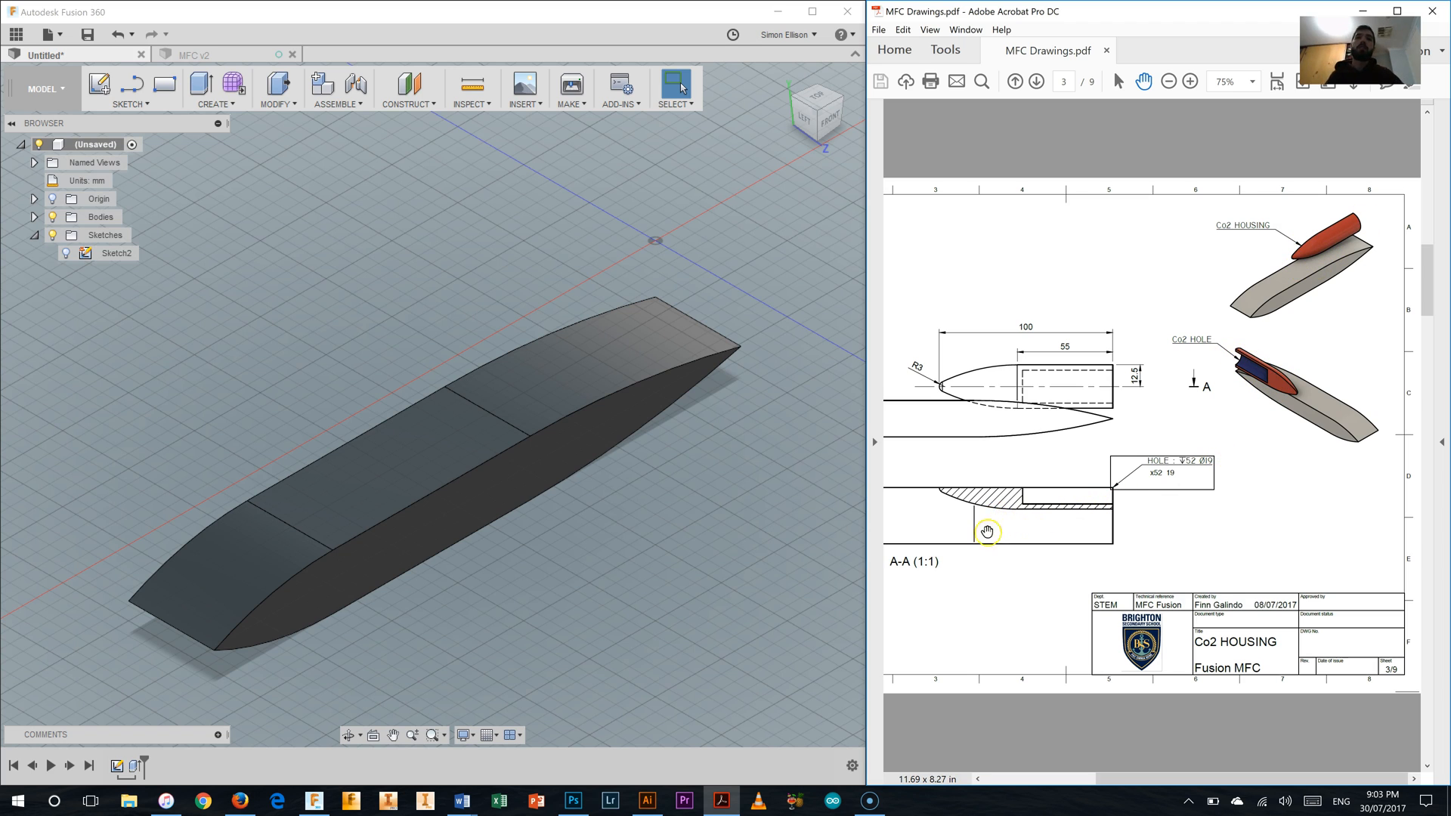
pyautogui.moveTo(618, 232)
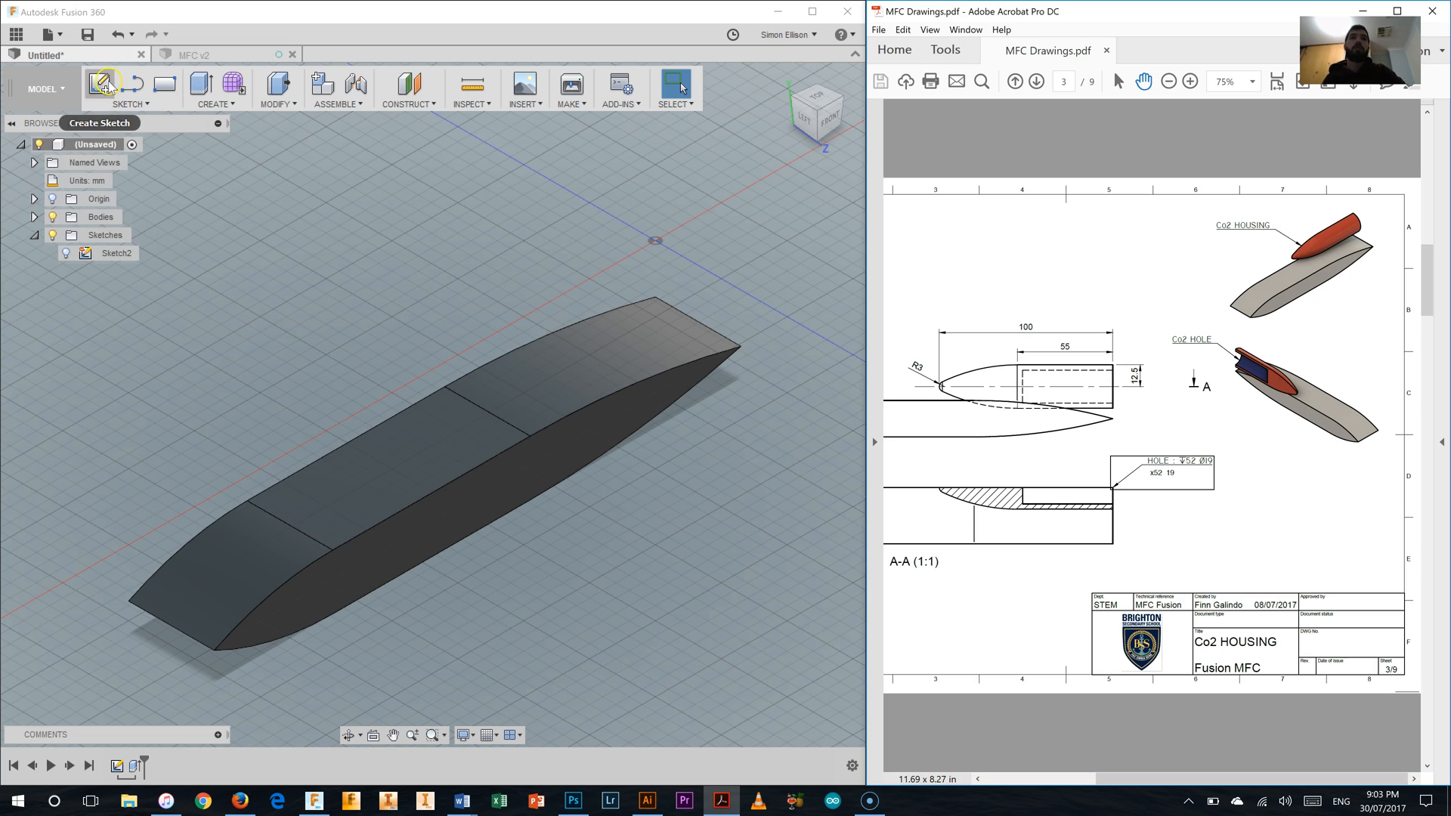
# - Begin a new sketch on the front (XY) plane so the view faces the body's side profile
pyautogui.click(103, 85)
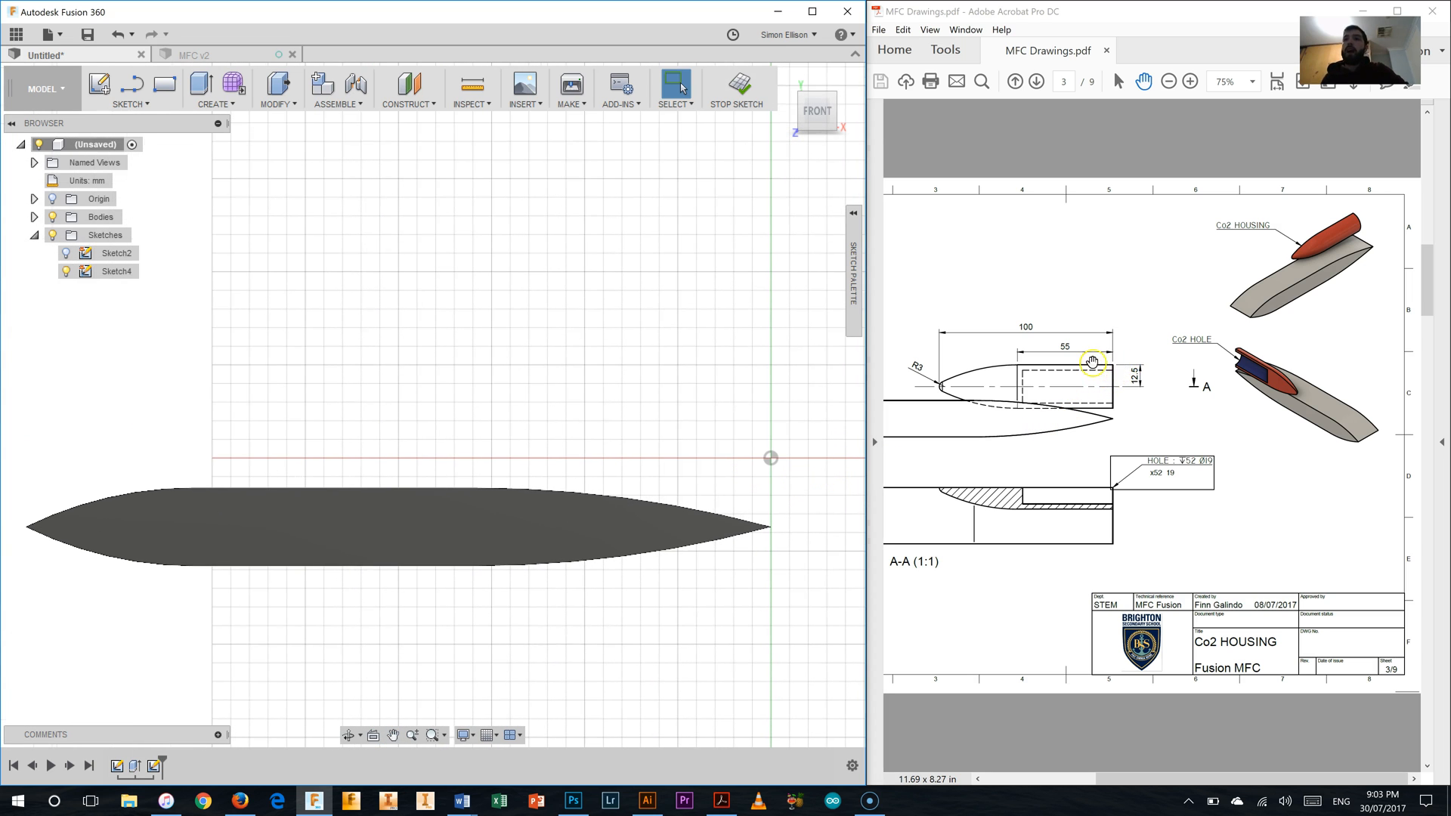
pyautogui.moveTo(972, 368)
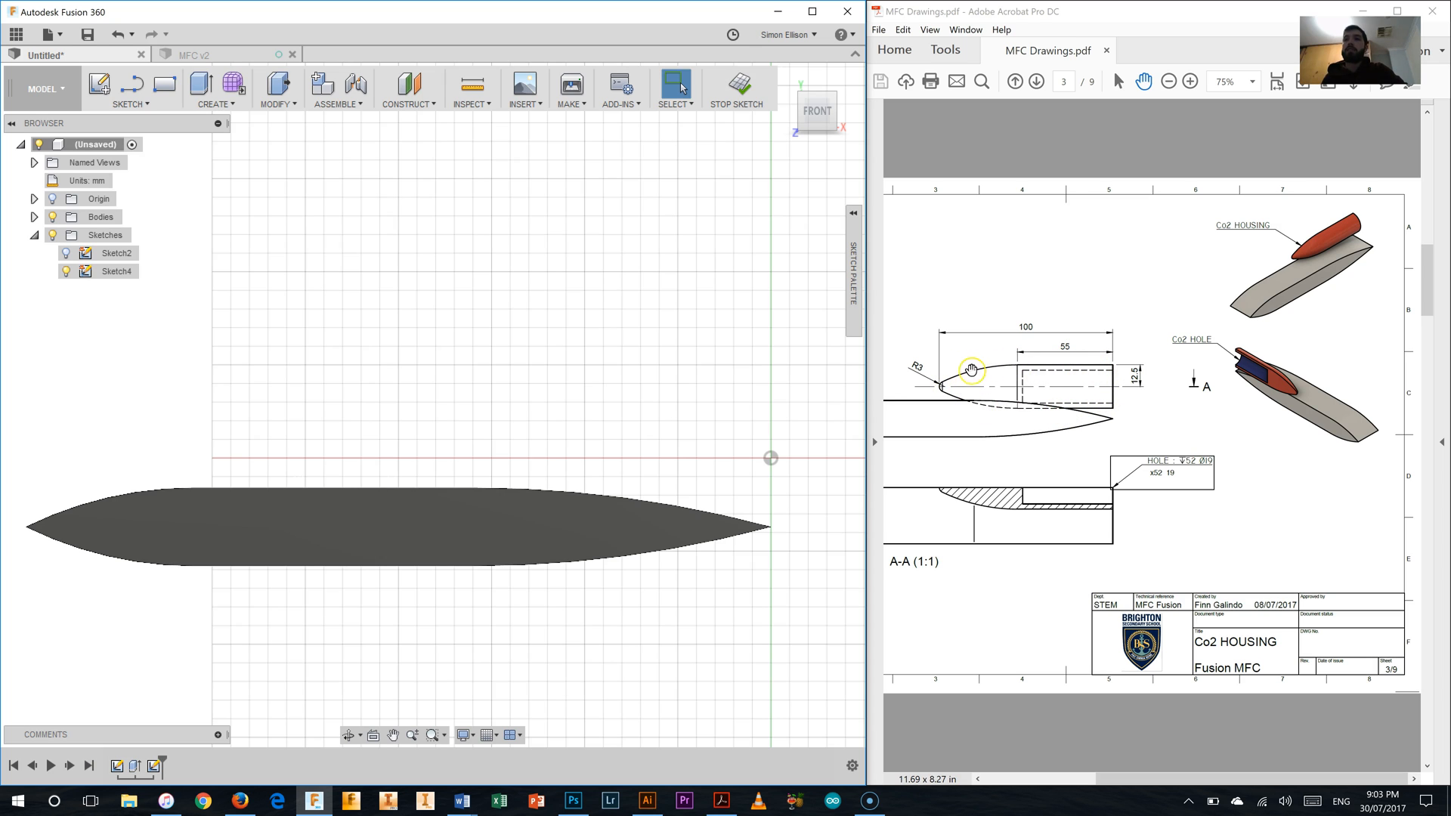
pyautogui.moveTo(1023, 394)
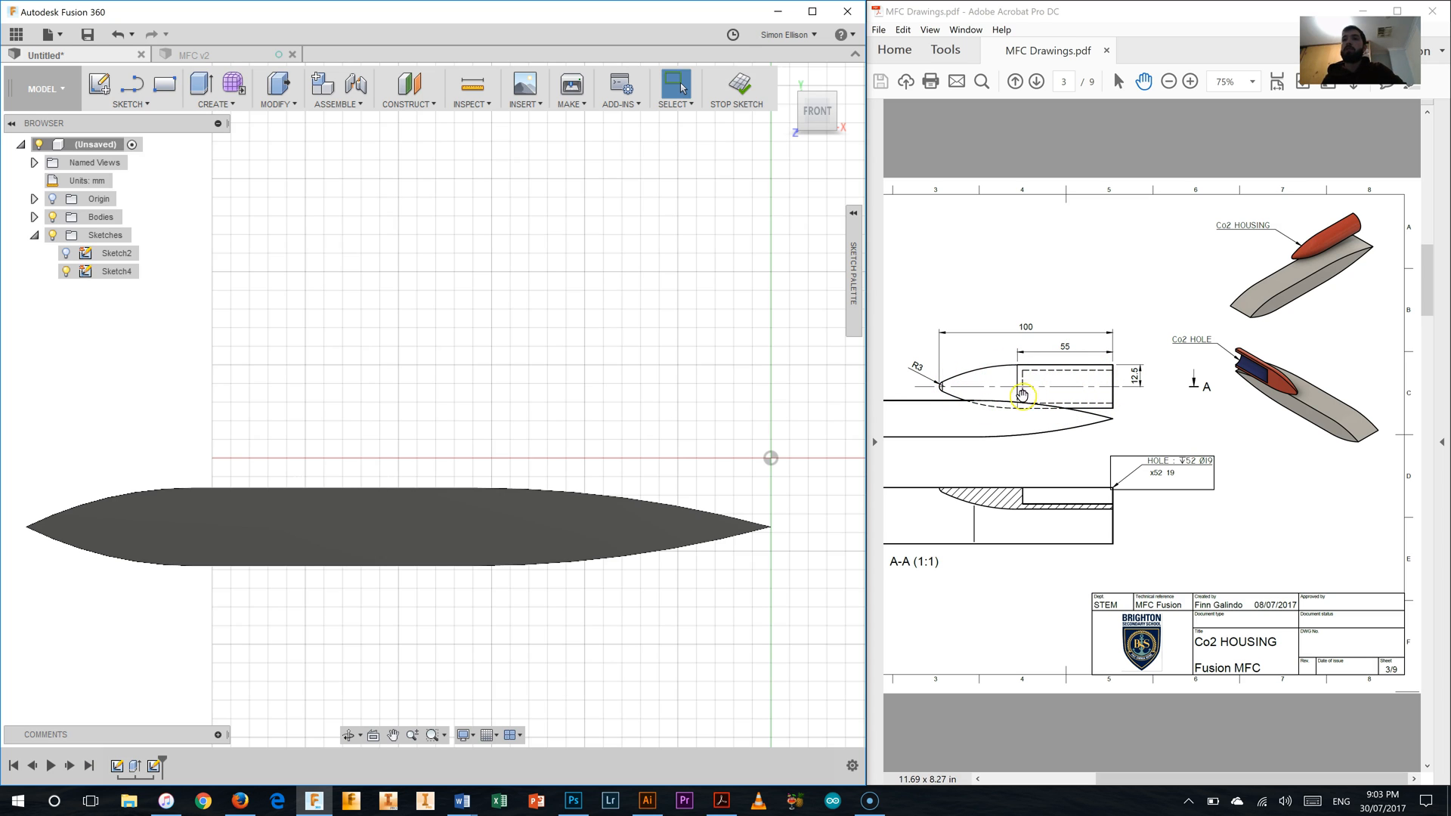
pyautogui.moveTo(1015, 373)
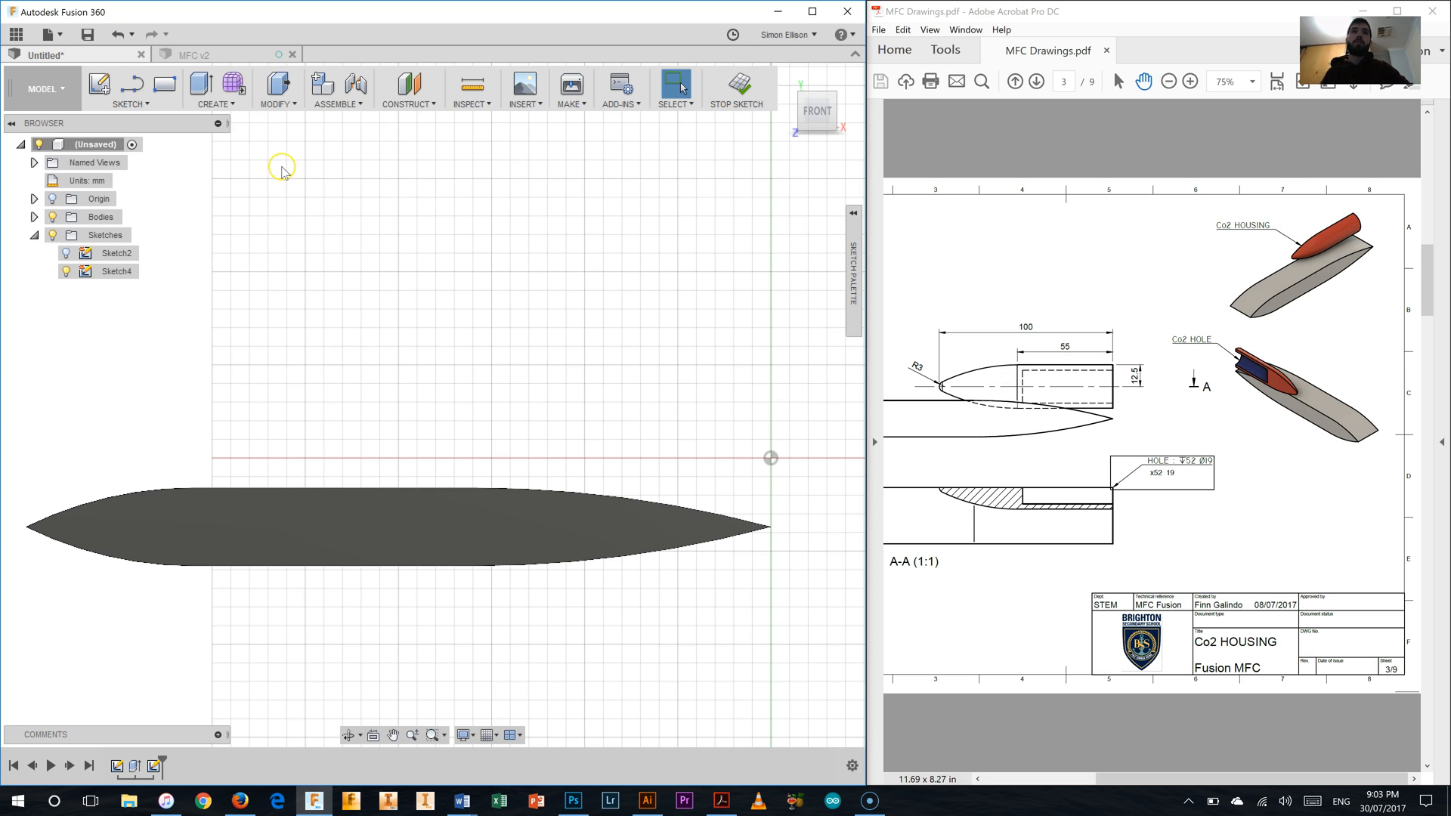
# - Start the Line tool and anchor the housing's base line at the sketch origin
pyautogui.click(130, 83)
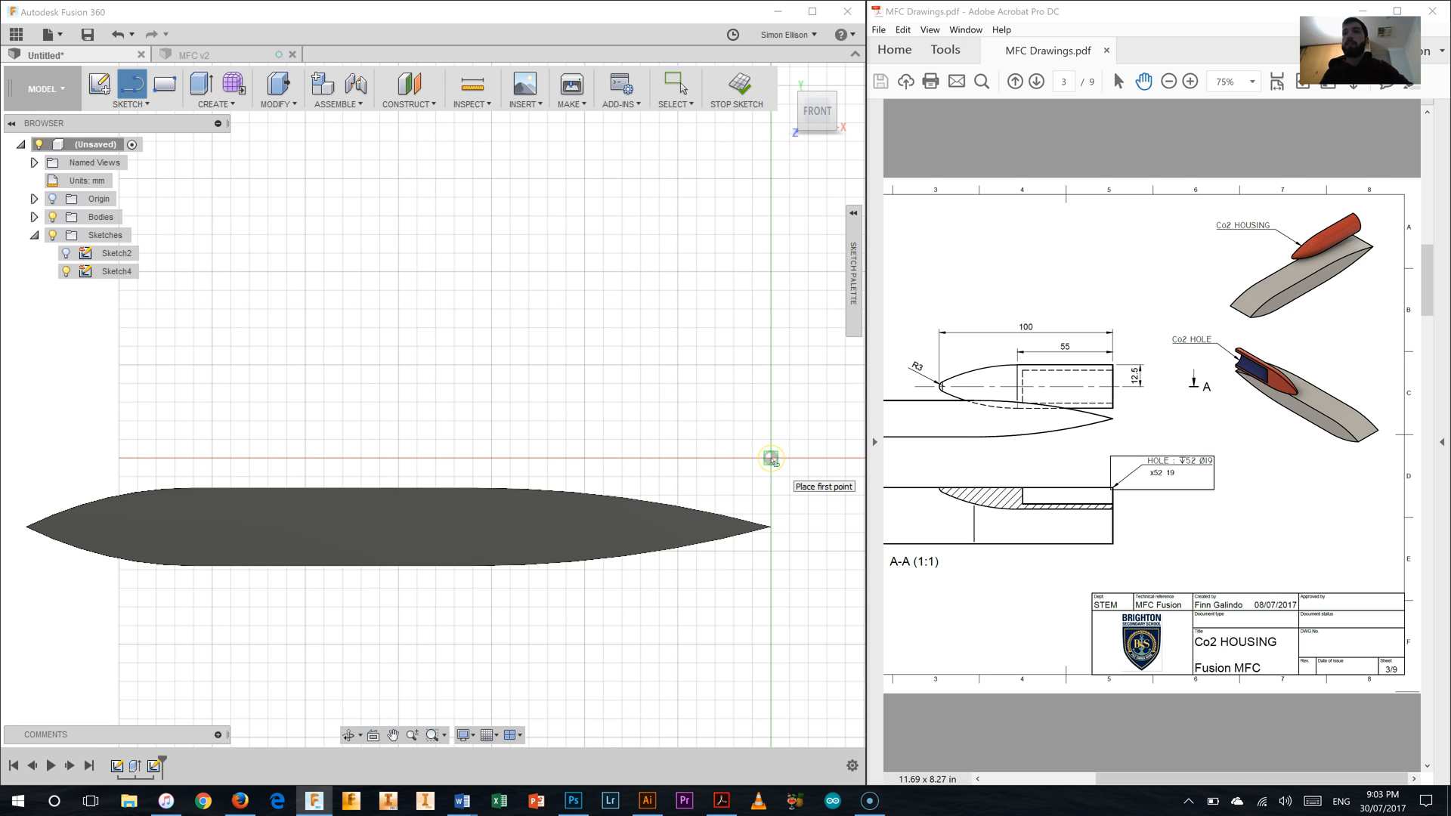
pyautogui.click(771, 456)
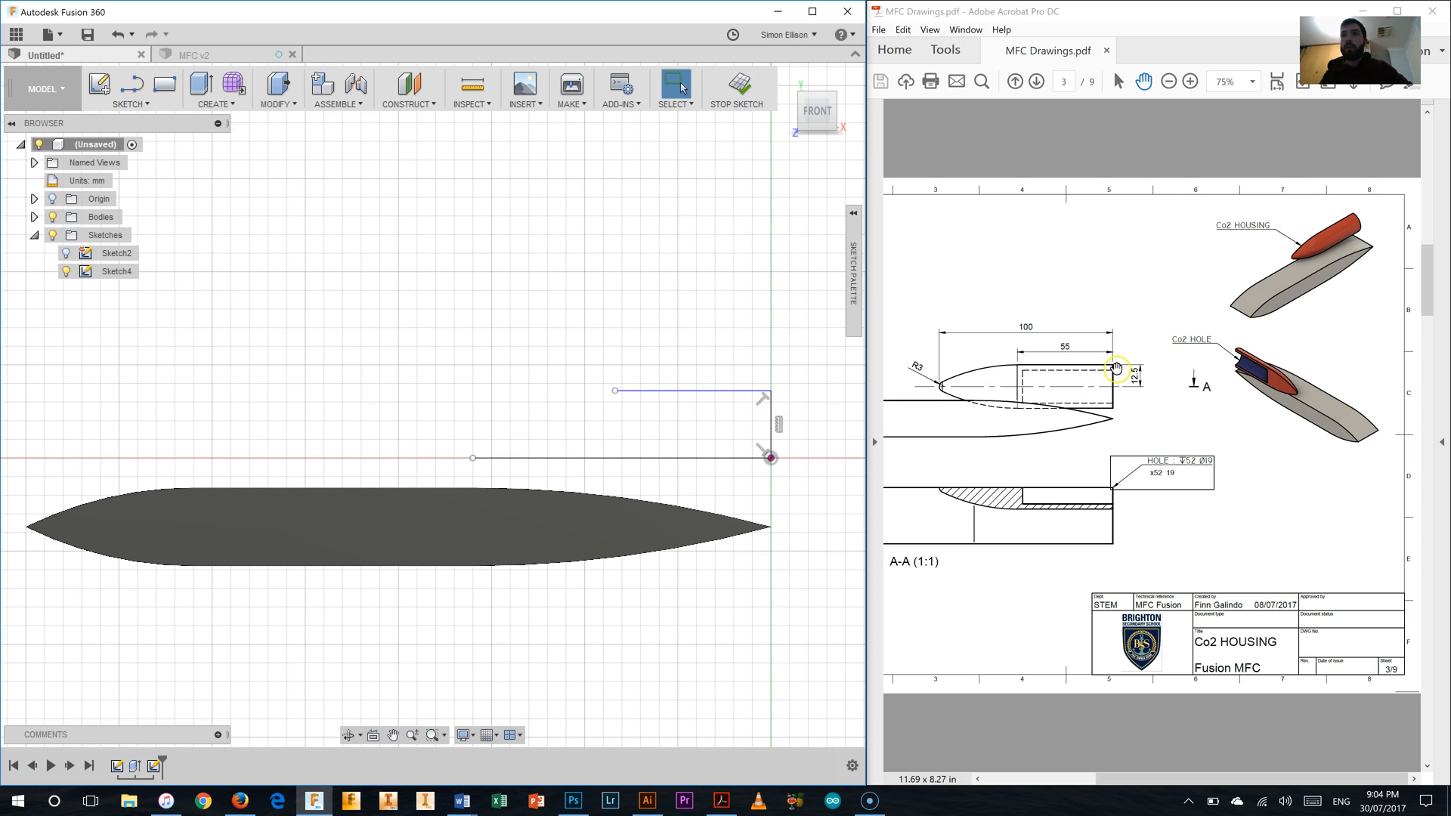
pyautogui.moveTo(283, 155)
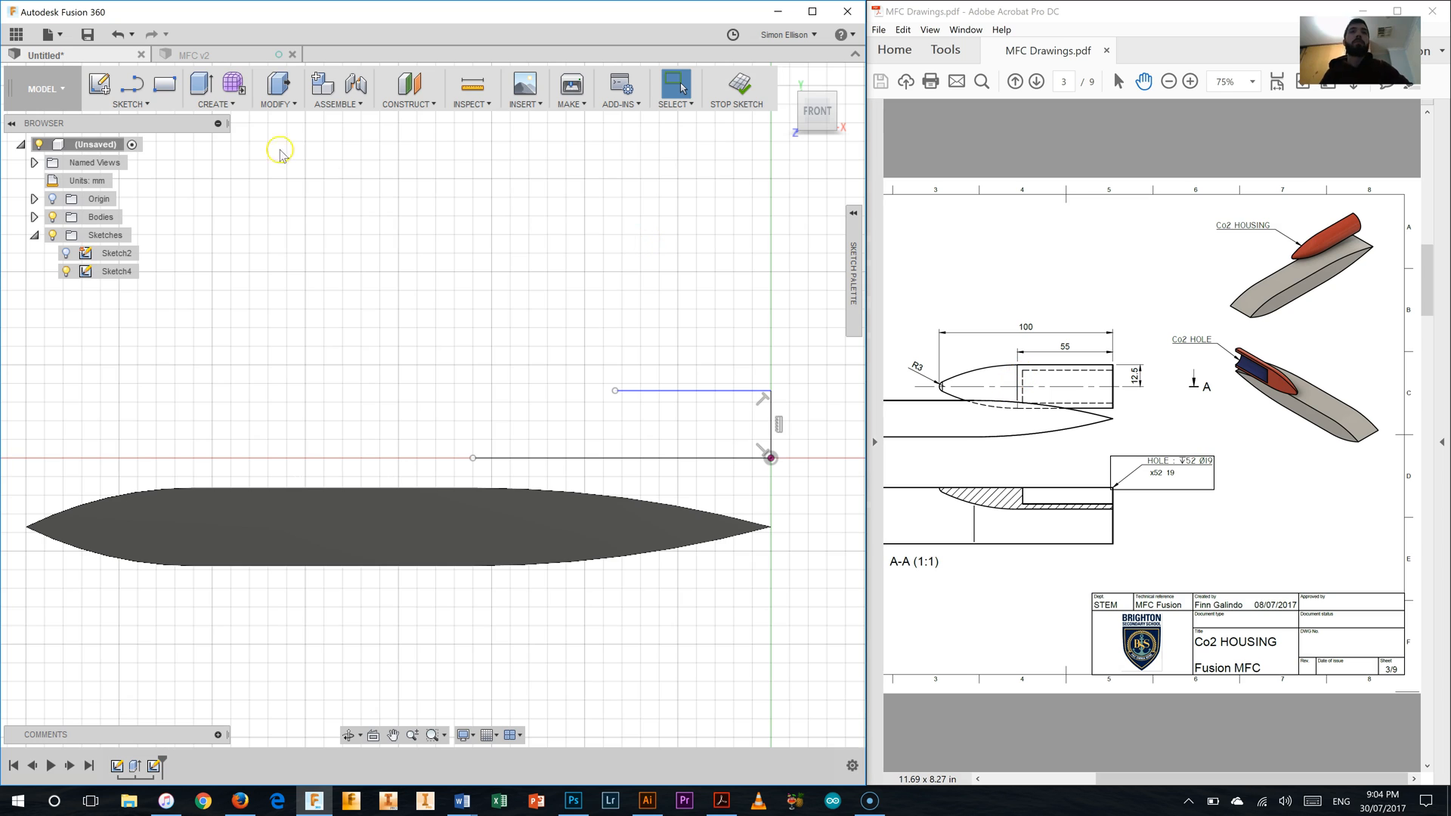
pyautogui.moveTo(215, 148)
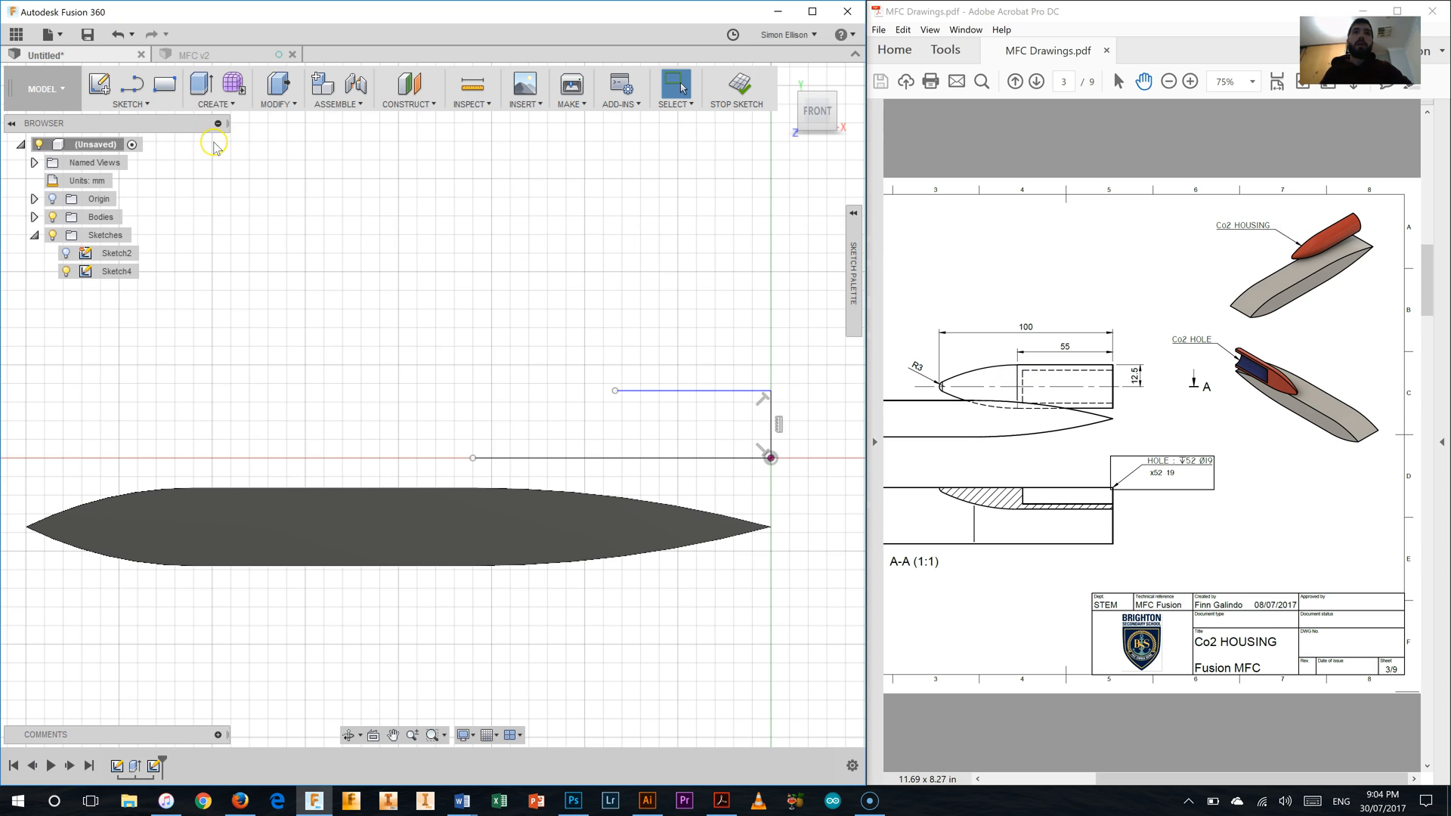
# - Dimension the base line to 100 mm and set the top line's length to 55 mm
pyautogui.click(127, 90)
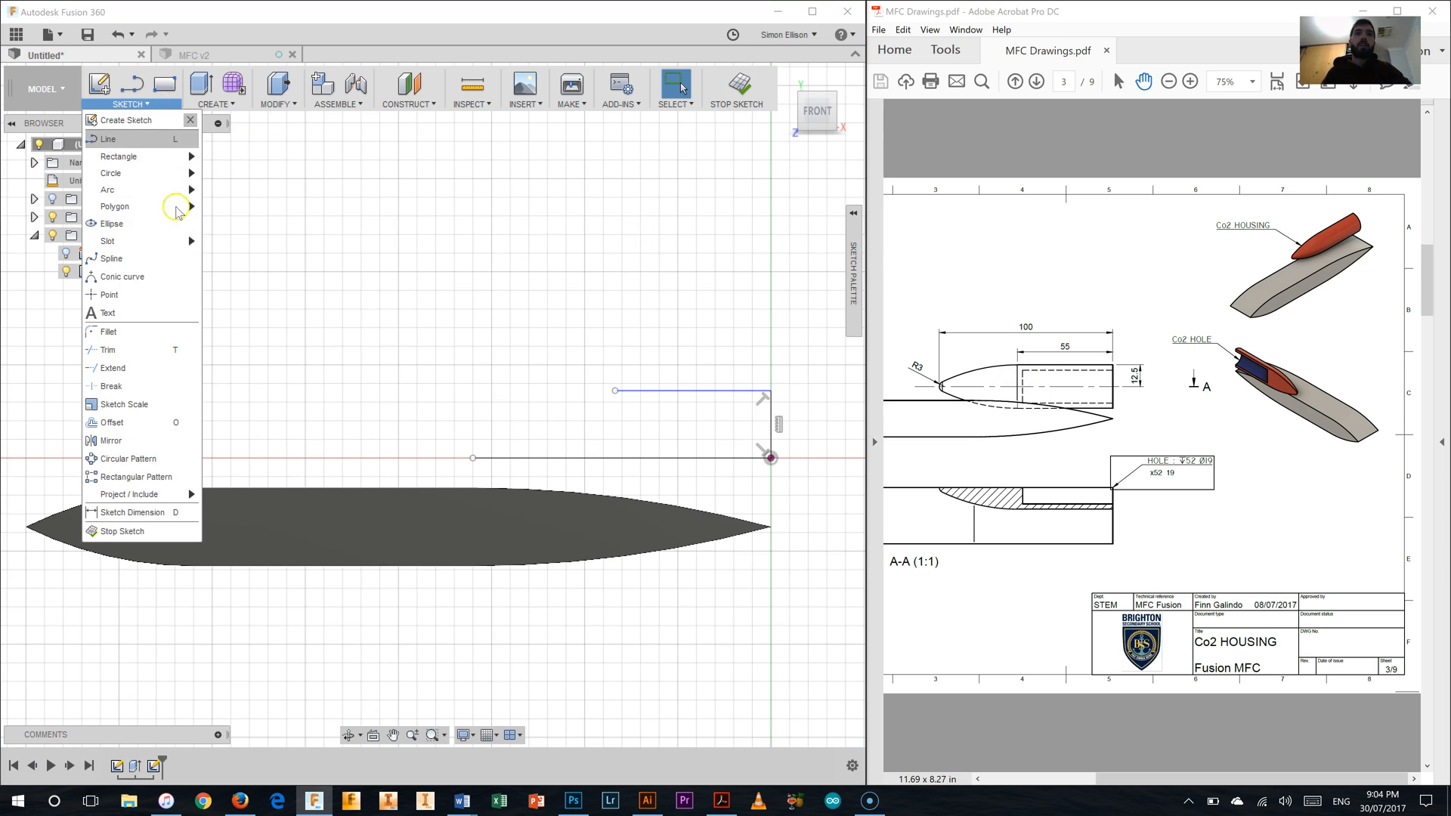
pyautogui.moveTo(133, 513)
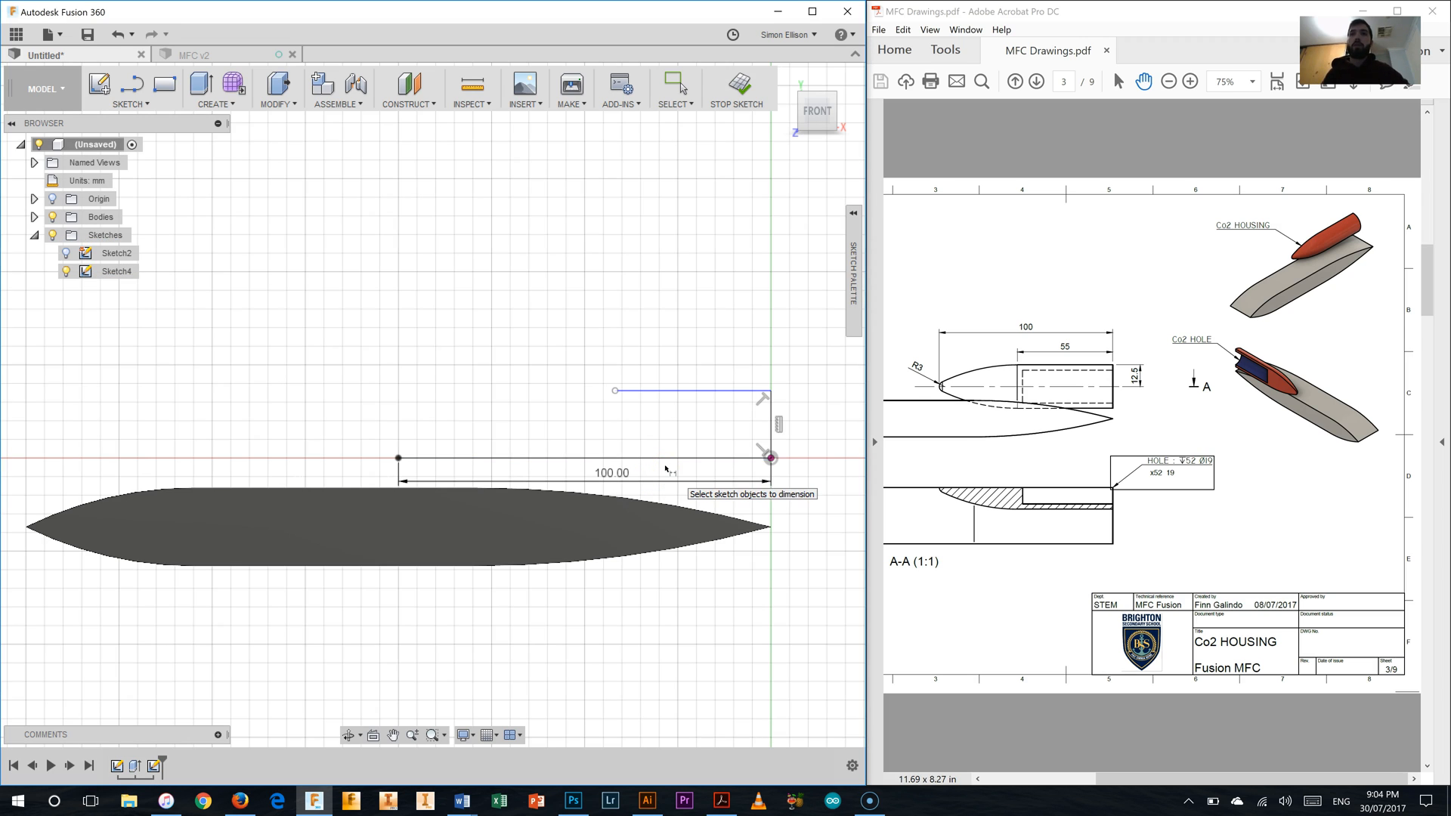
pyautogui.click(768, 421)
pyautogui.write('12.5')
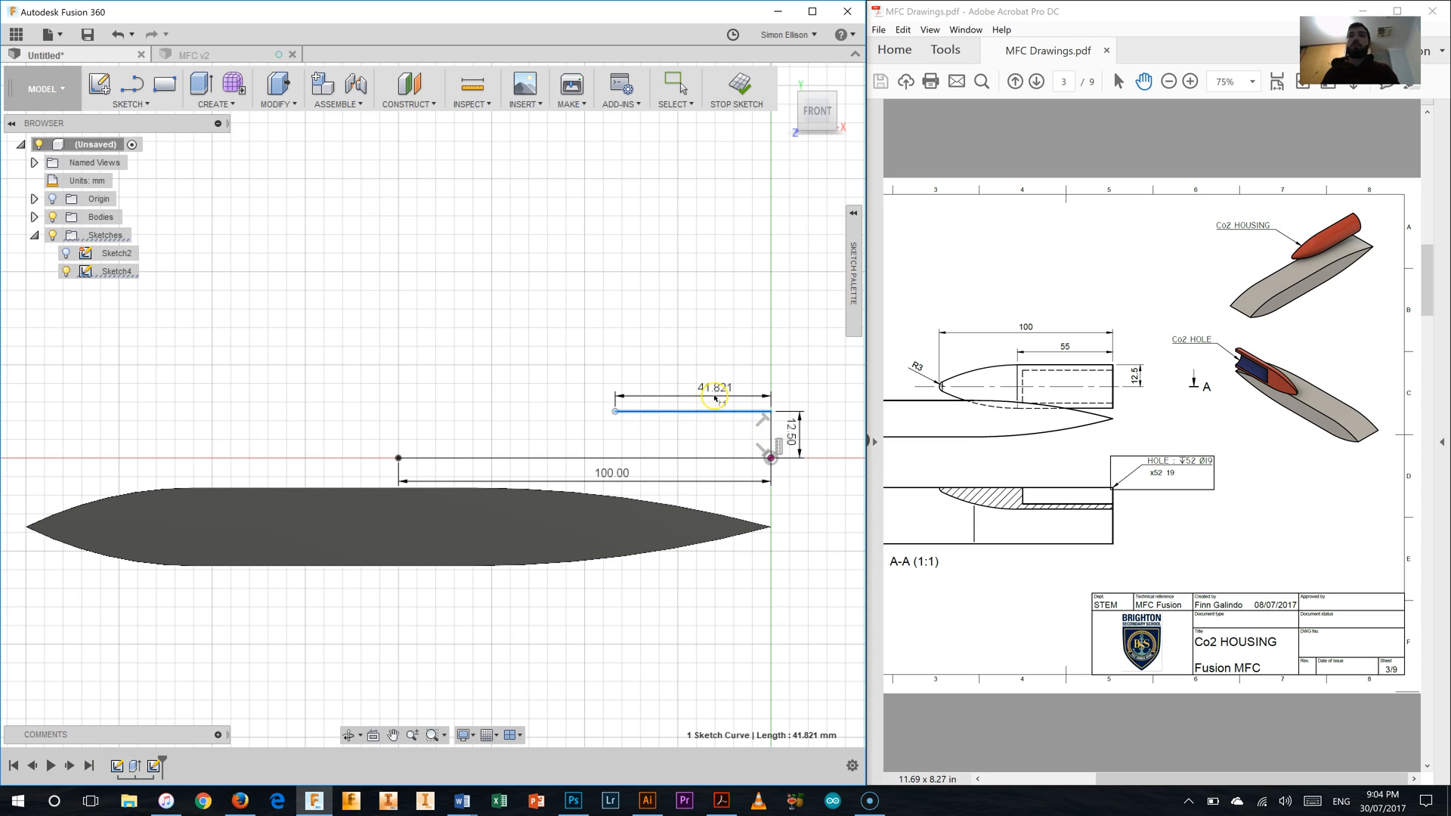
pyautogui.doubleClick(714, 387)
pyautogui.write('55')
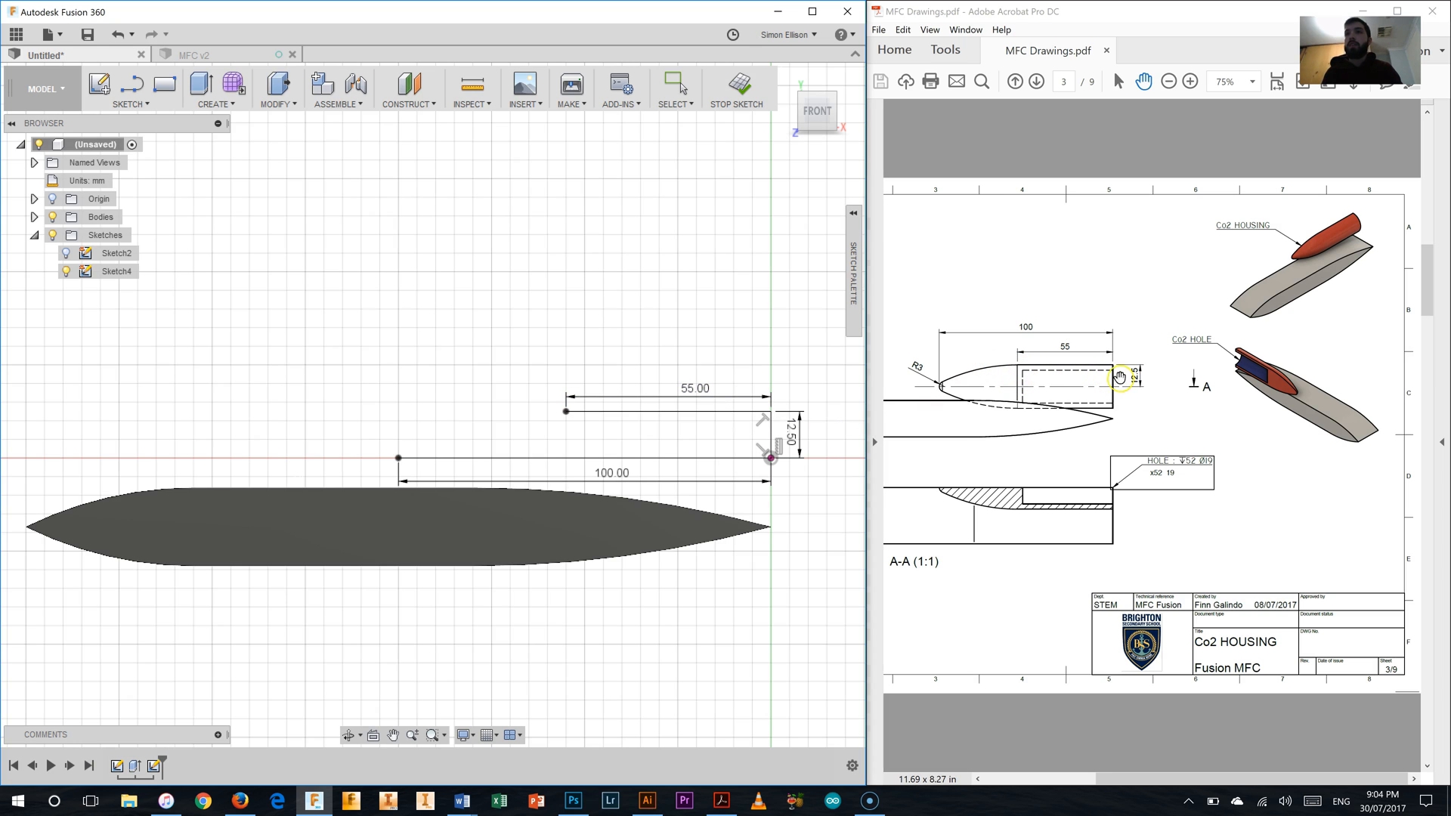
pyautogui.moveTo(414, 340)
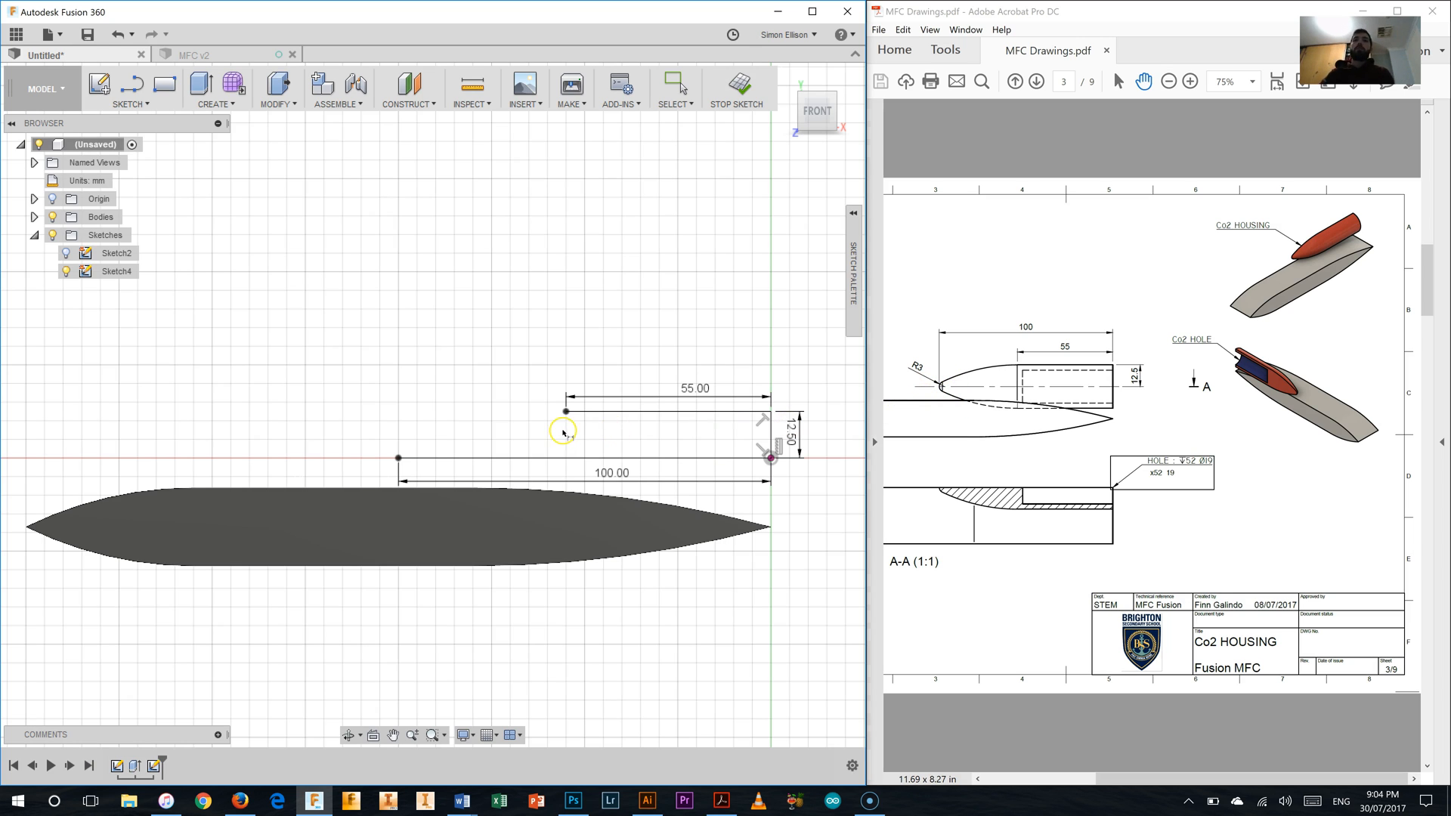
pyautogui.moveTo(965, 381)
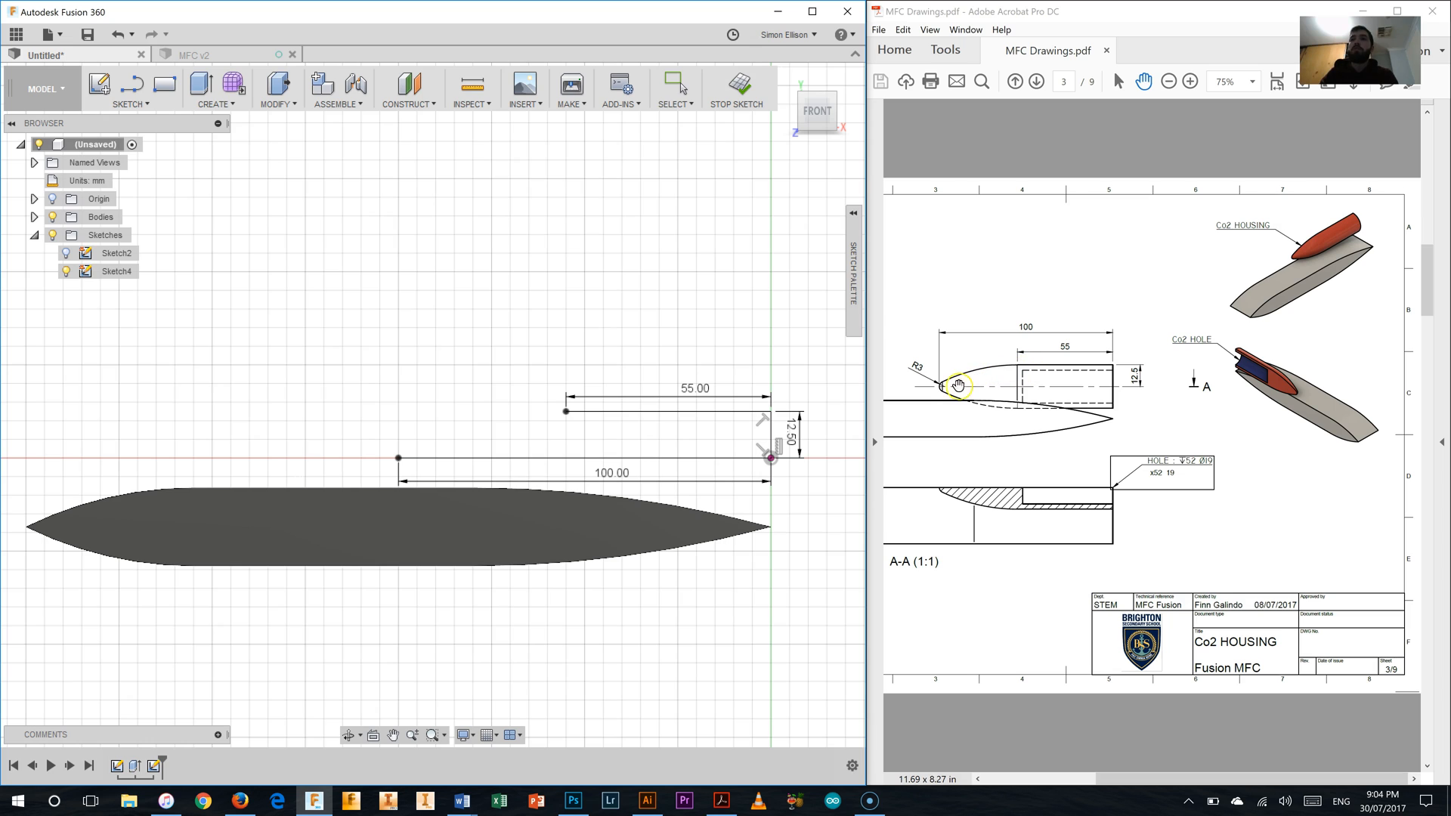
pyautogui.moveTo(937, 390)
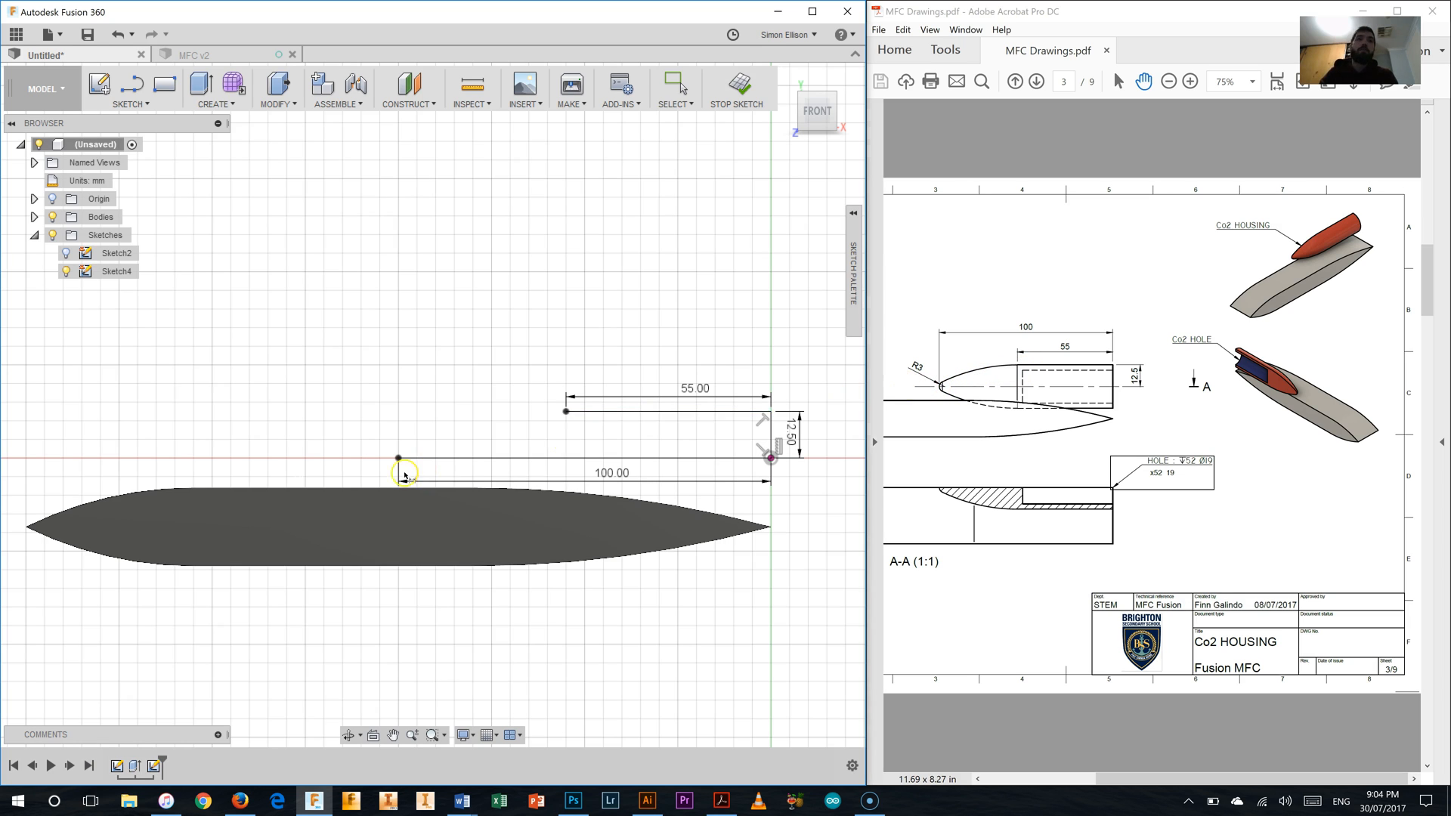
pyautogui.moveTo(238, 288)
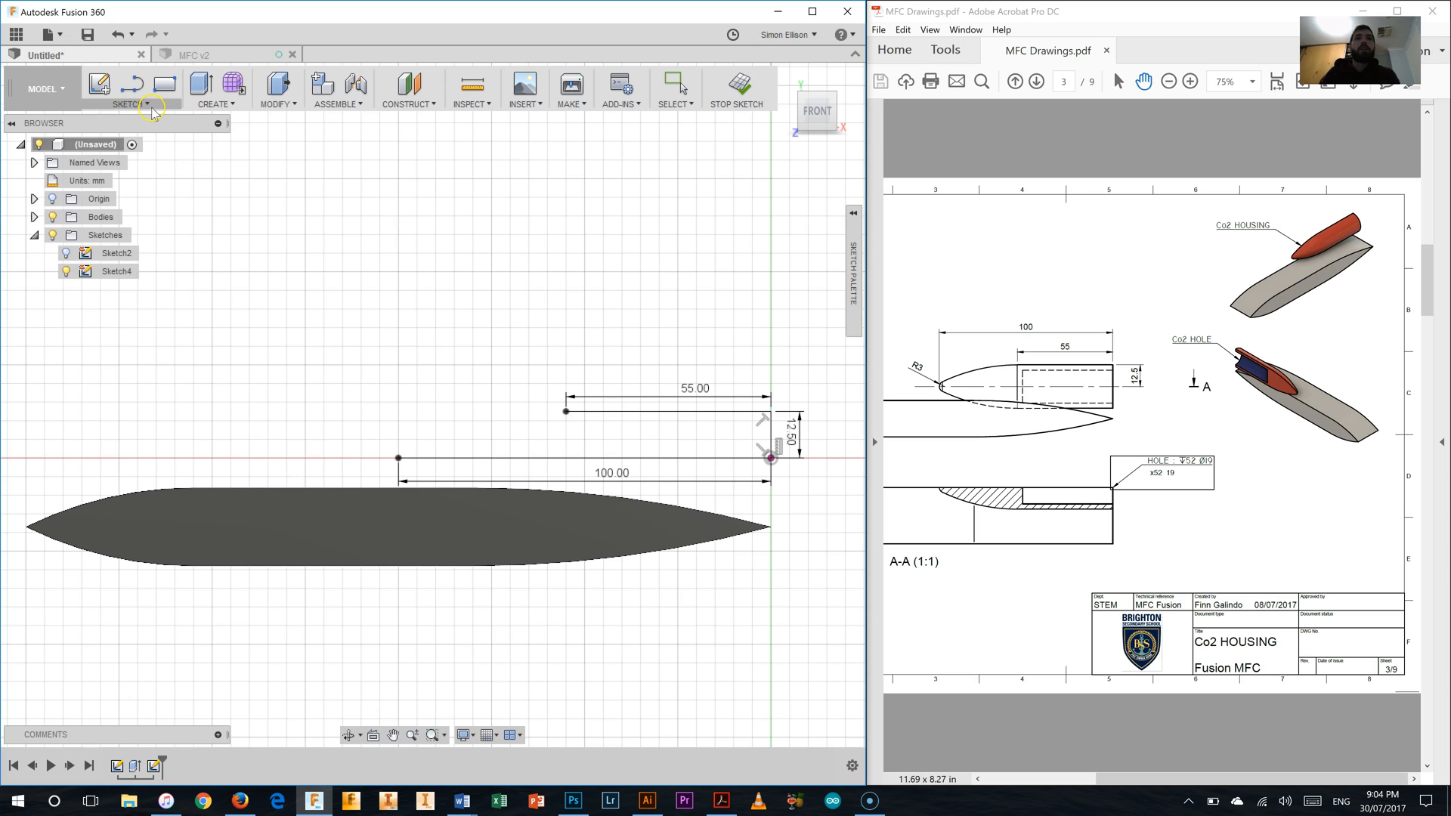
# - Draw an R3 nose arc at the left end of the 100 mm base line
pyautogui.click(127, 103)
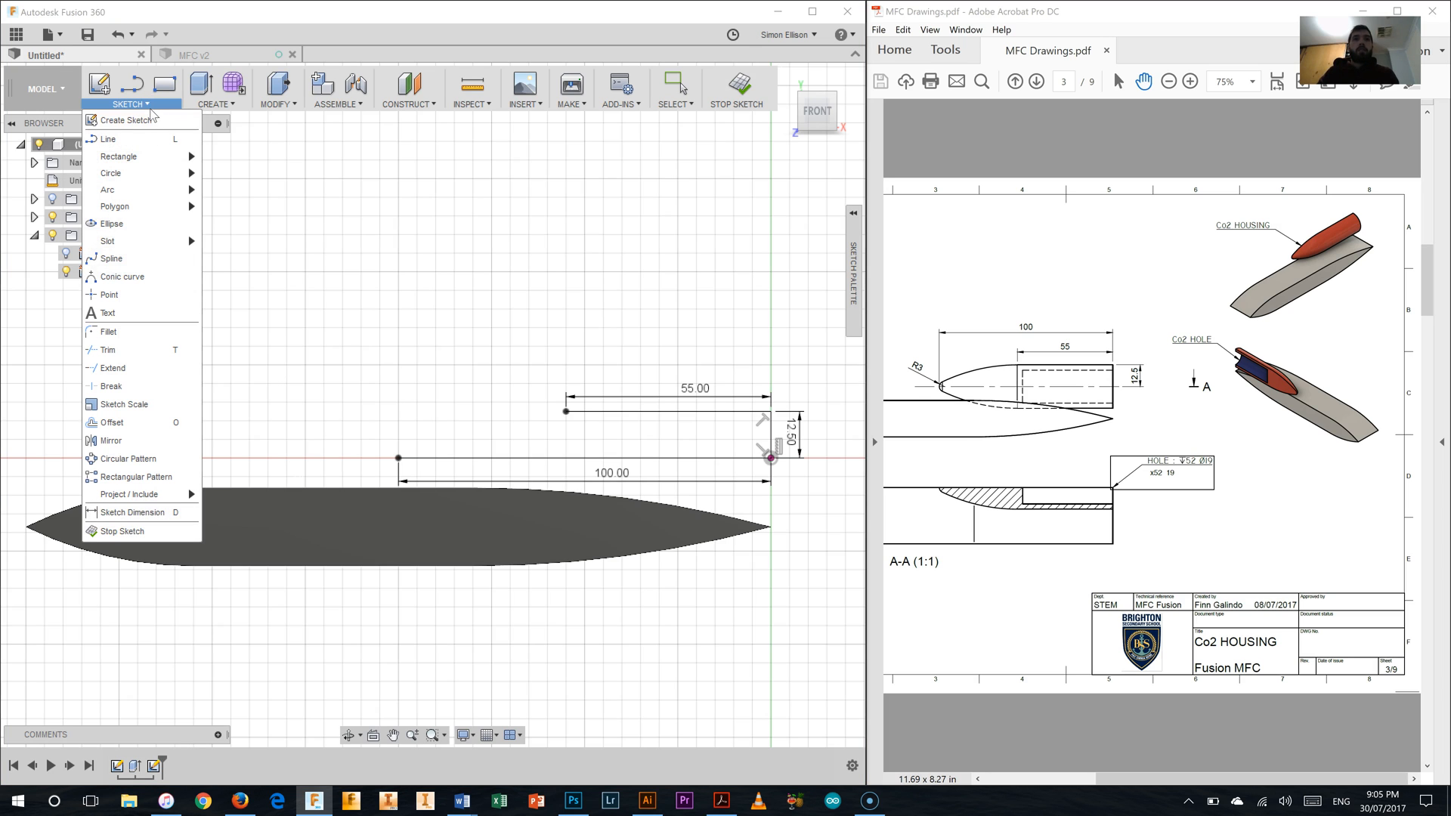
pyautogui.moveTo(109, 190)
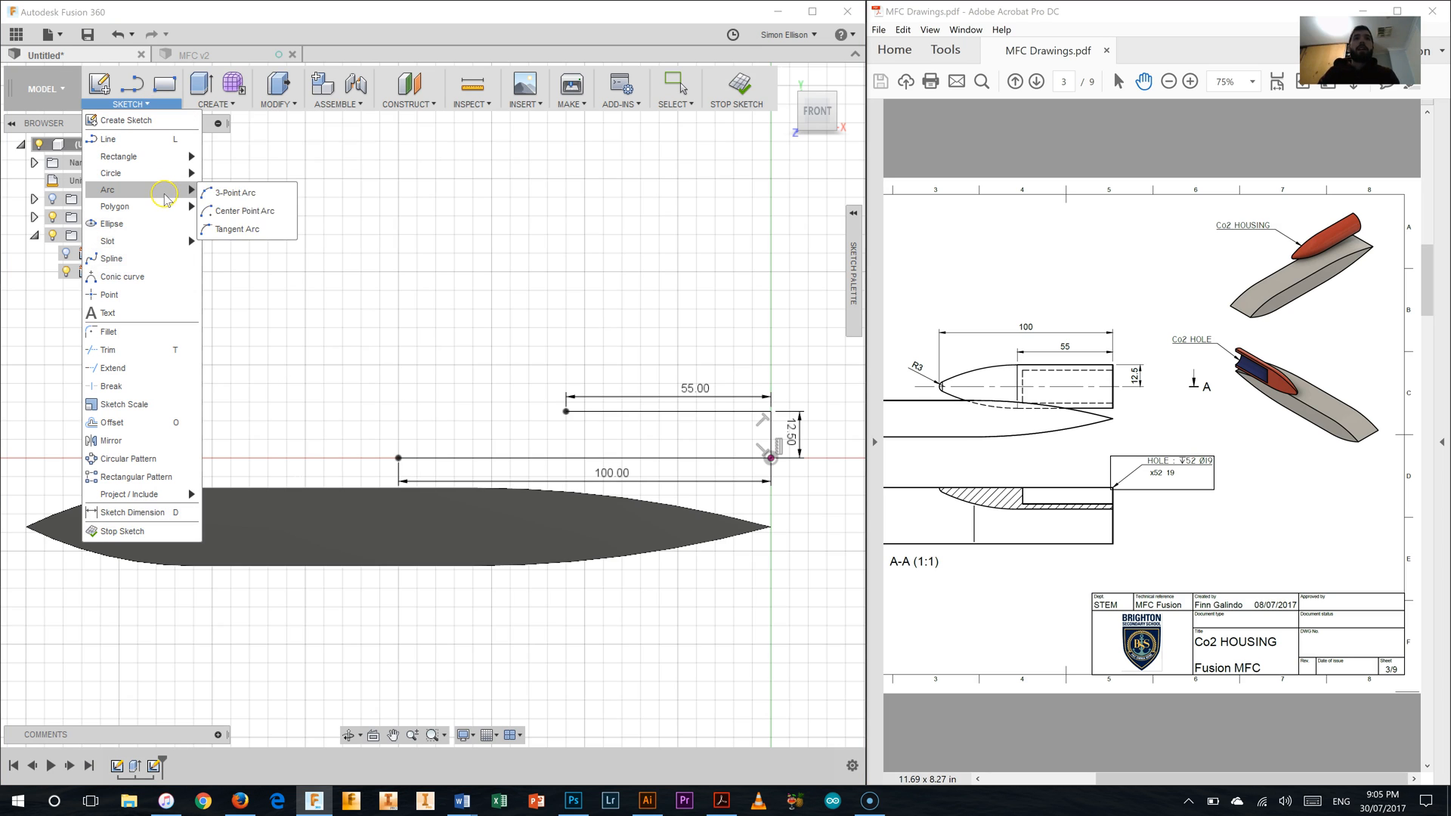
pyautogui.moveTo(242, 212)
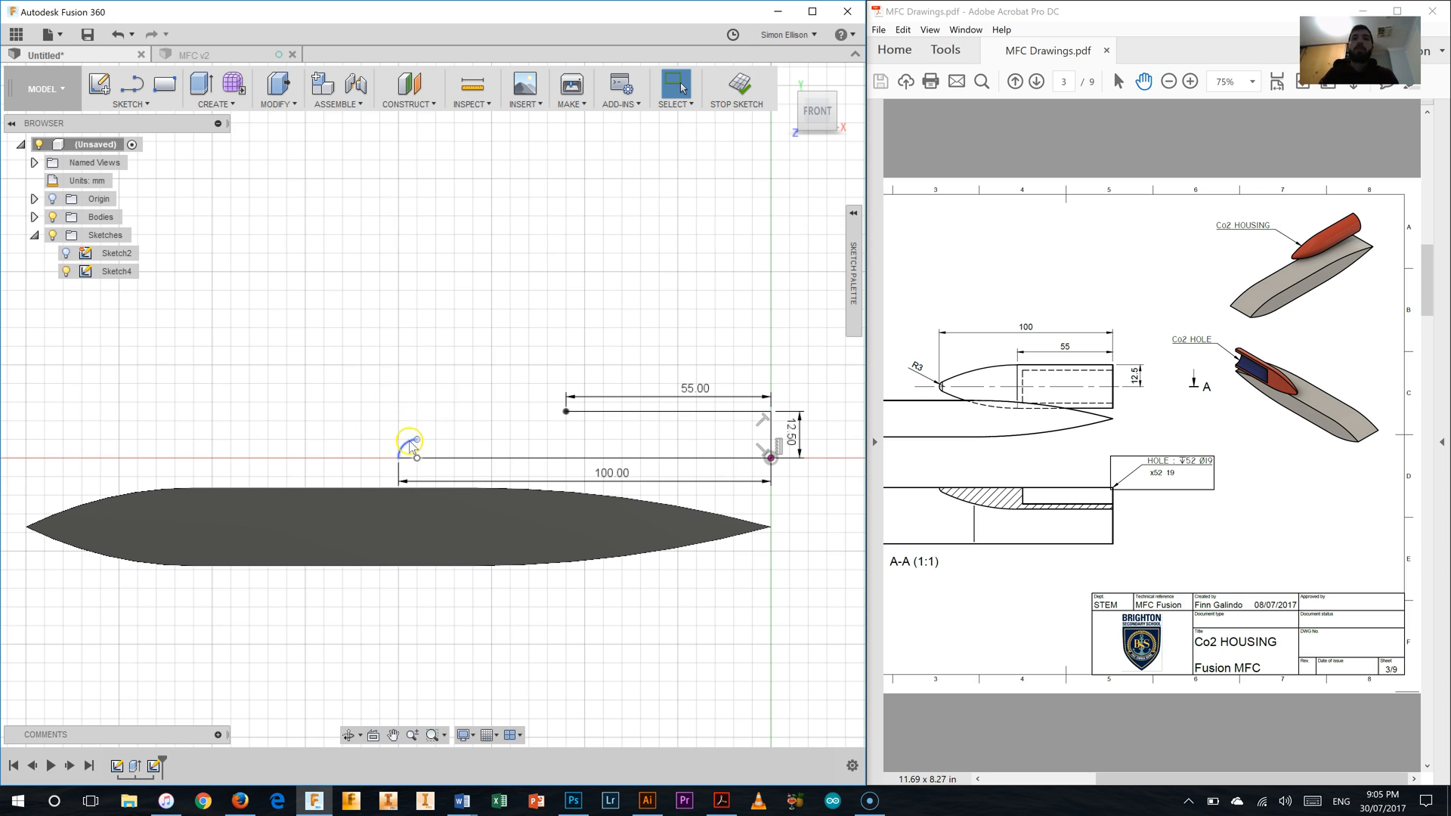
pyautogui.moveTo(349, 363)
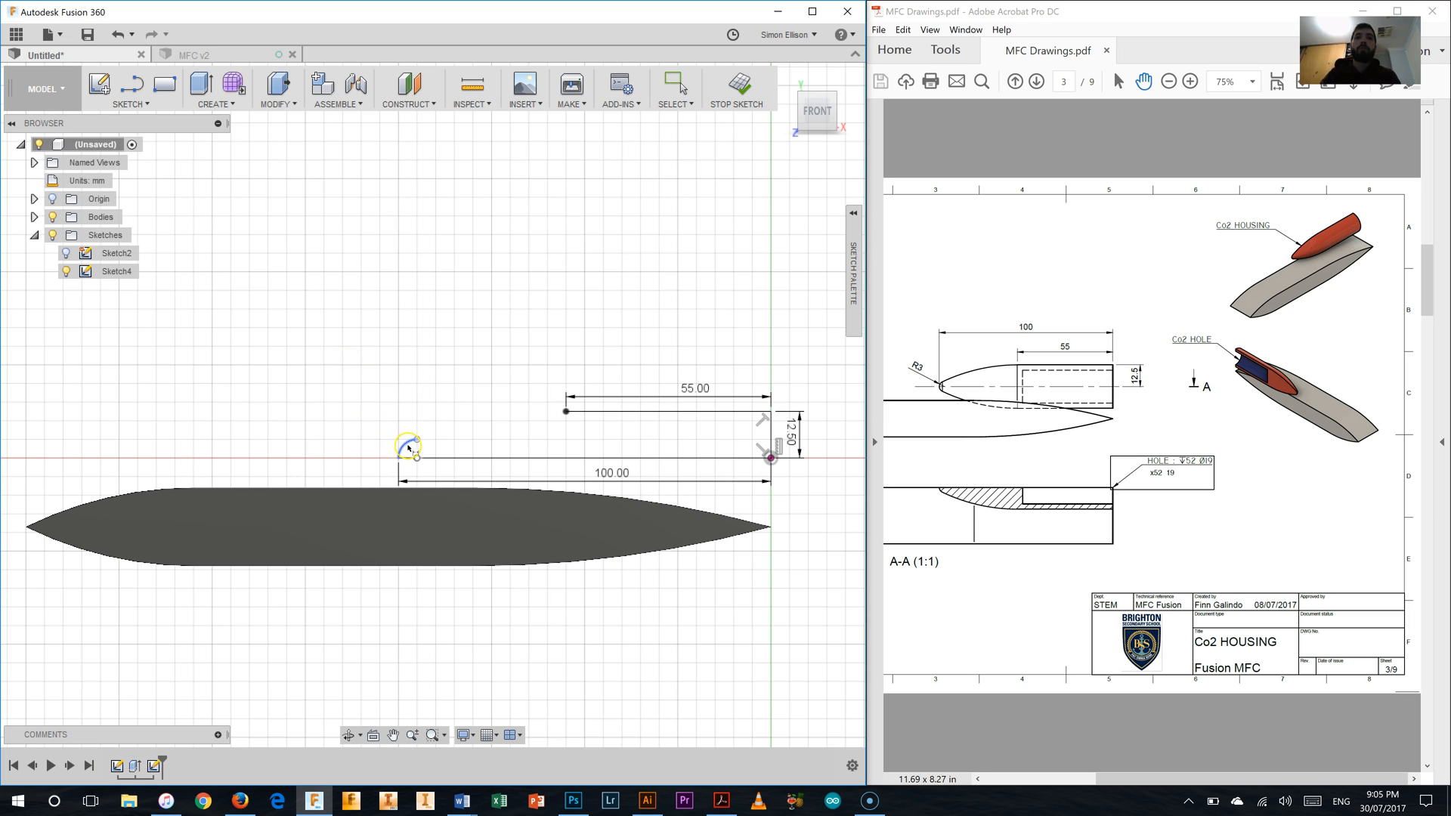
pyautogui.click(408, 444)
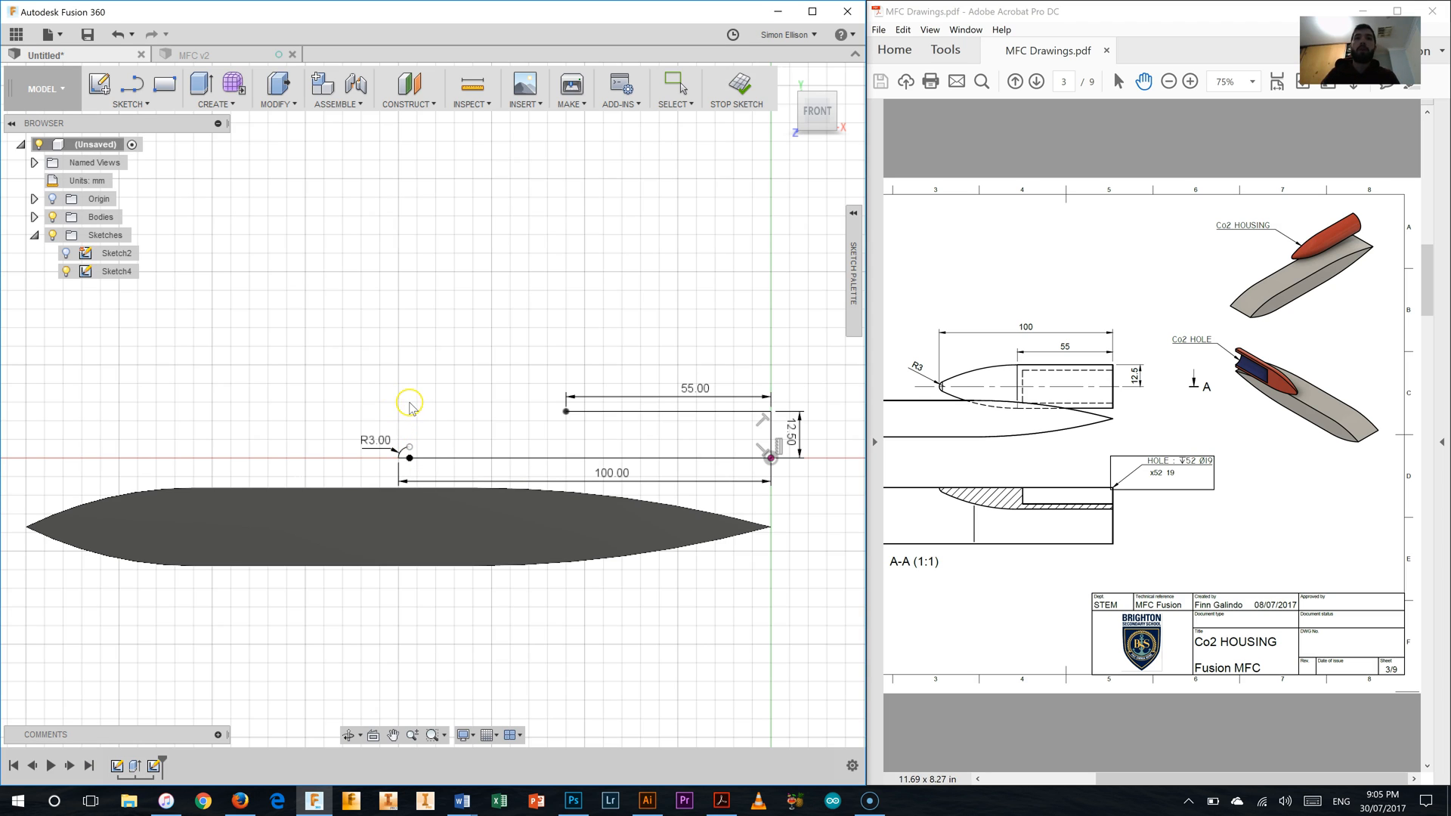
pyautogui.moveTo(469, 439)
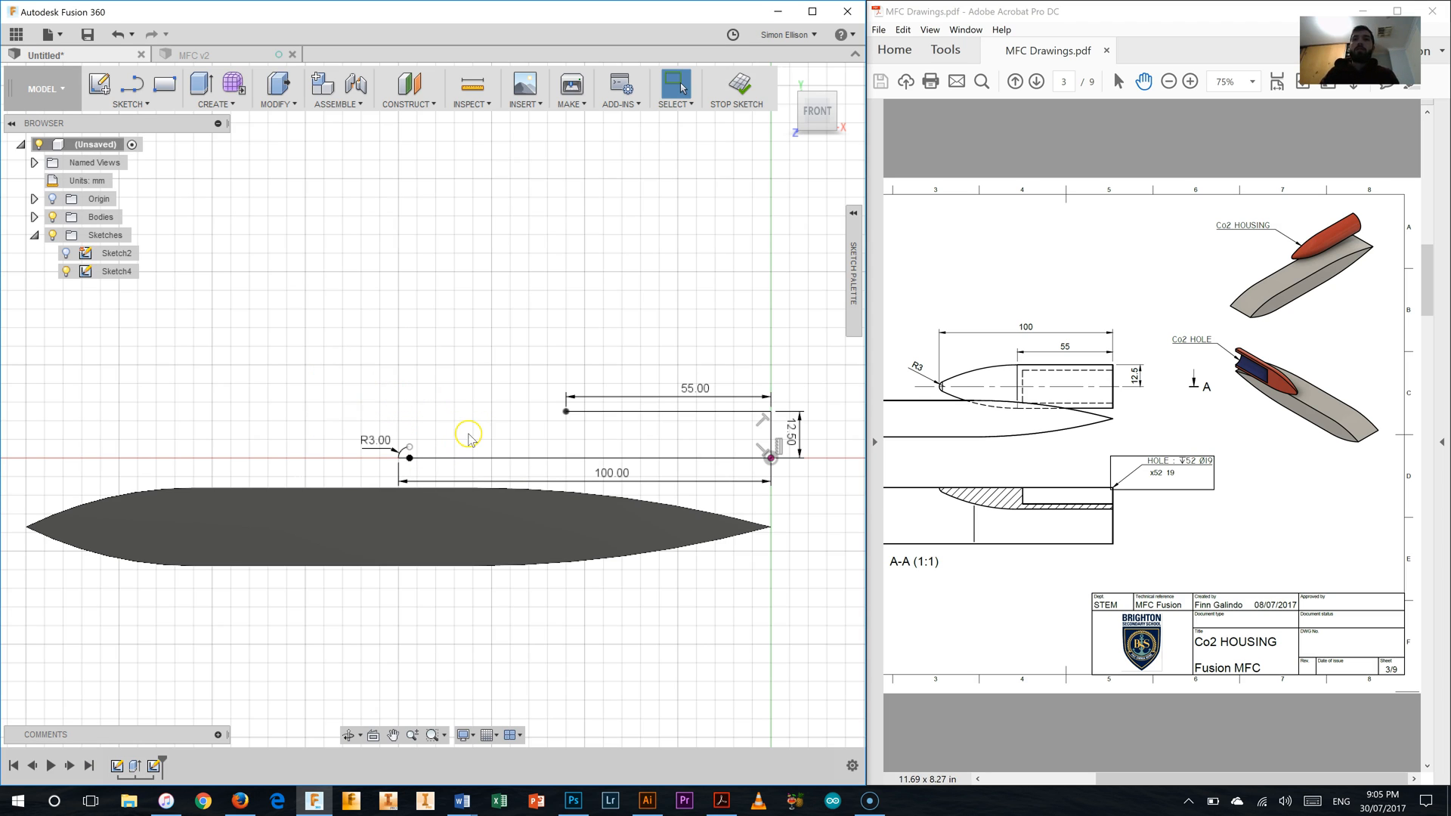
pyautogui.moveTo(443, 340)
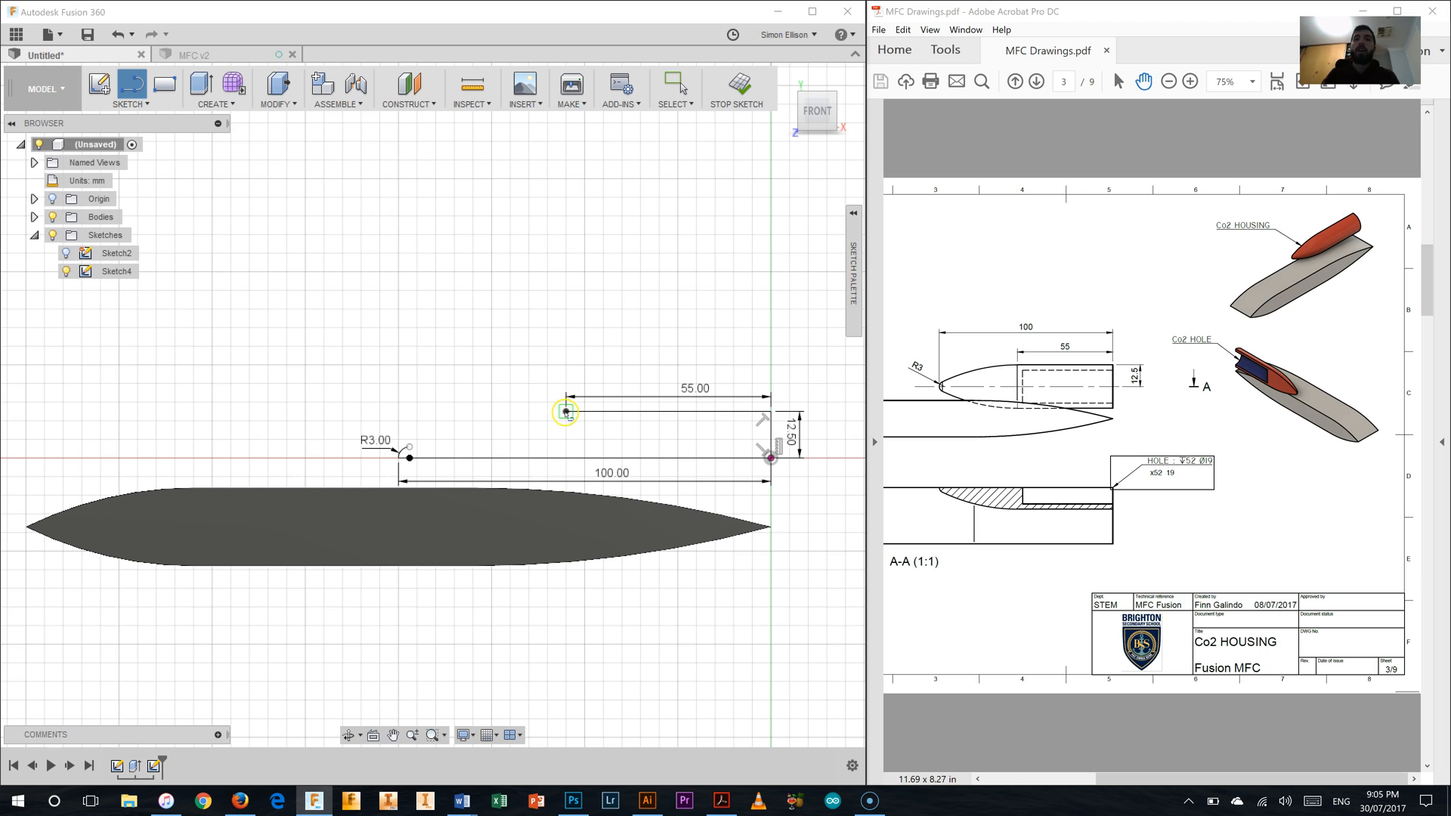
pyautogui.moveTo(408, 447)
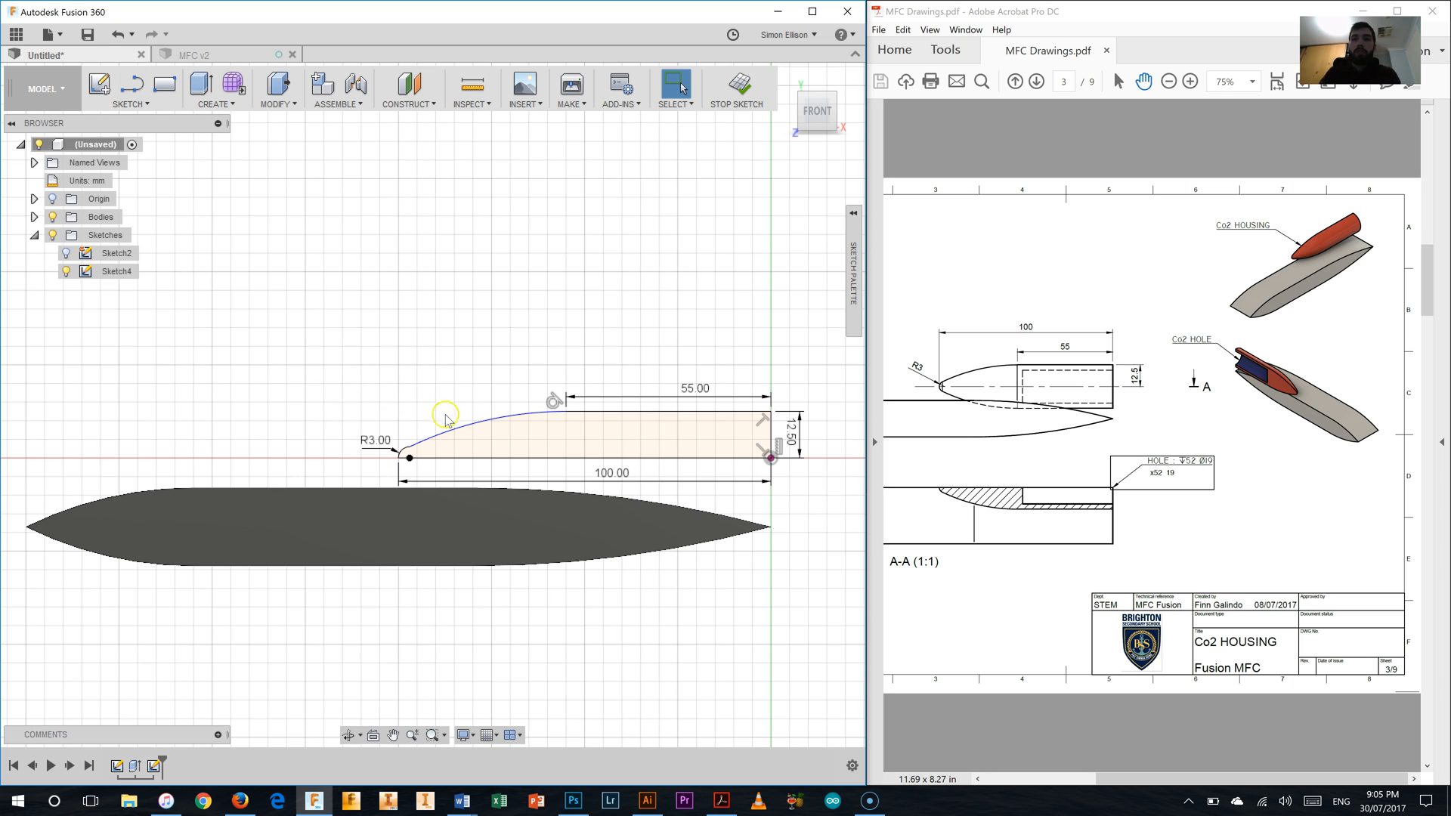
pyautogui.moveTo(558, 415)
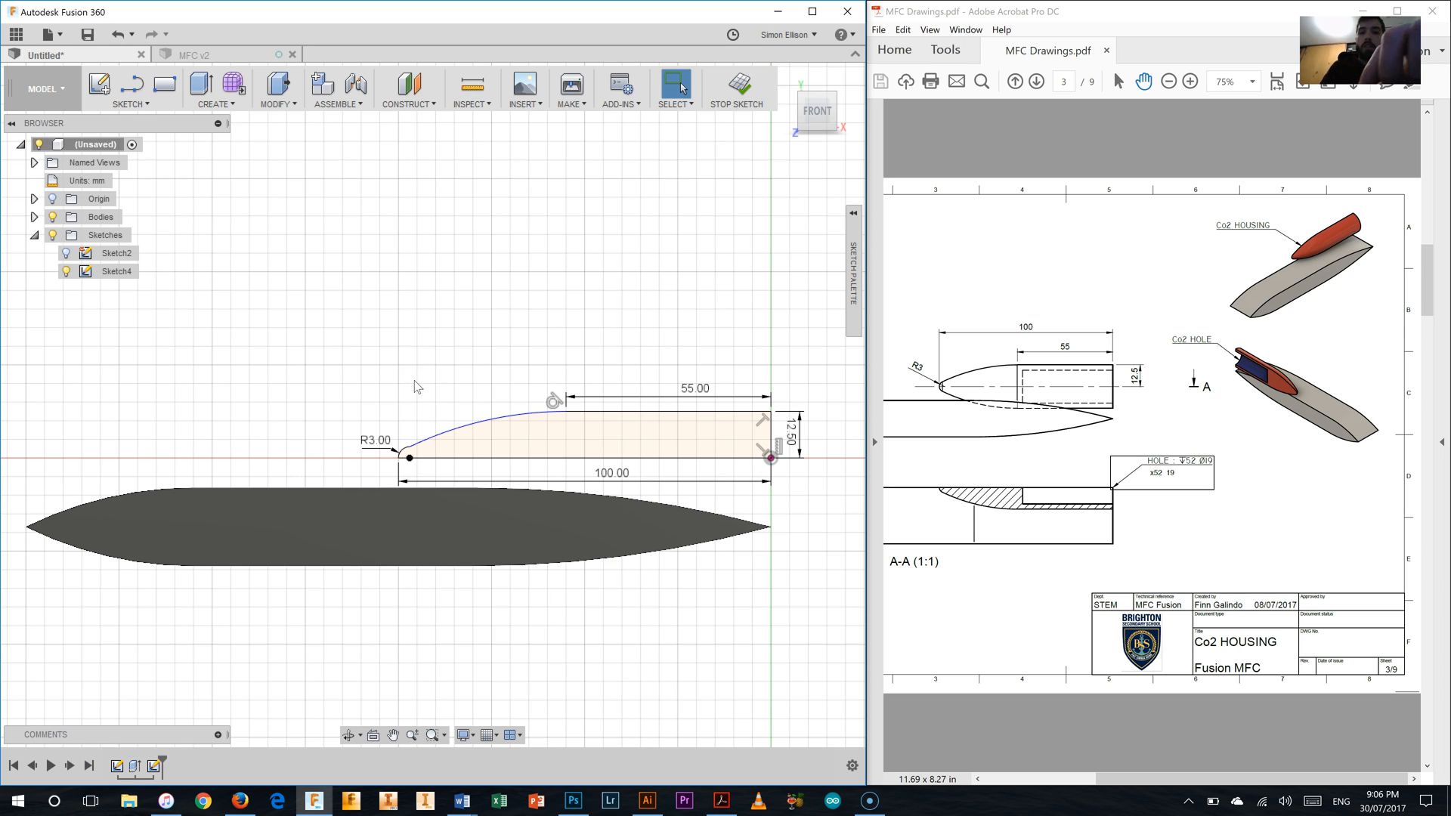
pyautogui.moveTo(465, 436)
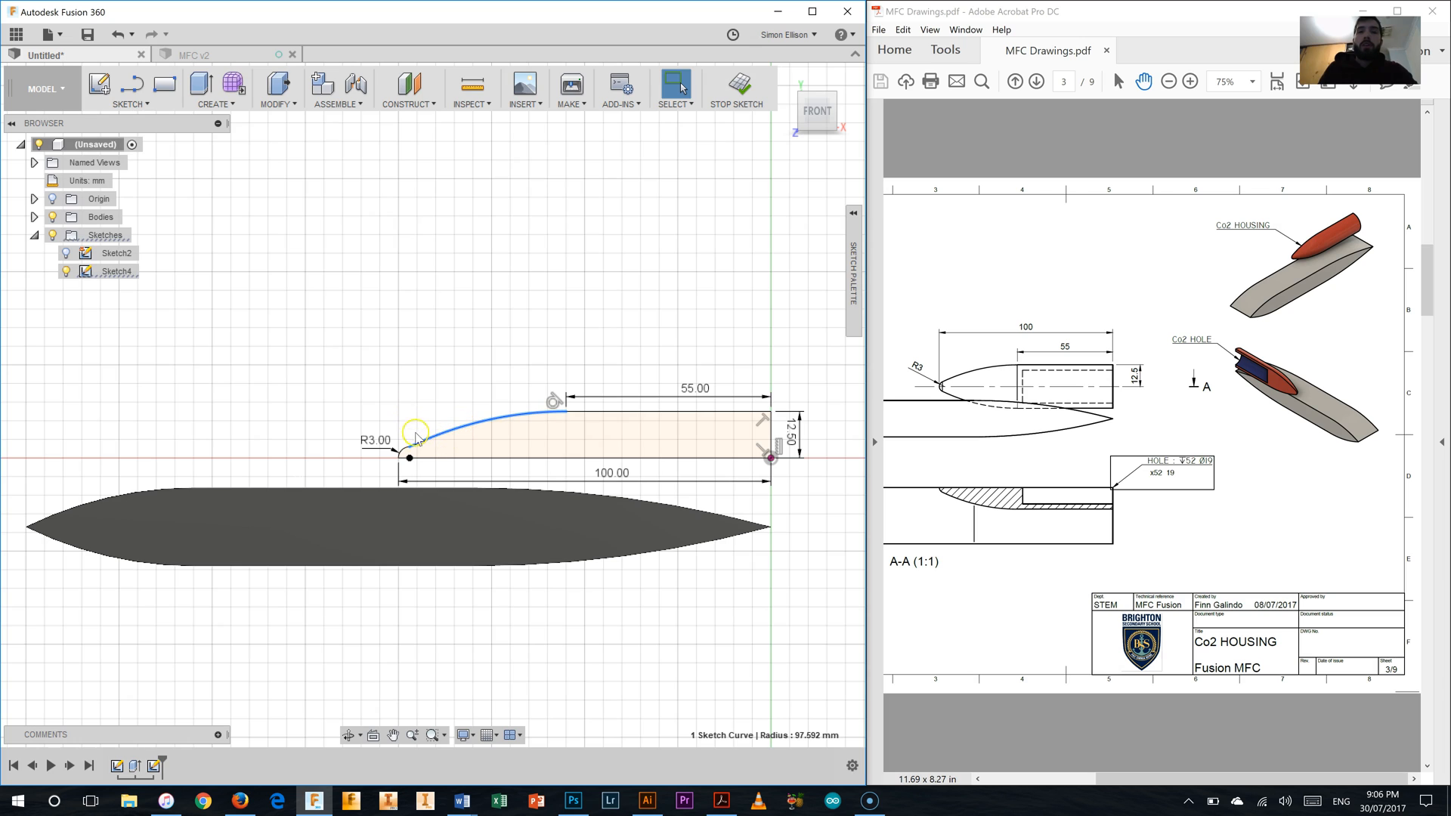
# - Apply a Tangent constraint between the long curve and the 3 mm nose arc
pyautogui.click(405, 450)
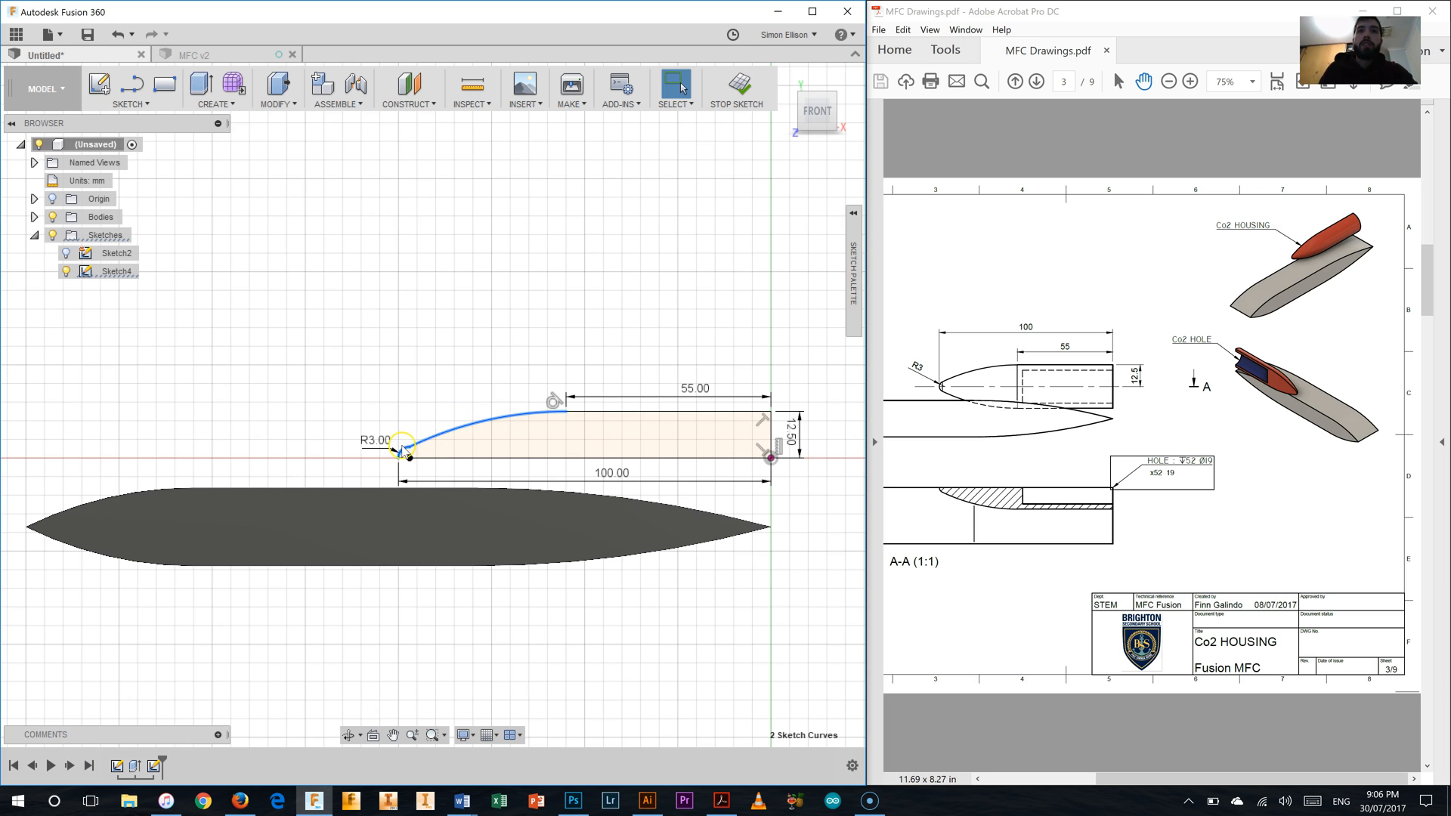
pyautogui.rightClick(422, 447)
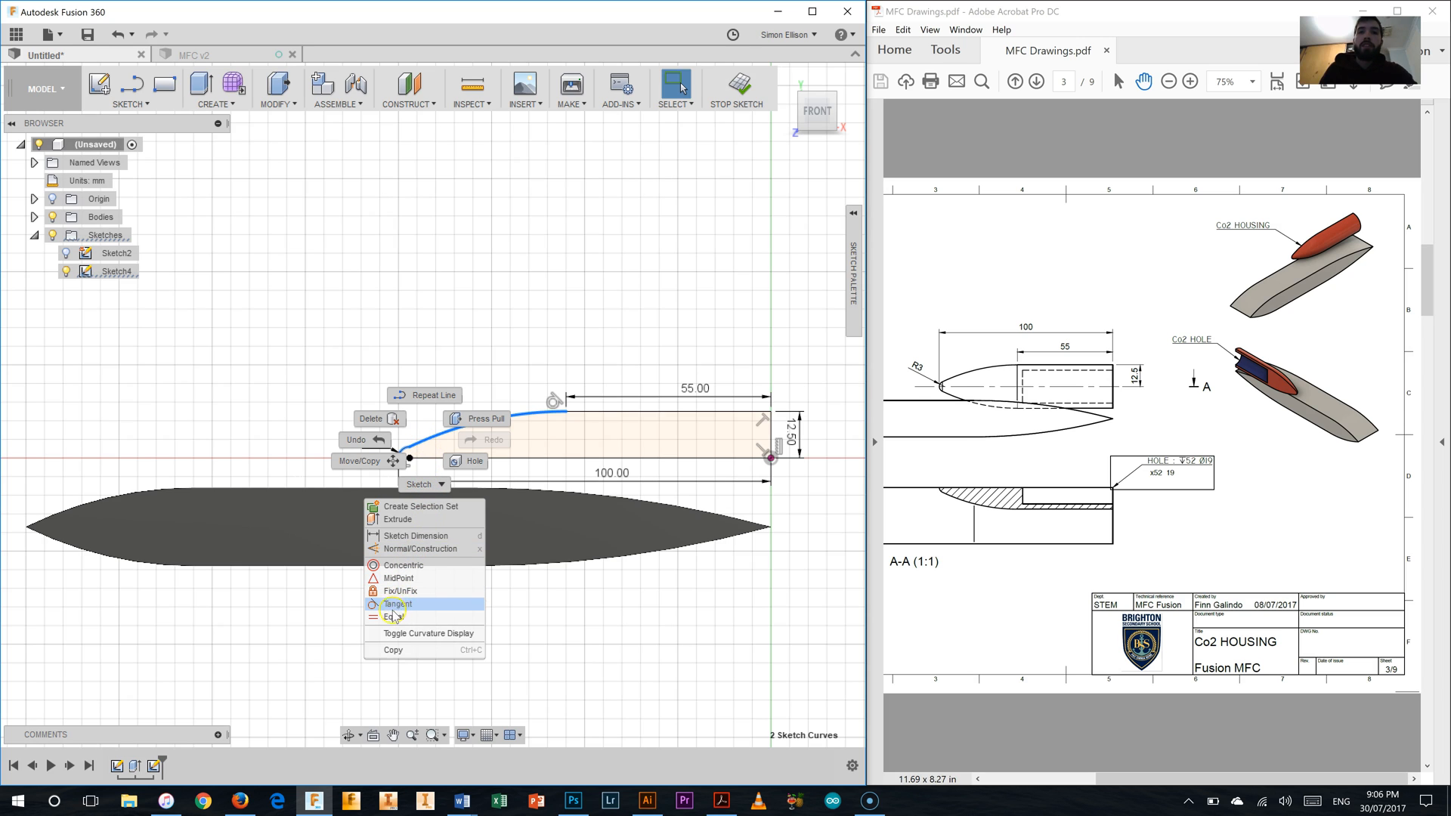
pyautogui.click(398, 603)
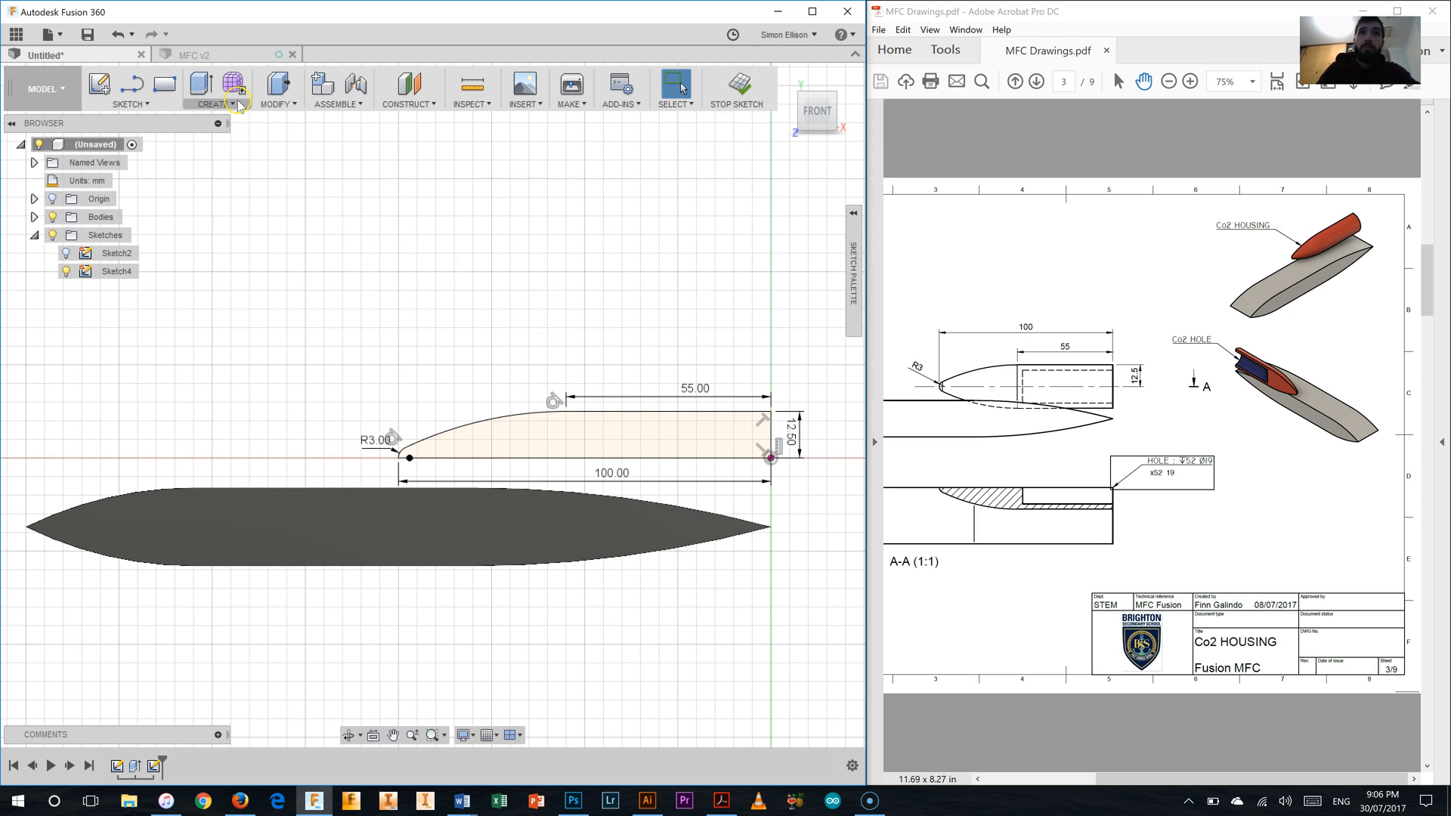
# - Revolve the housing profile 180° about its top edge with Operation set to Join
pyautogui.click(213, 91)
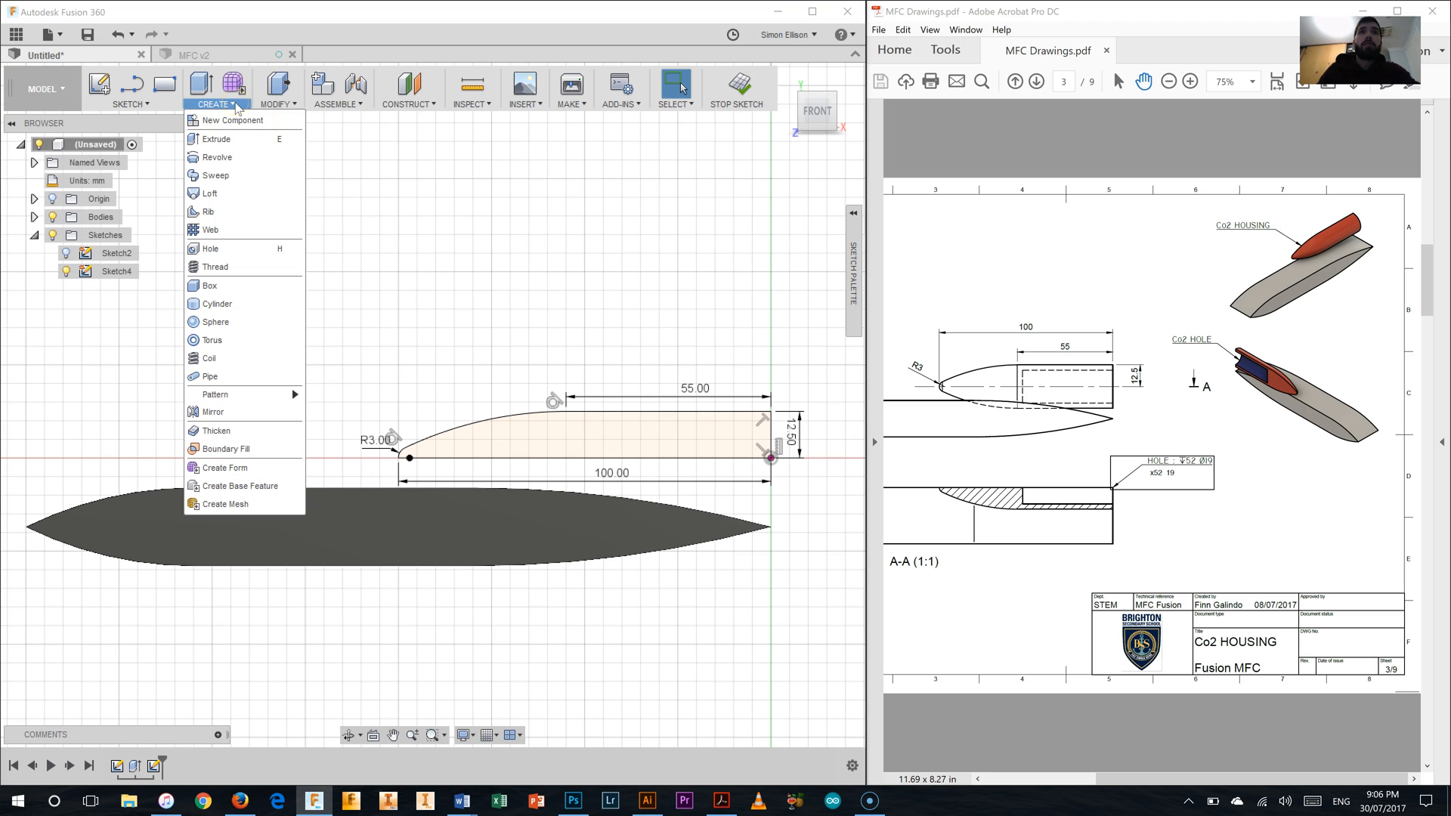
pyautogui.moveTo(217, 156)
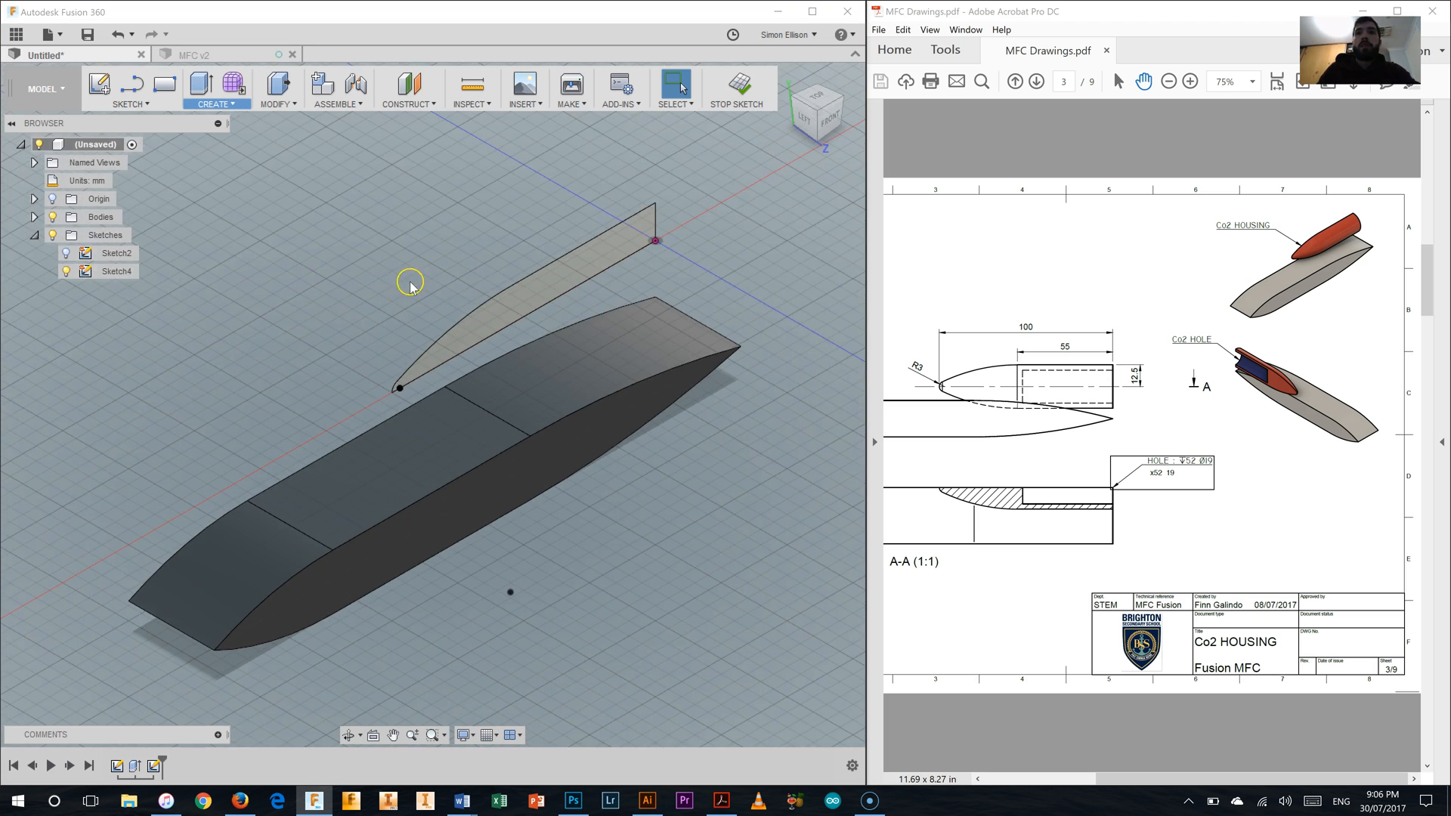
pyautogui.click(518, 309)
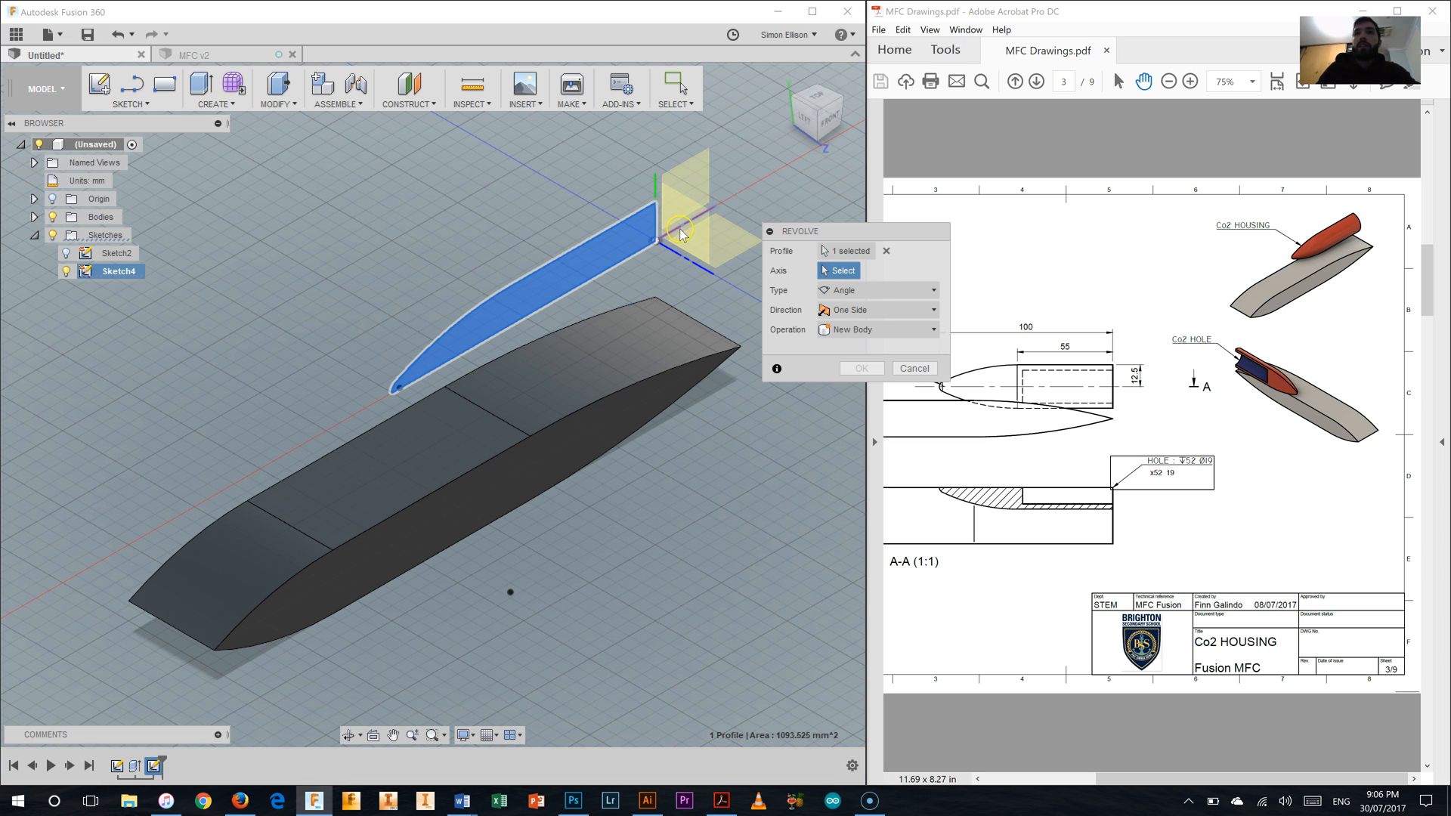
pyautogui.click(680, 232)
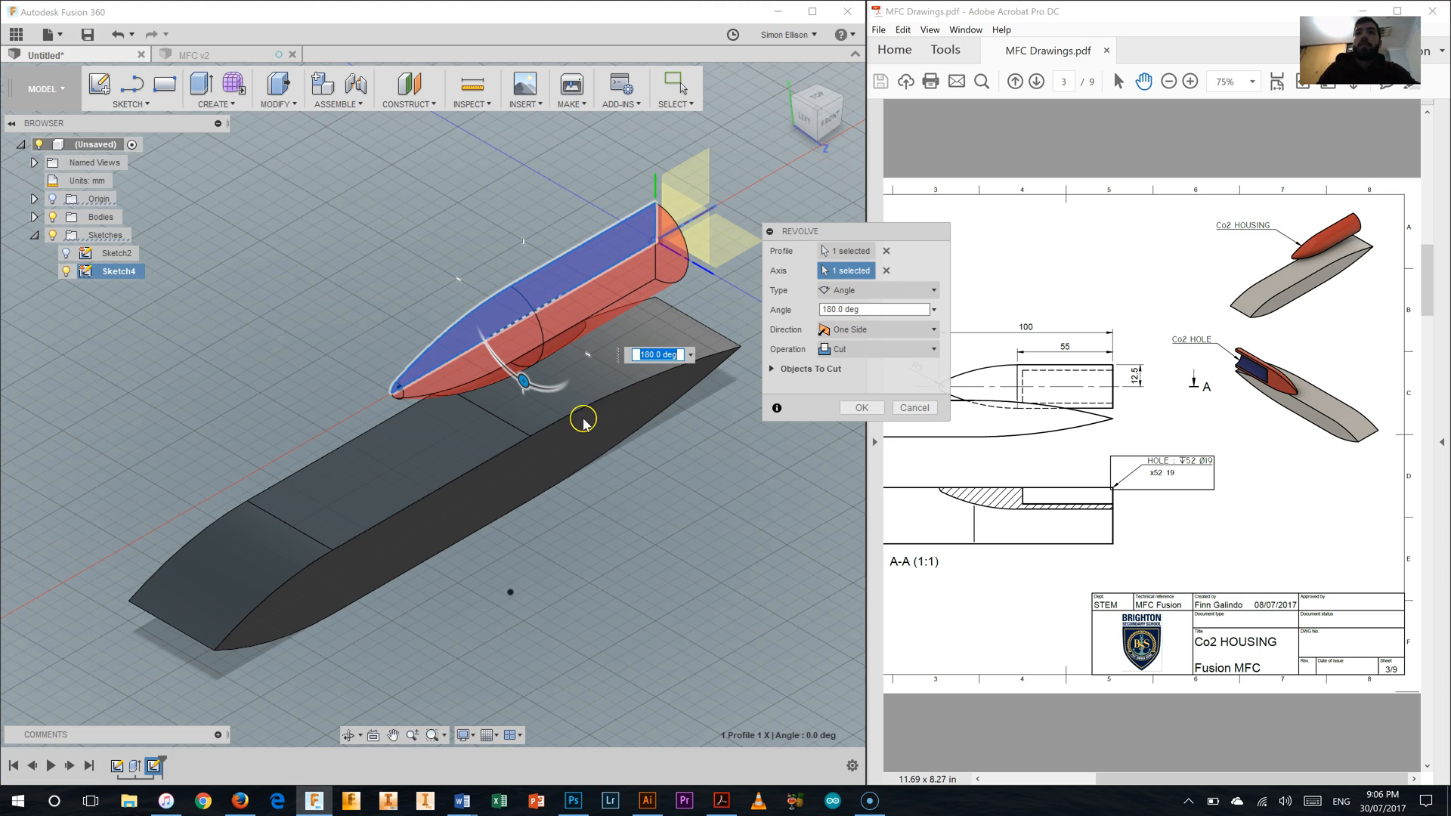
pyautogui.moveTo(583, 310)
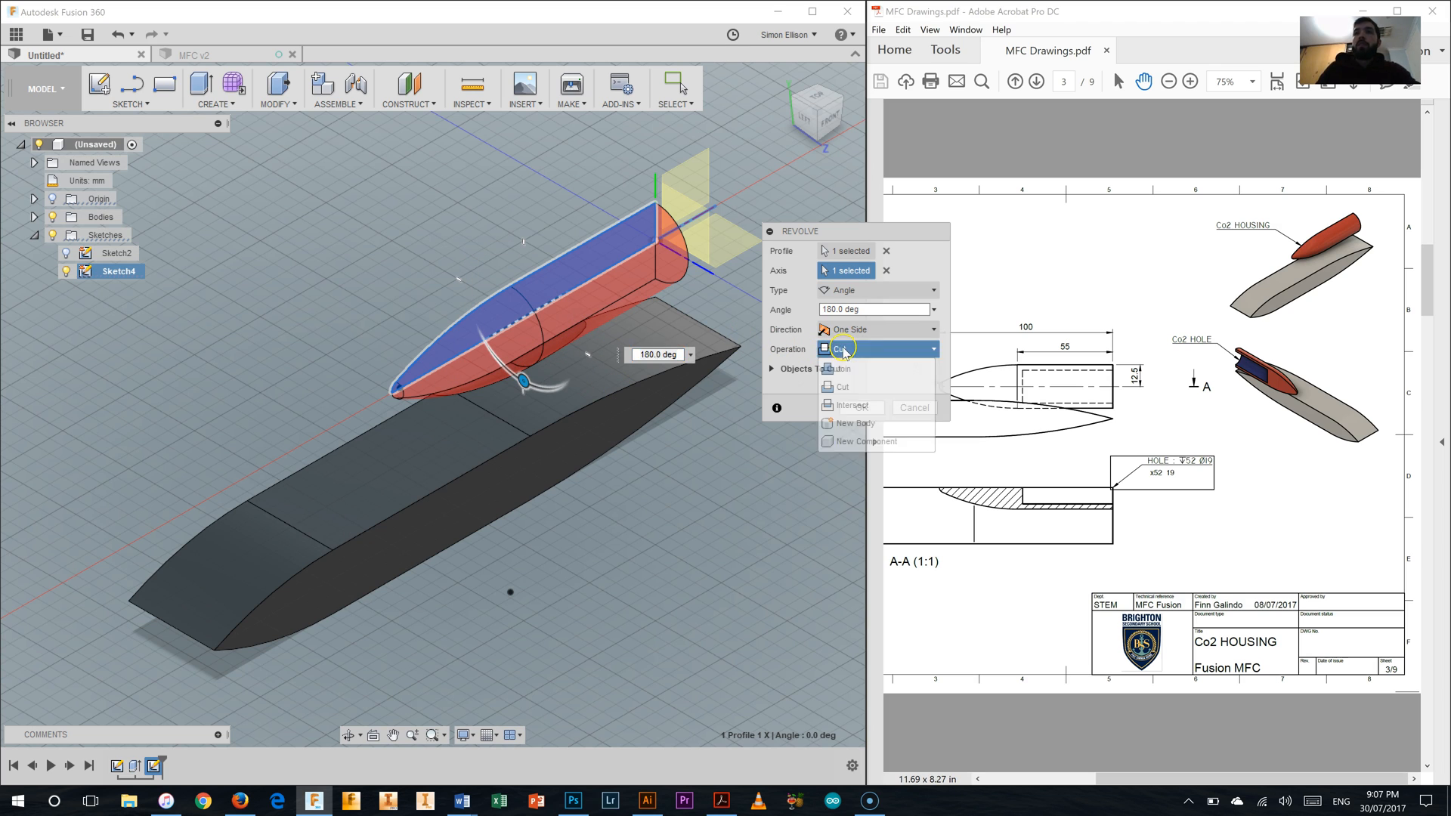
pyautogui.click(837, 349)
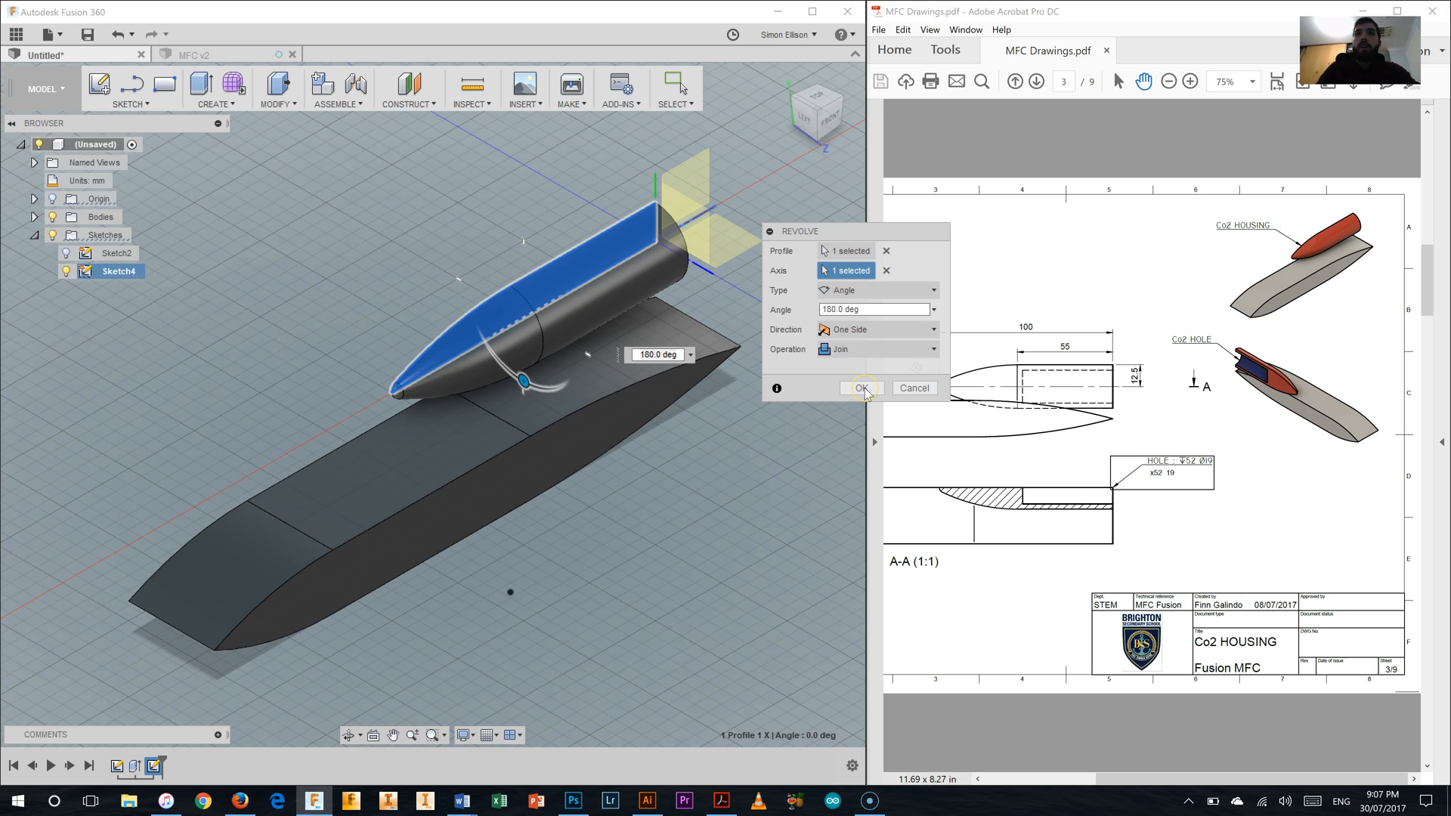
pyautogui.click(860, 388)
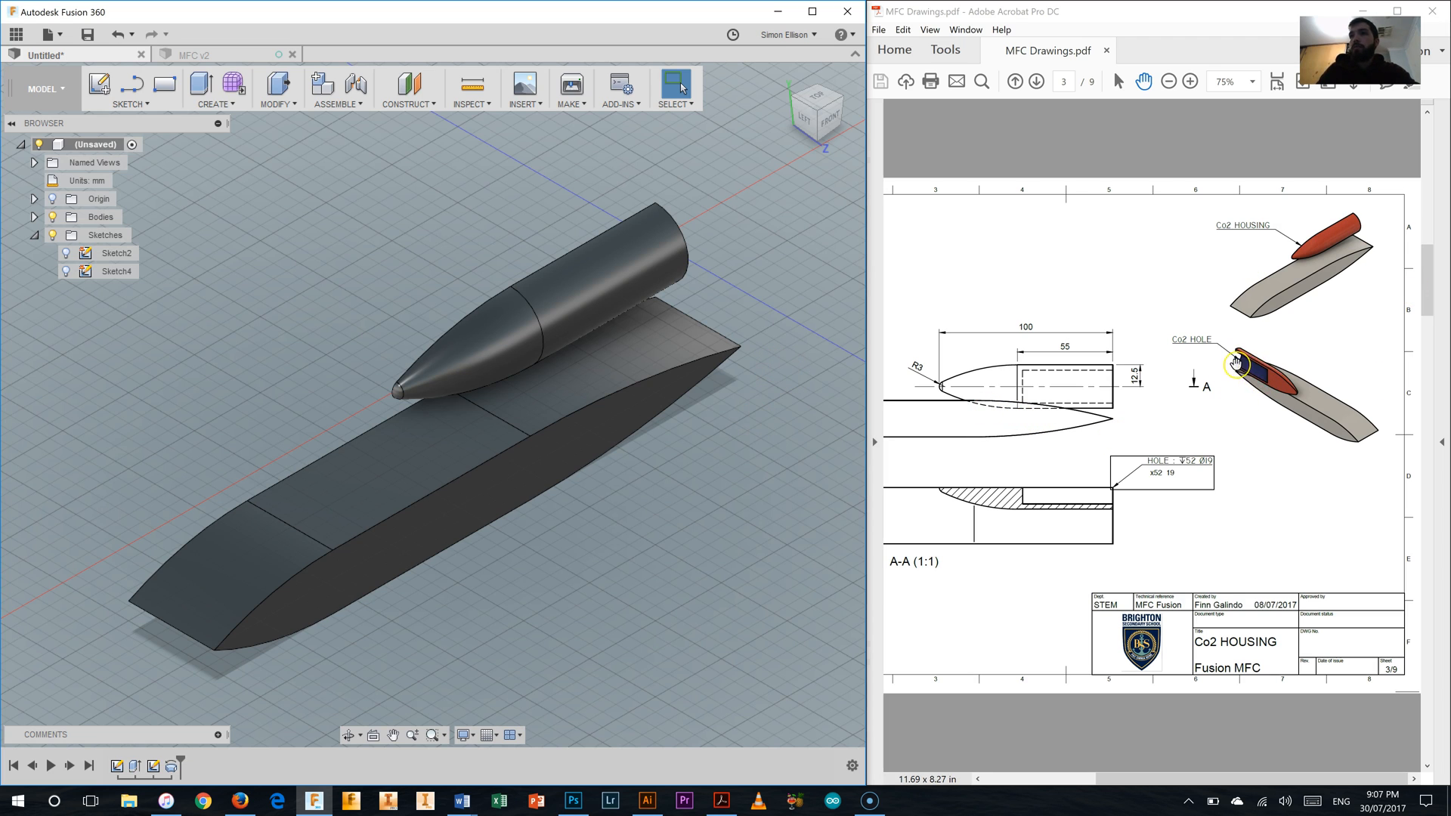
pyautogui.moveTo(1203, 378)
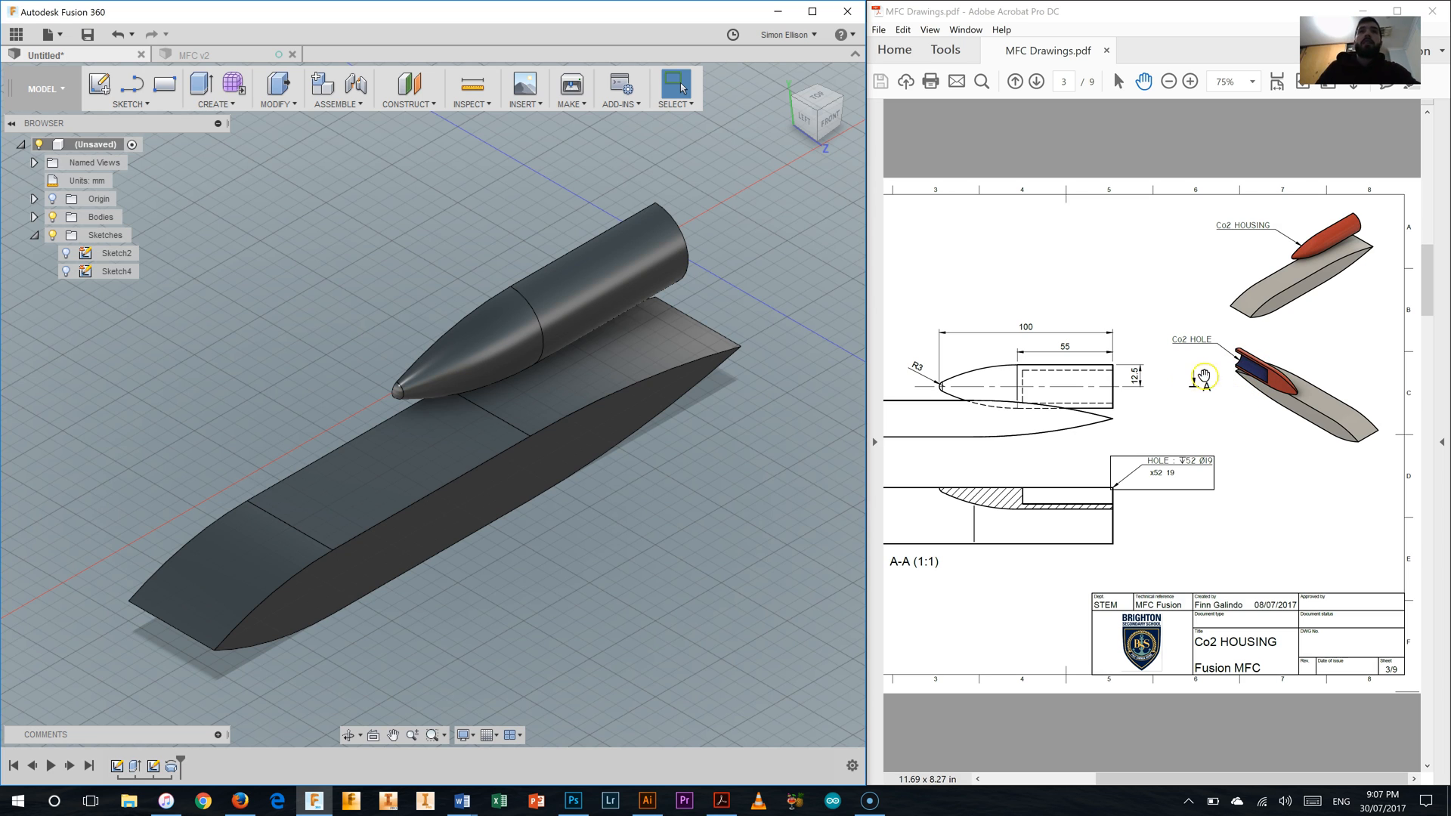
pyautogui.moveTo(870, 371)
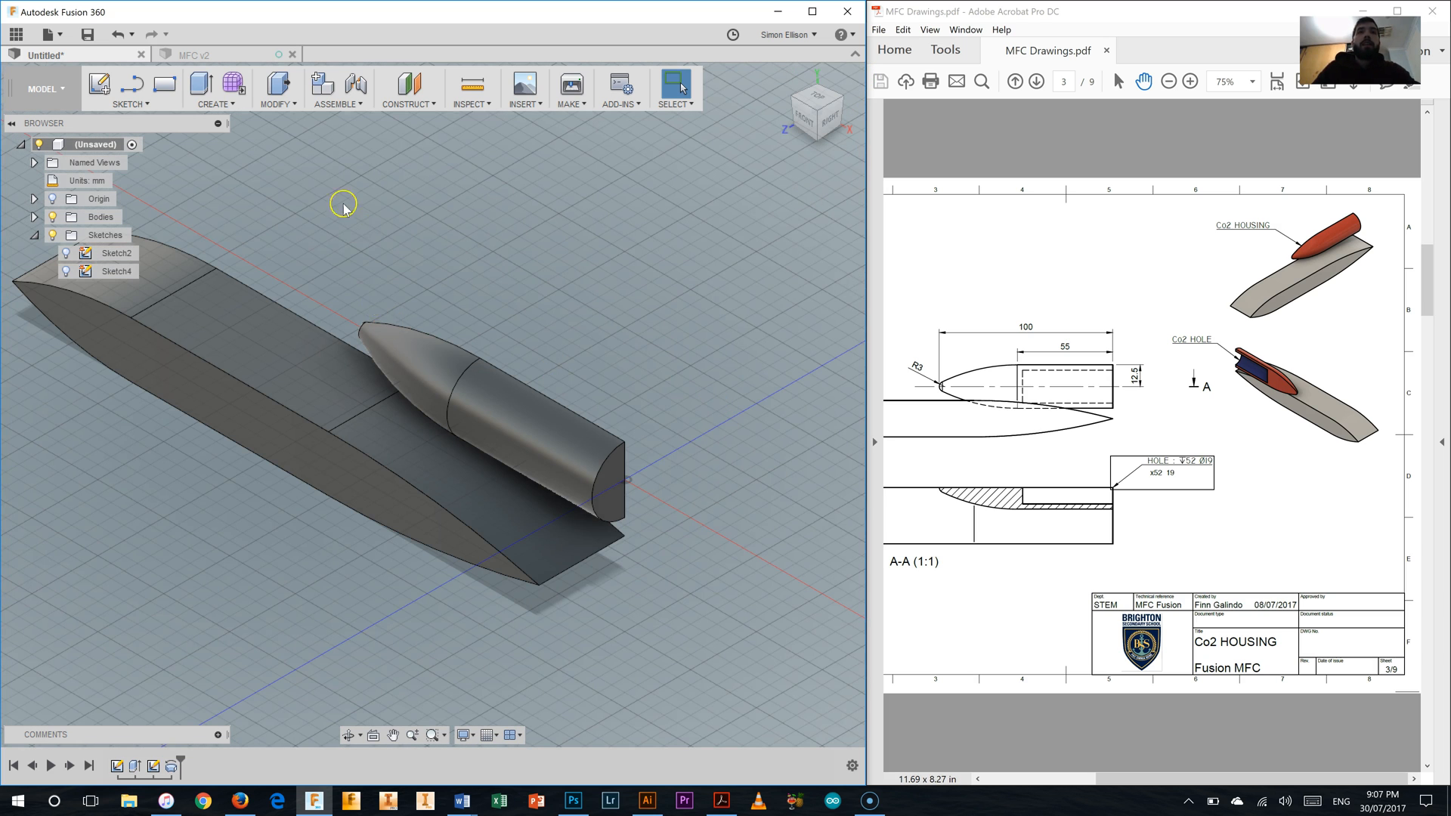
# - Browse the Modify and Create menus to locate the Hole feature
pyautogui.click(275, 90)
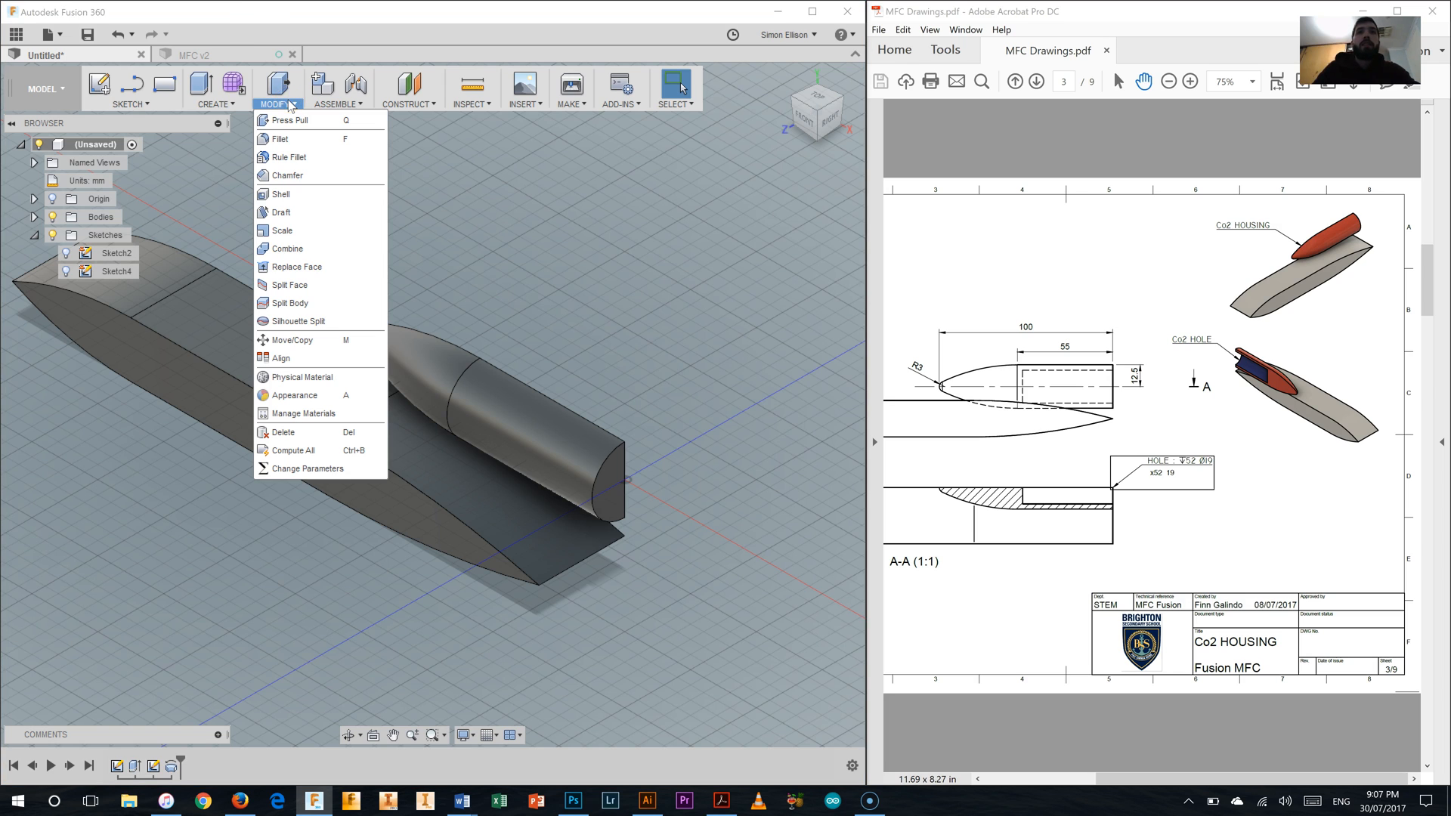
pyautogui.click(213, 90)
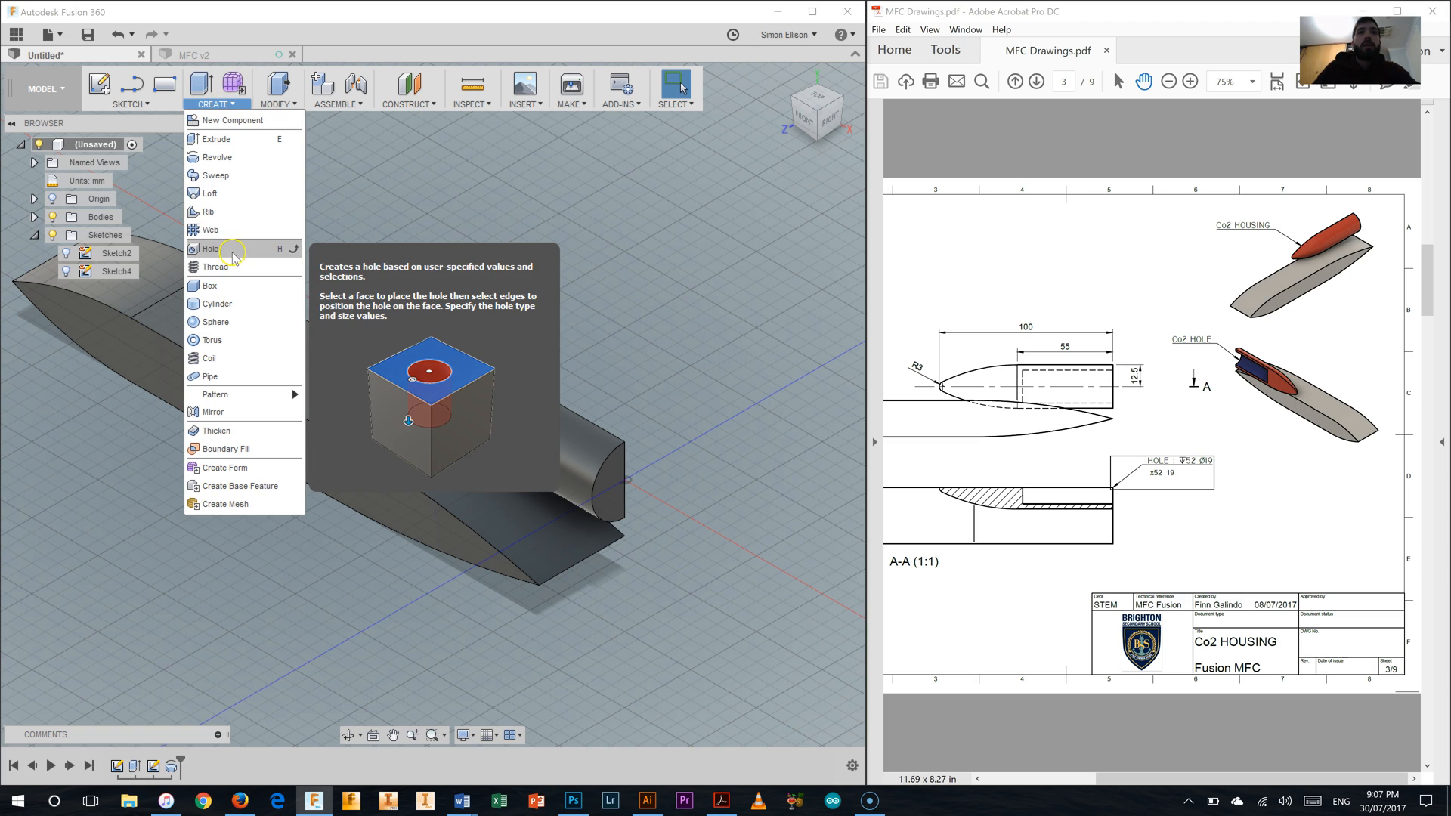
# - Cut a 19 mm diameter, 52 mm deep hole with 180° tip angle into the rear face
pyautogui.click(211, 250)
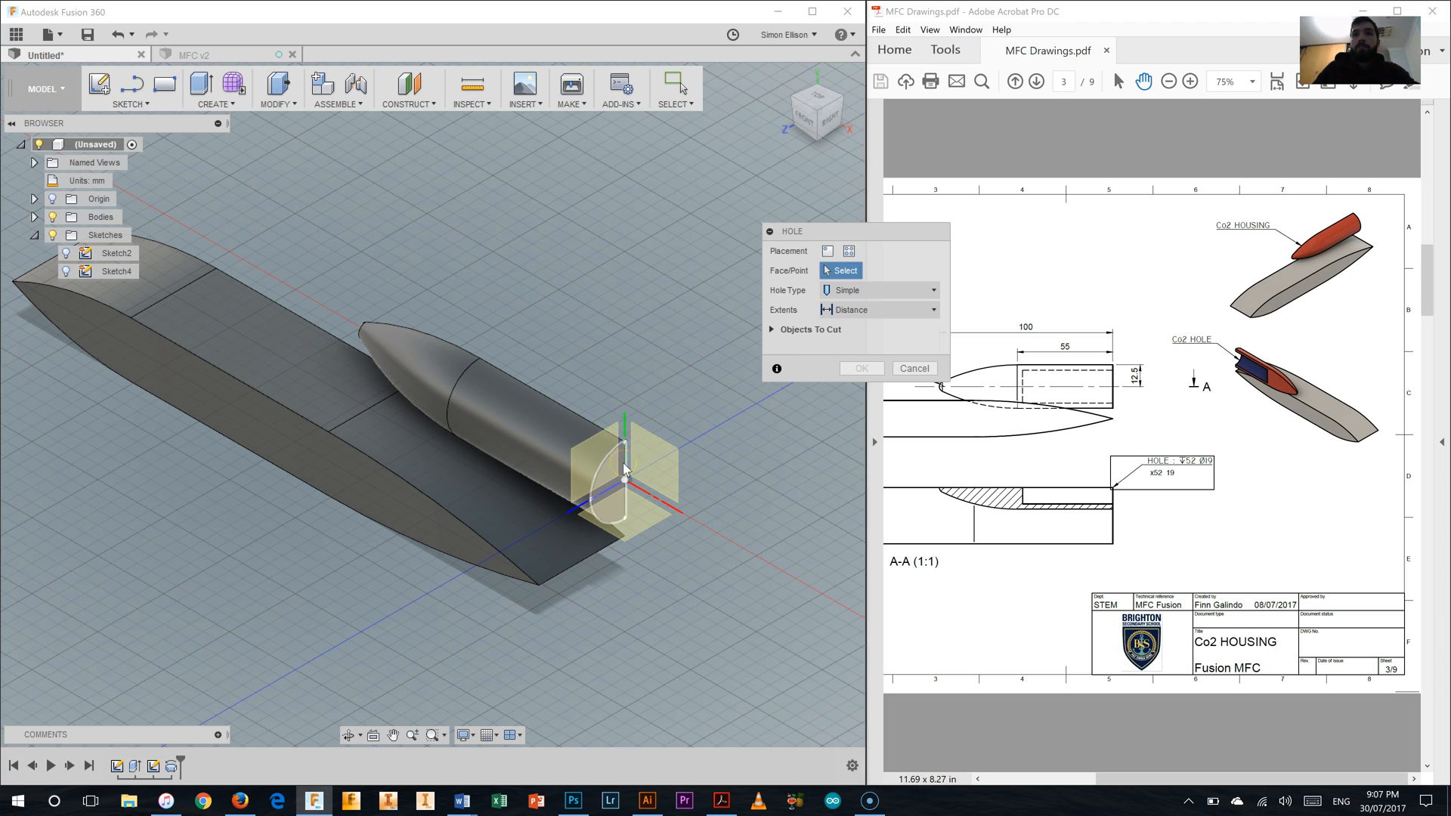
pyautogui.click(619, 466)
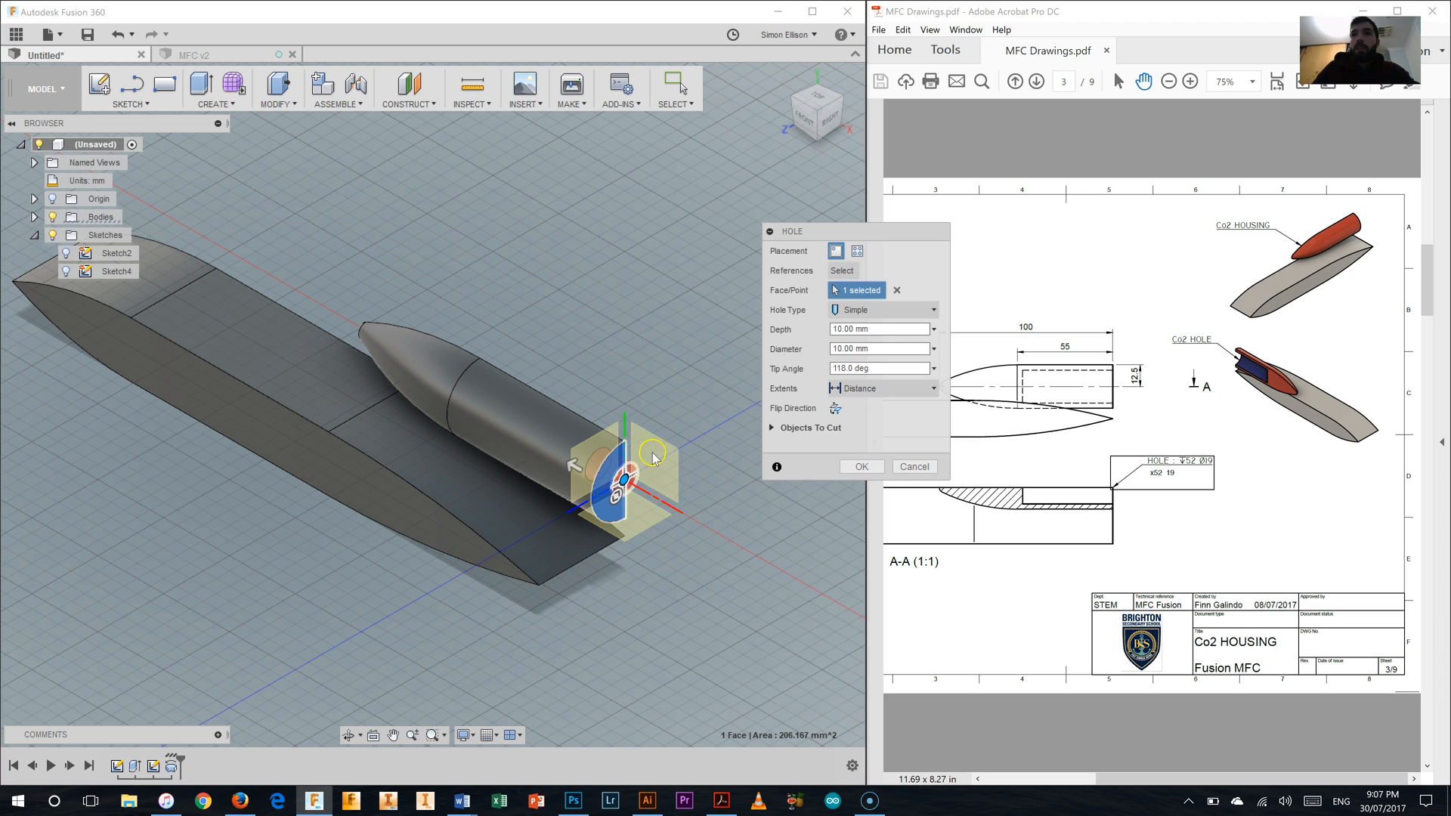
pyautogui.click(875, 329)
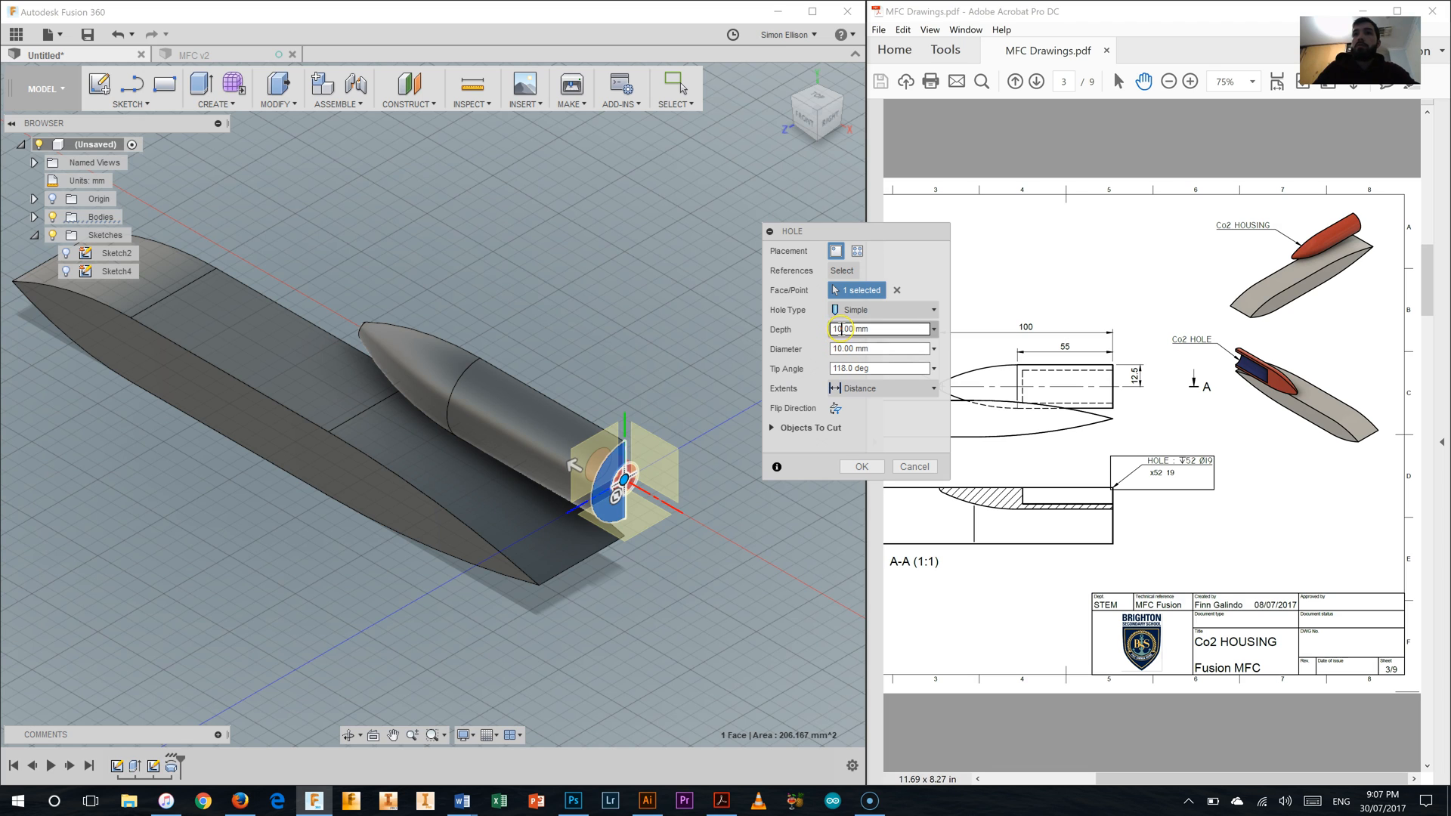
pyautogui.click(877, 328)
pyautogui.write('52')
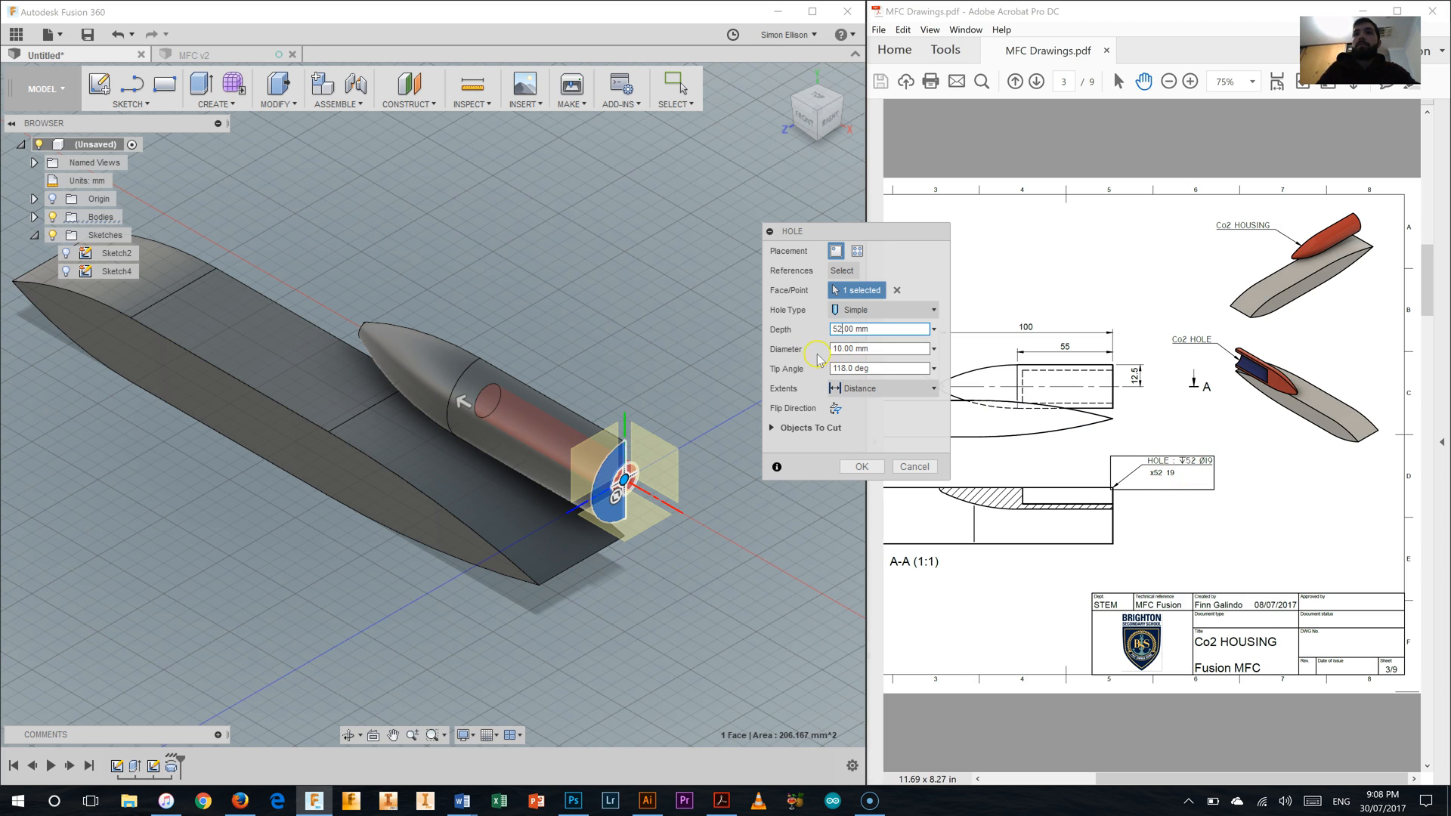
pyautogui.click(875, 349)
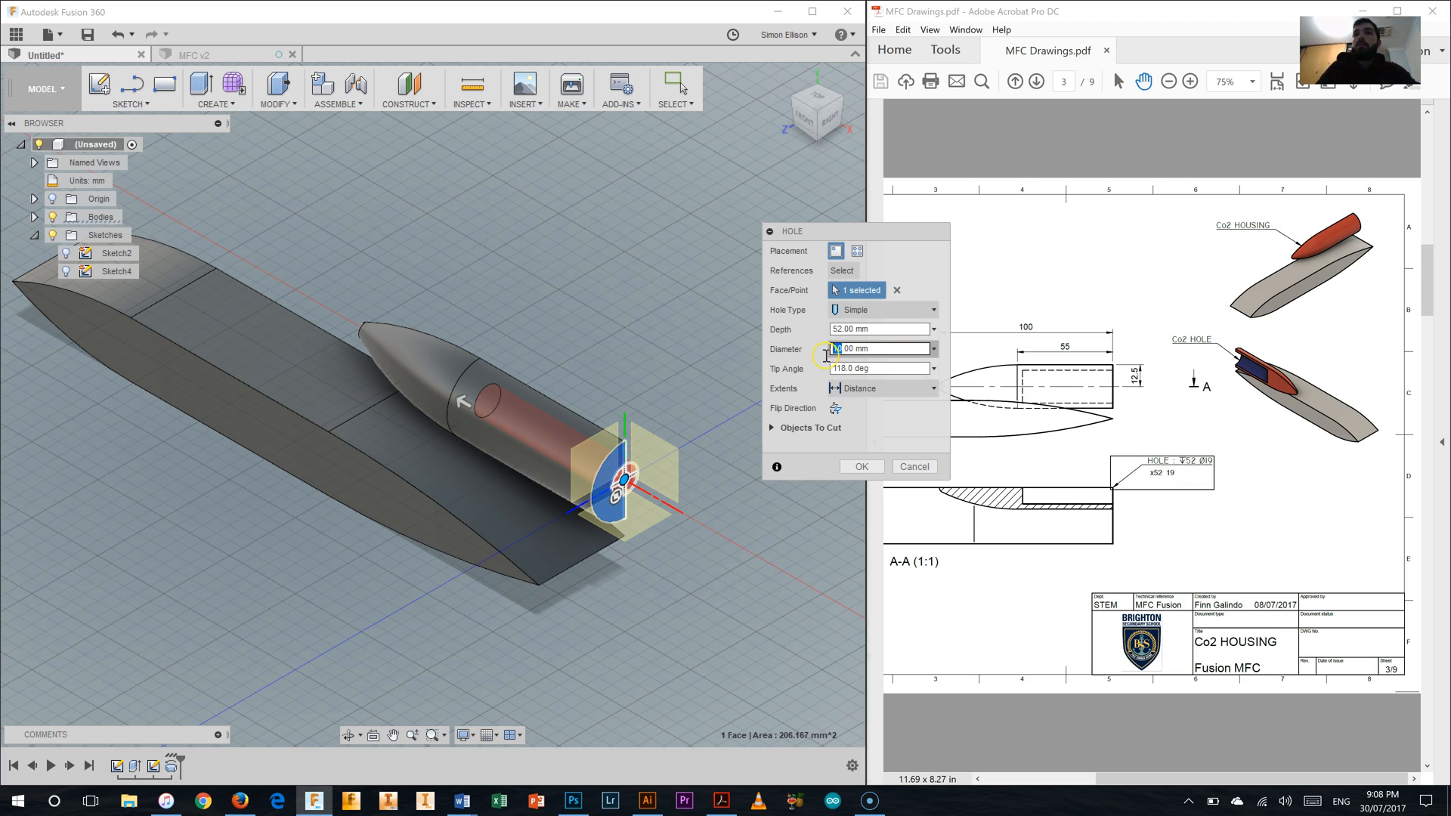
pyautogui.write('19.00 mm')
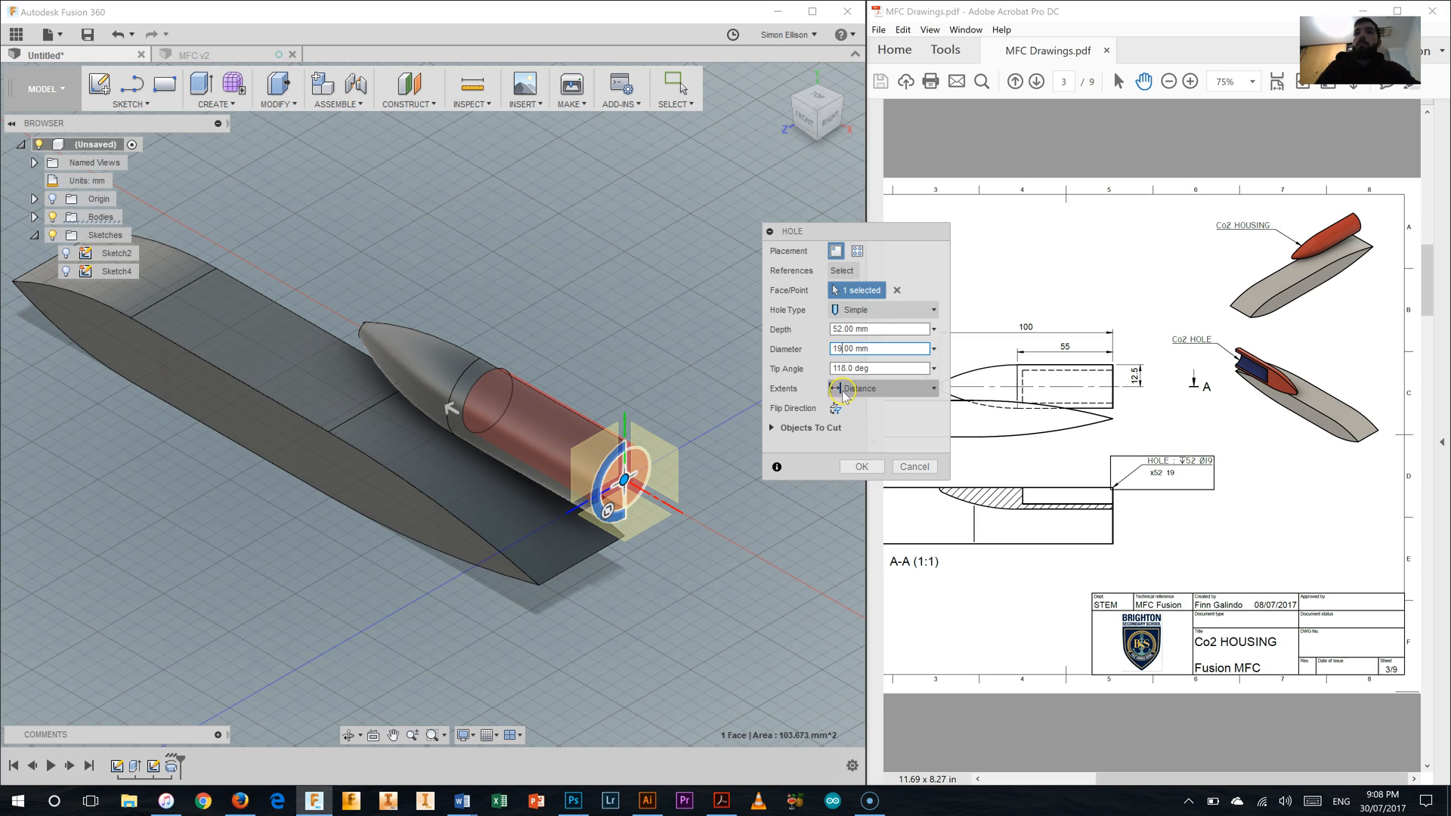
pyautogui.click(877, 369)
pyautogui.write('180')
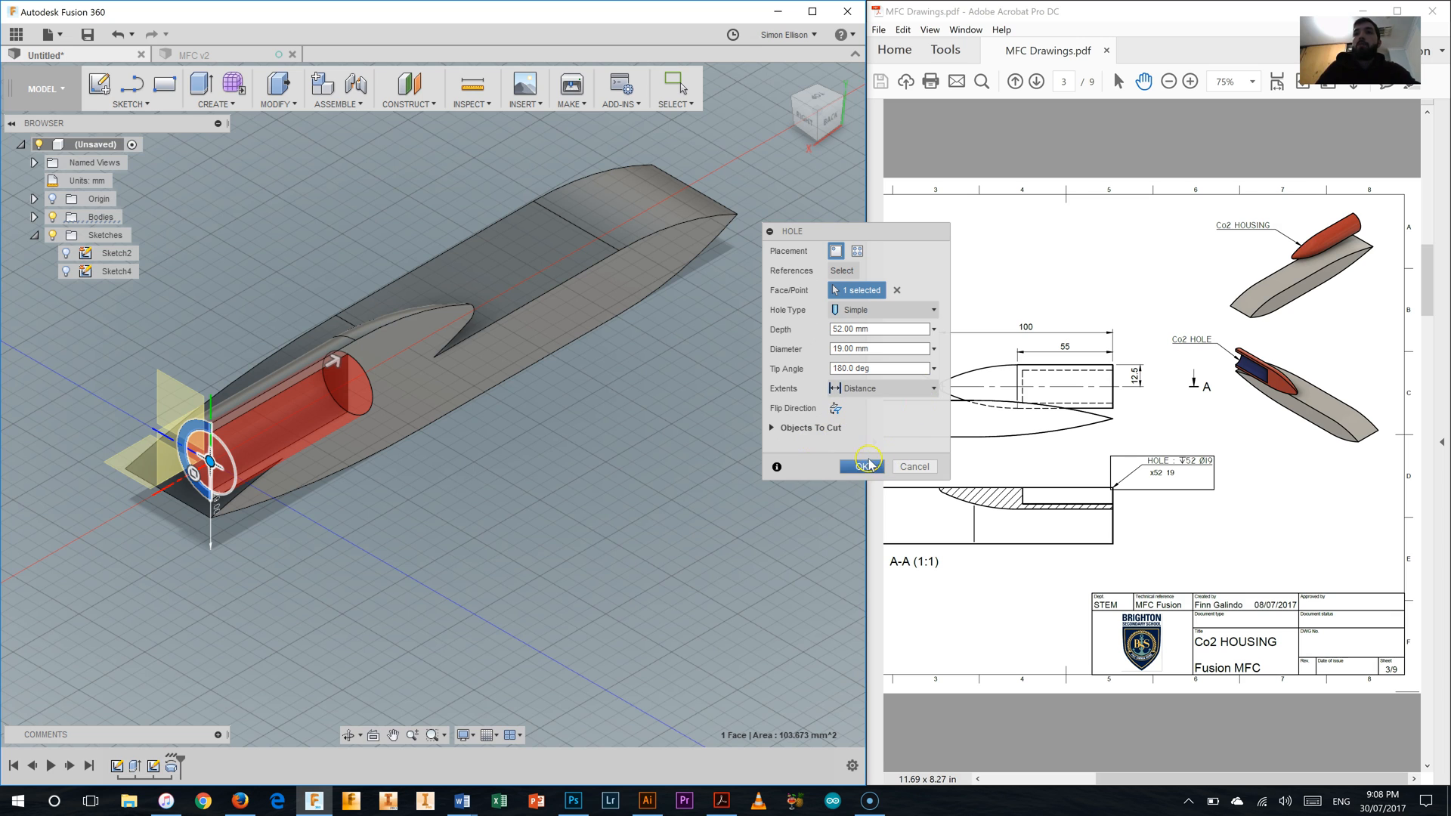
pyautogui.click(860, 466)
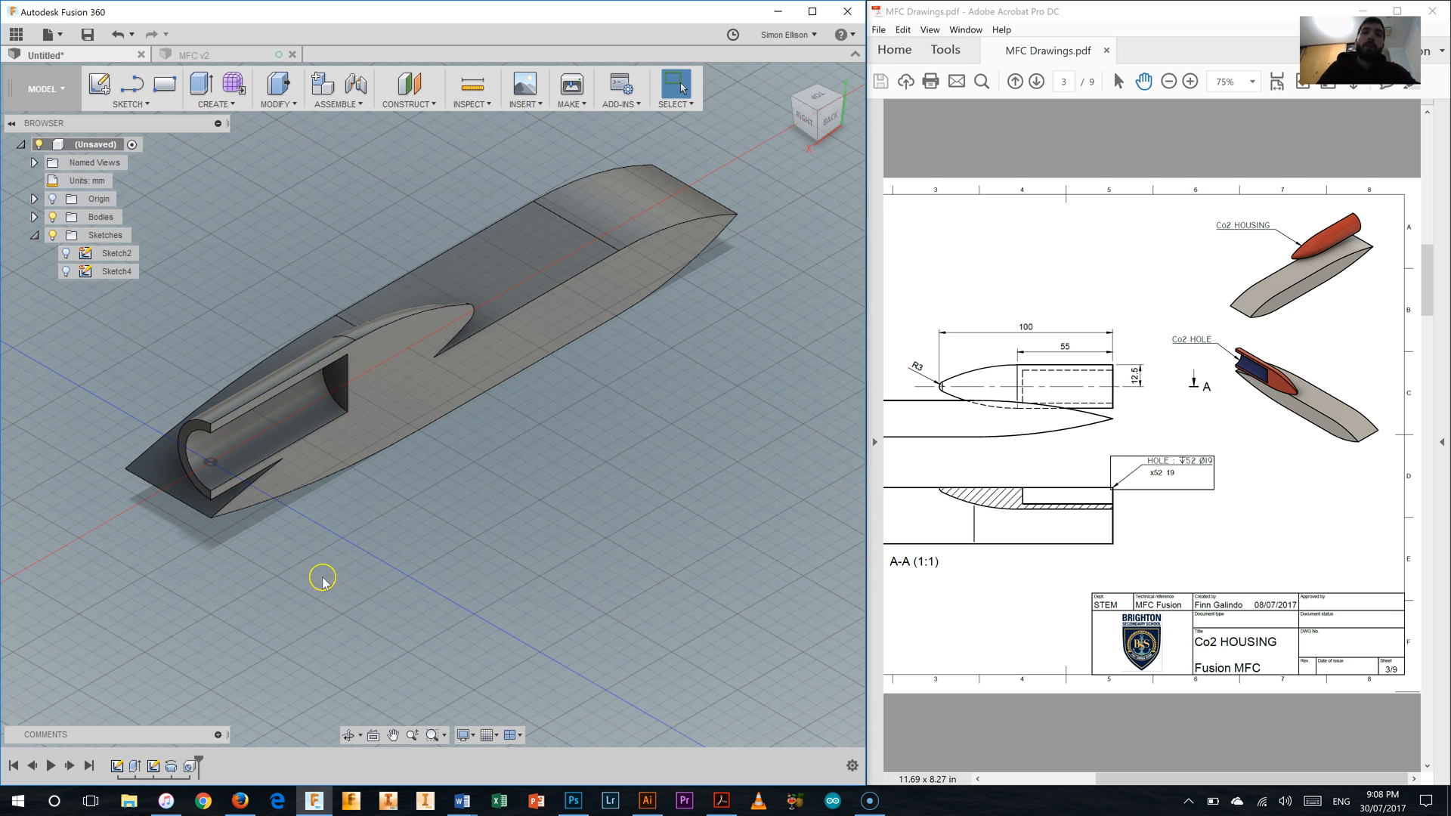
pyautogui.moveTo(181, 447)
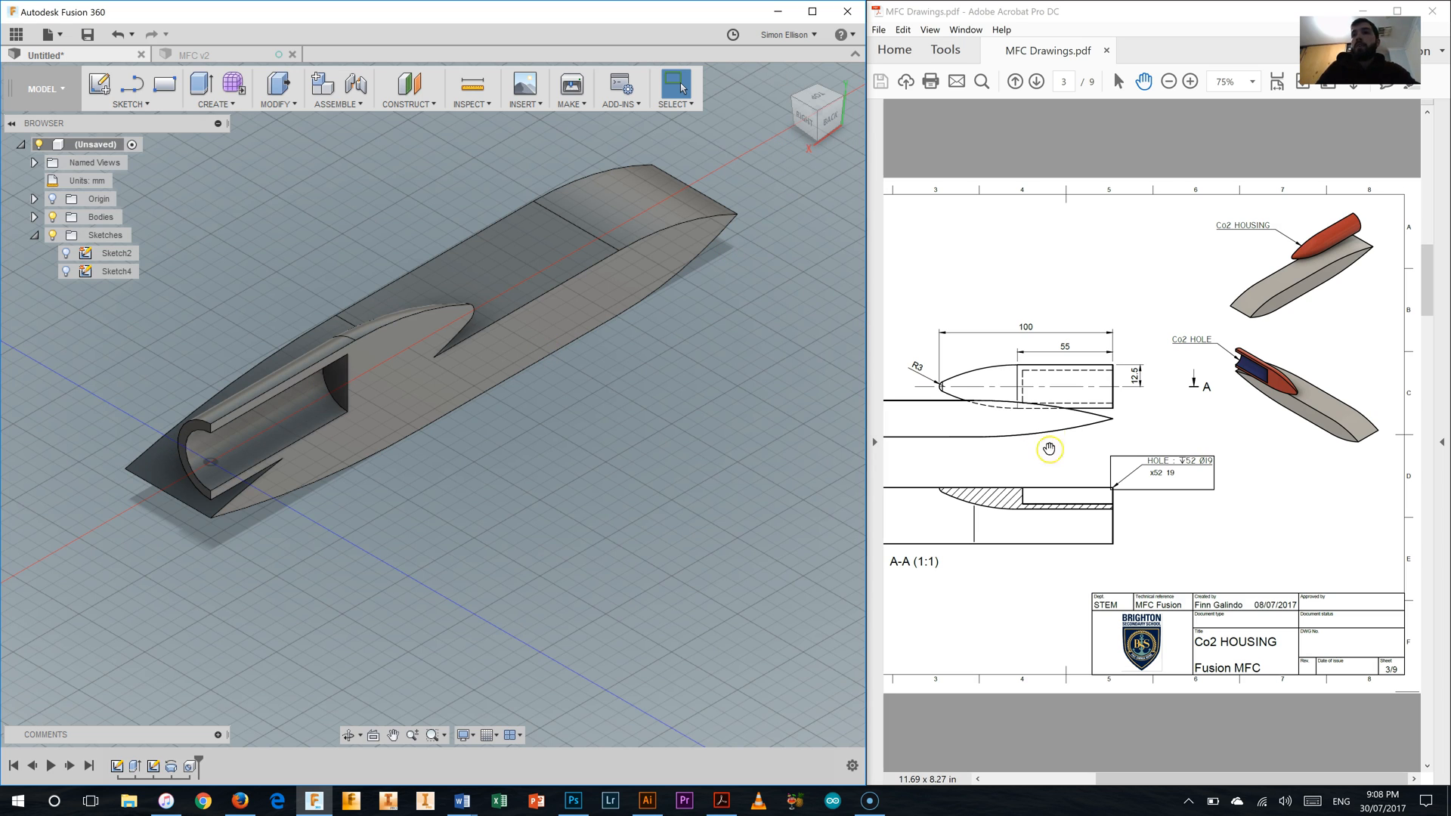
pyautogui.moveTo(1185, 424)
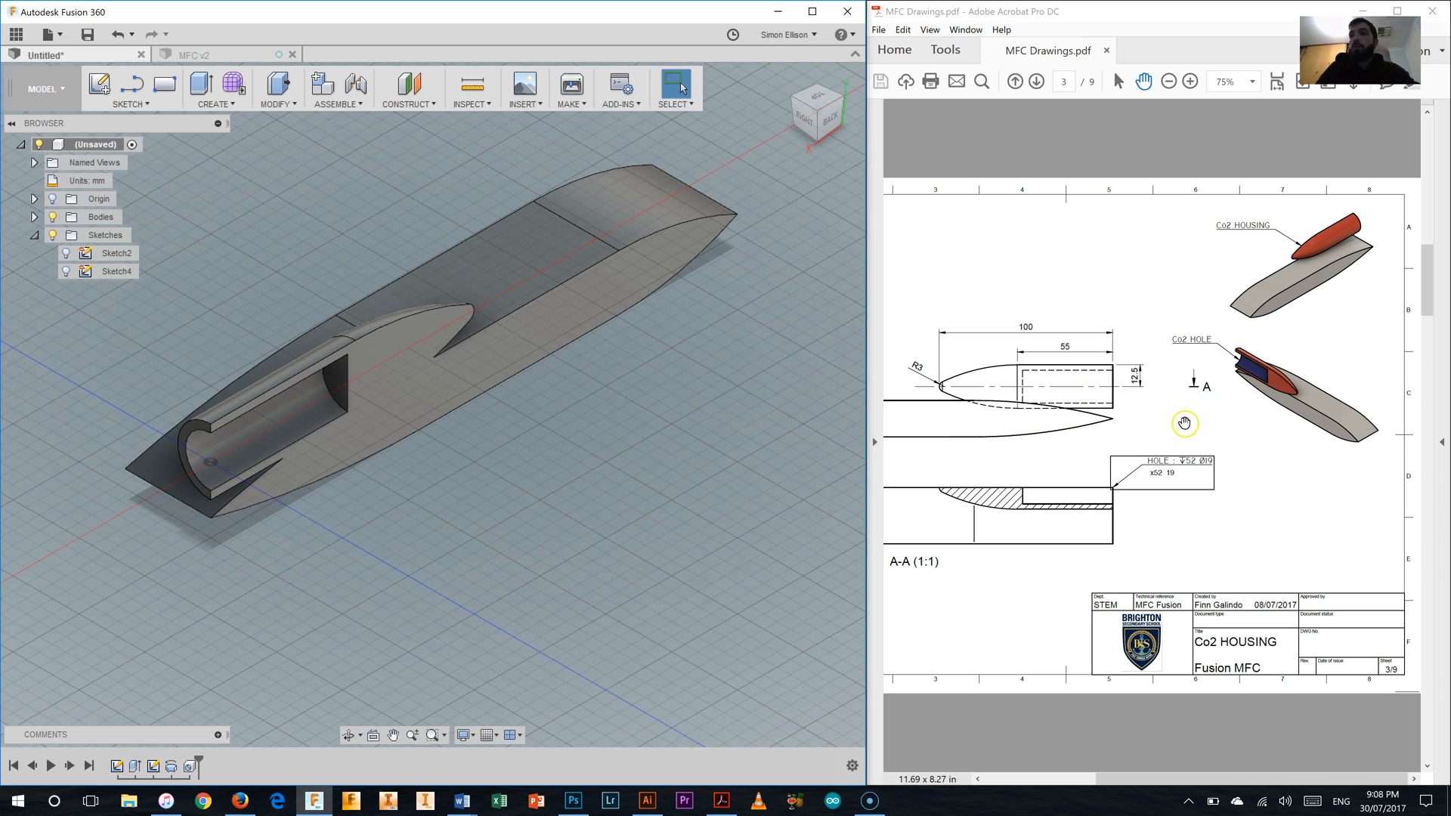
pyautogui.moveTo(868, 179)
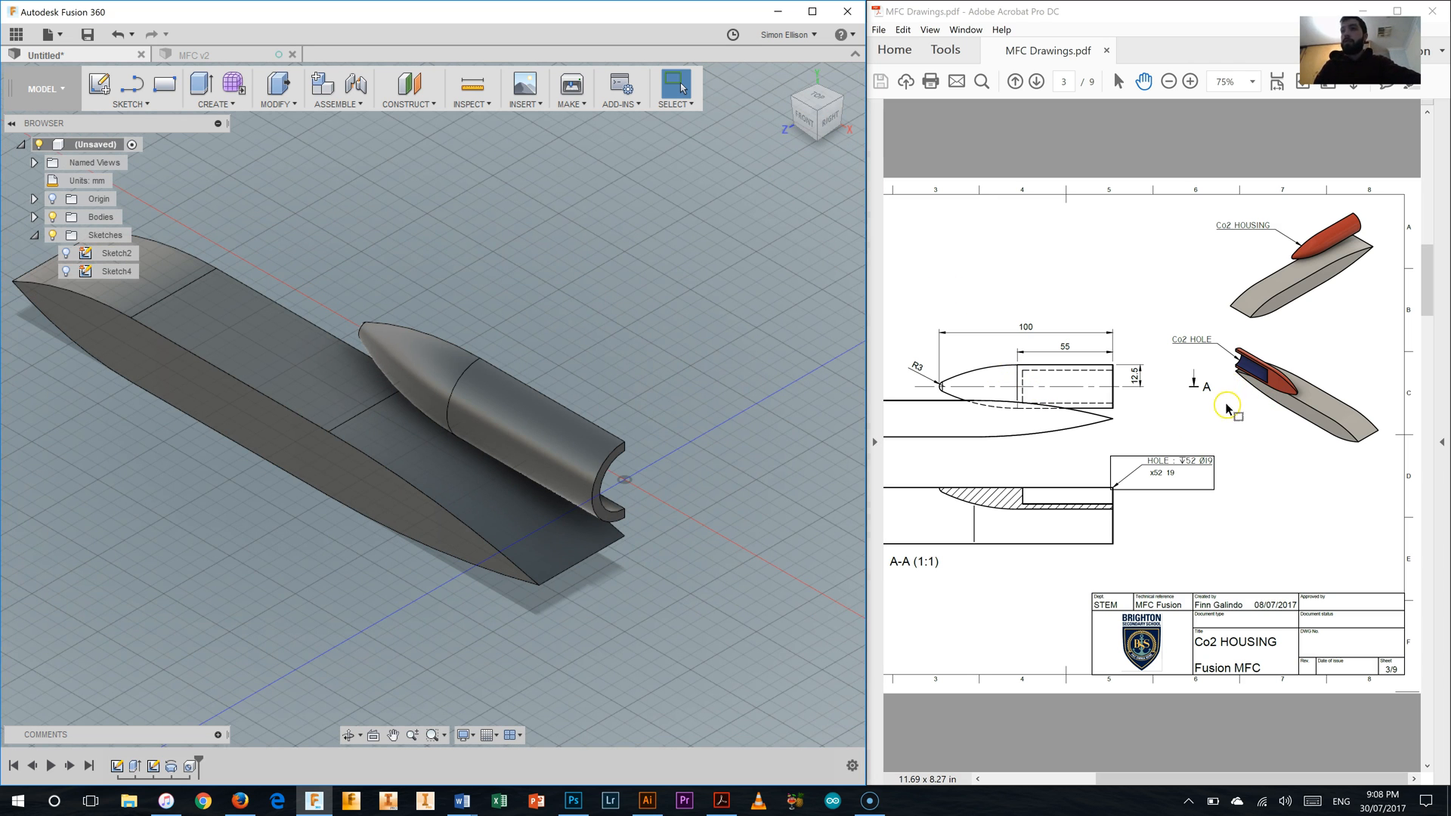
# - Switch to the PDF drawings to view the FILLET page with the 3 mm specification
pyautogui.click(1035, 81)
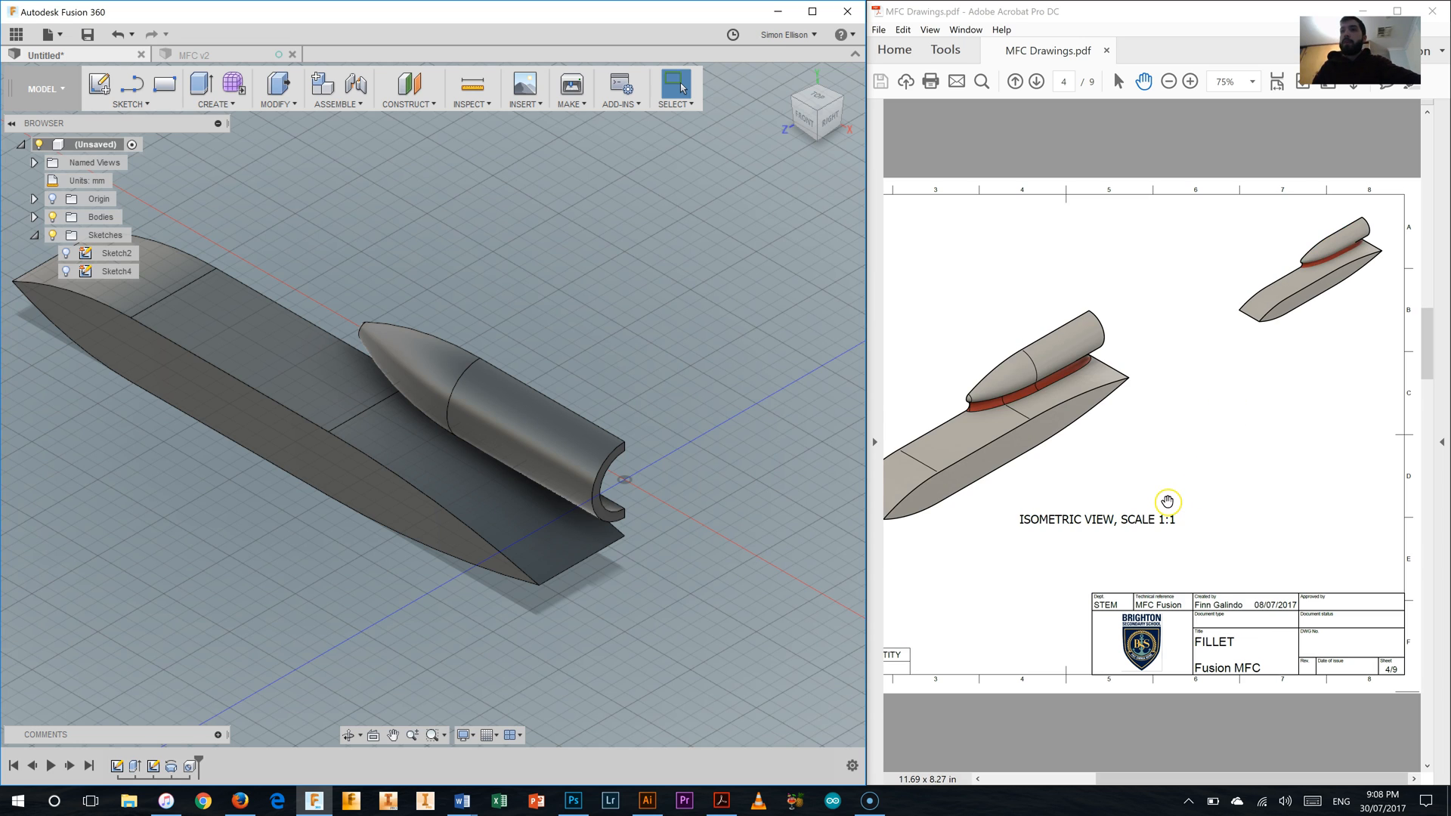
pyautogui.moveTo(1120, 359)
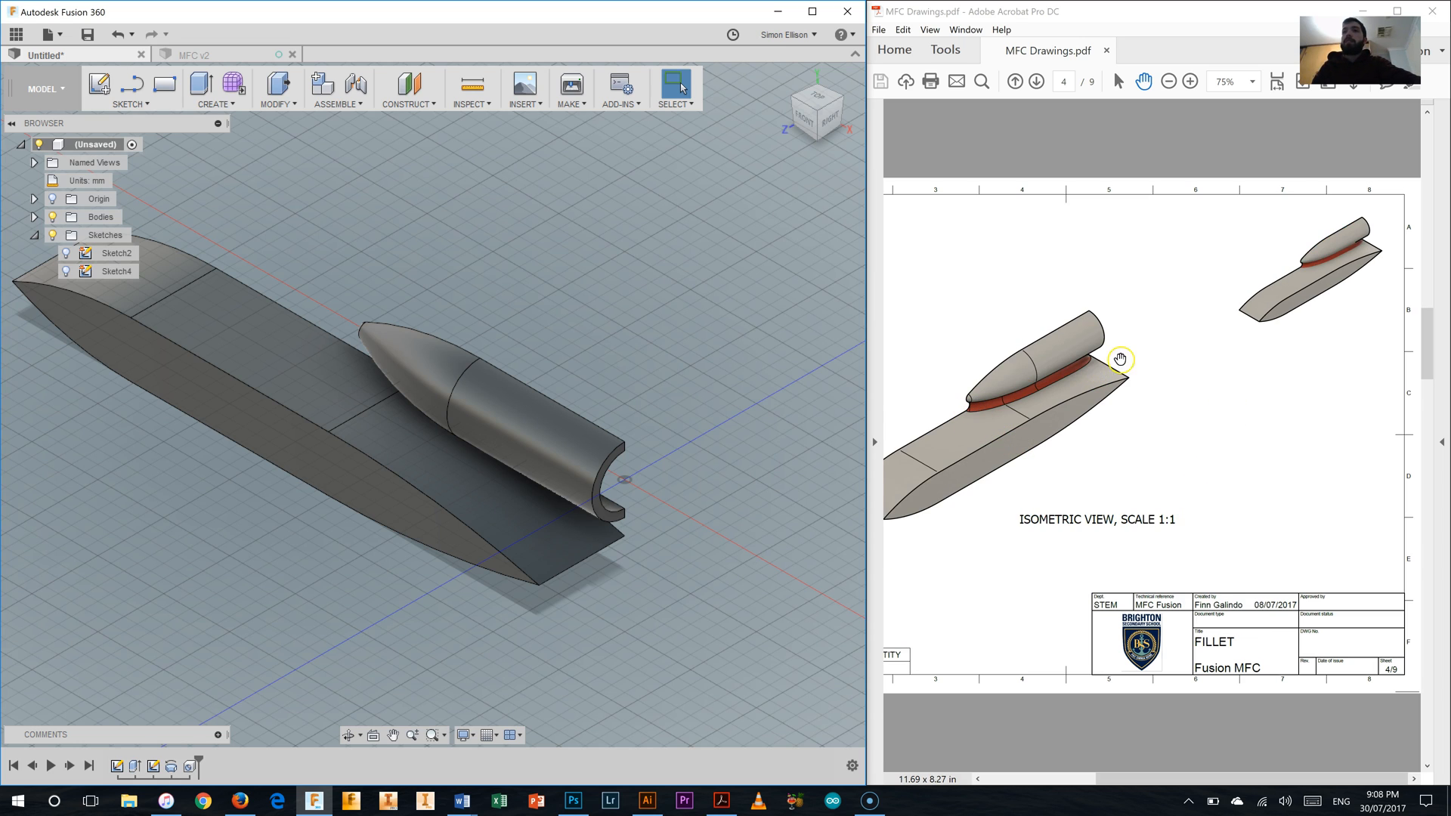
pyautogui.moveTo(1106, 438)
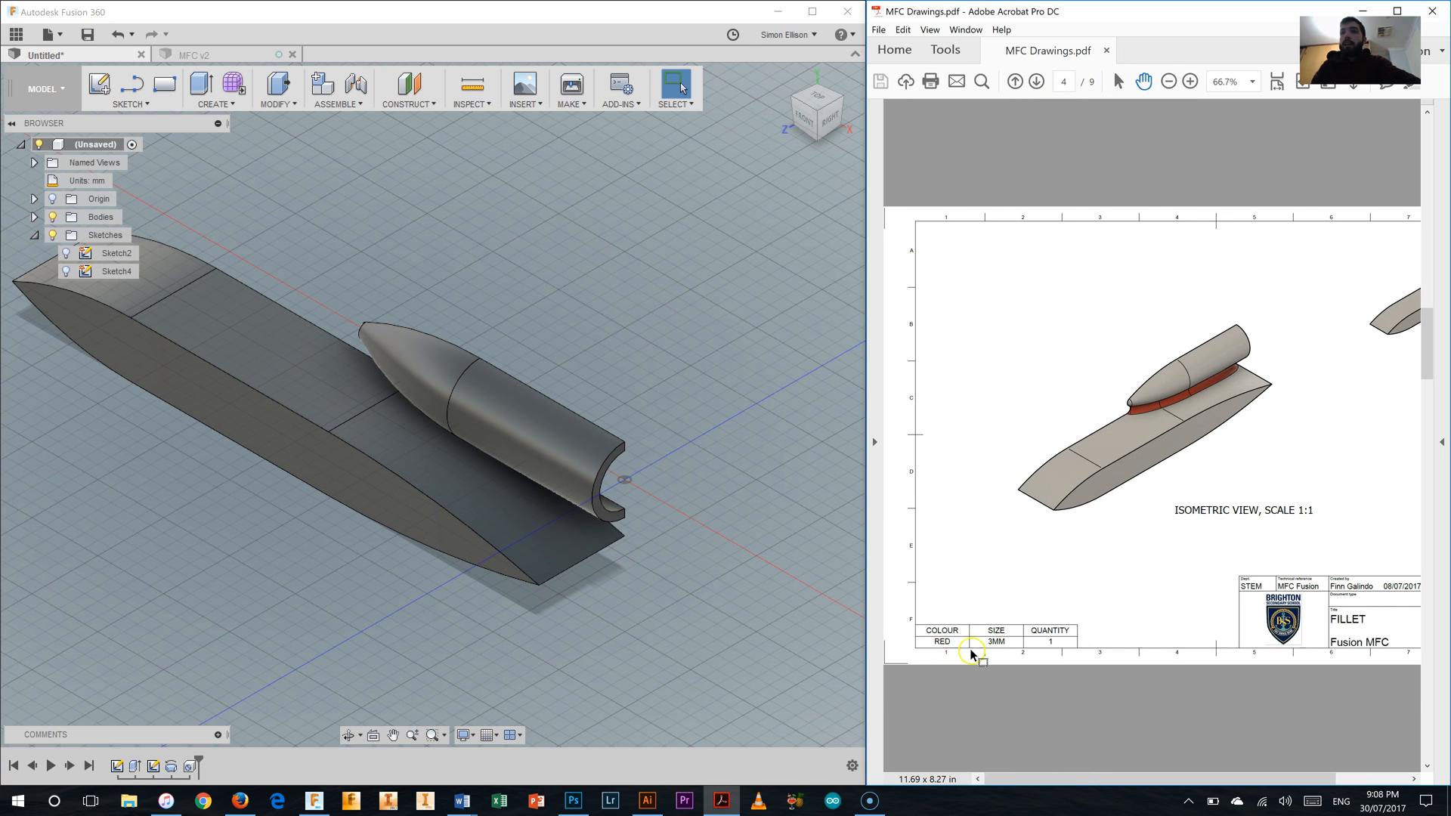
pyautogui.moveTo(1215, 352)
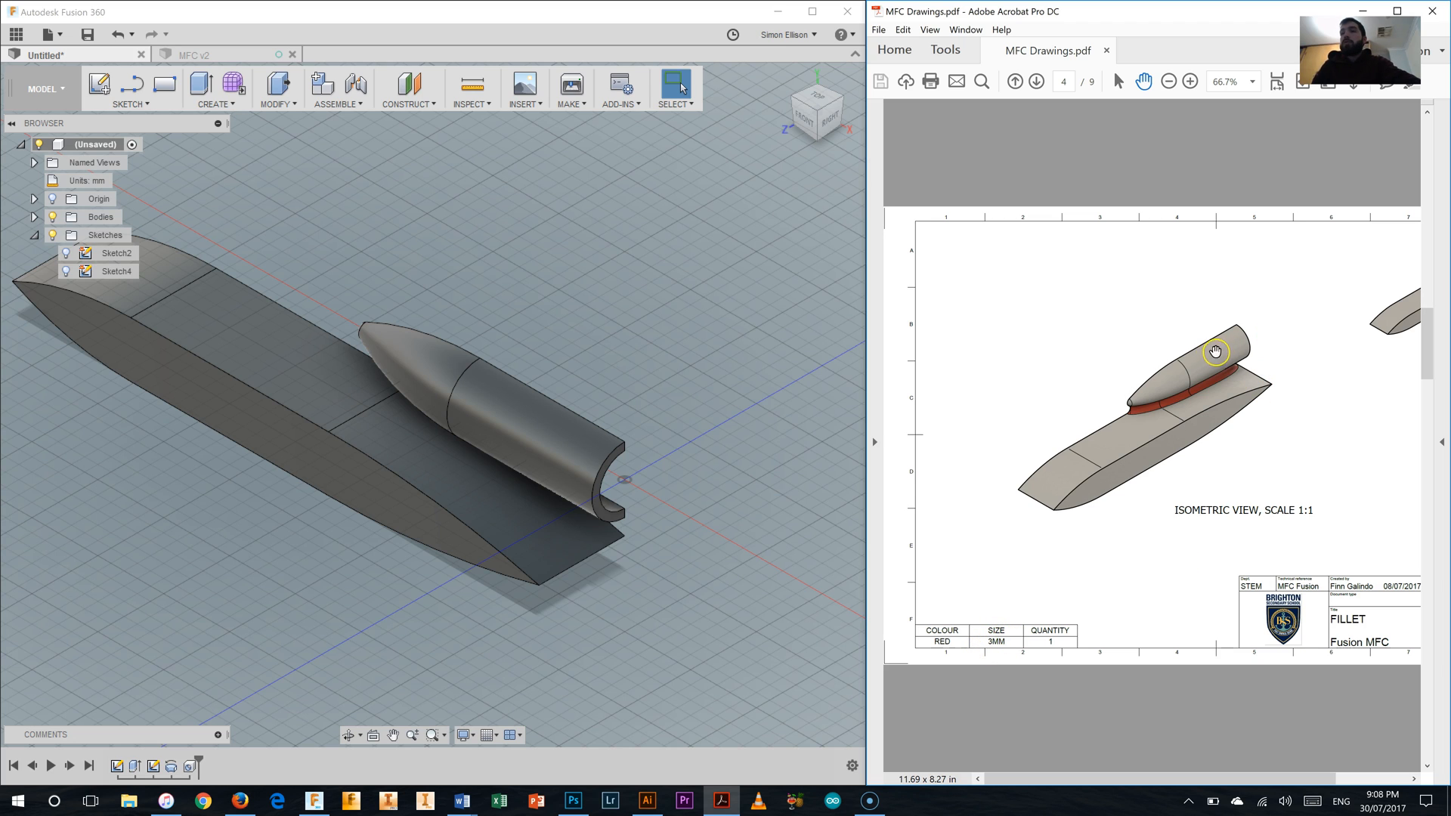
pyautogui.moveTo(1176, 445)
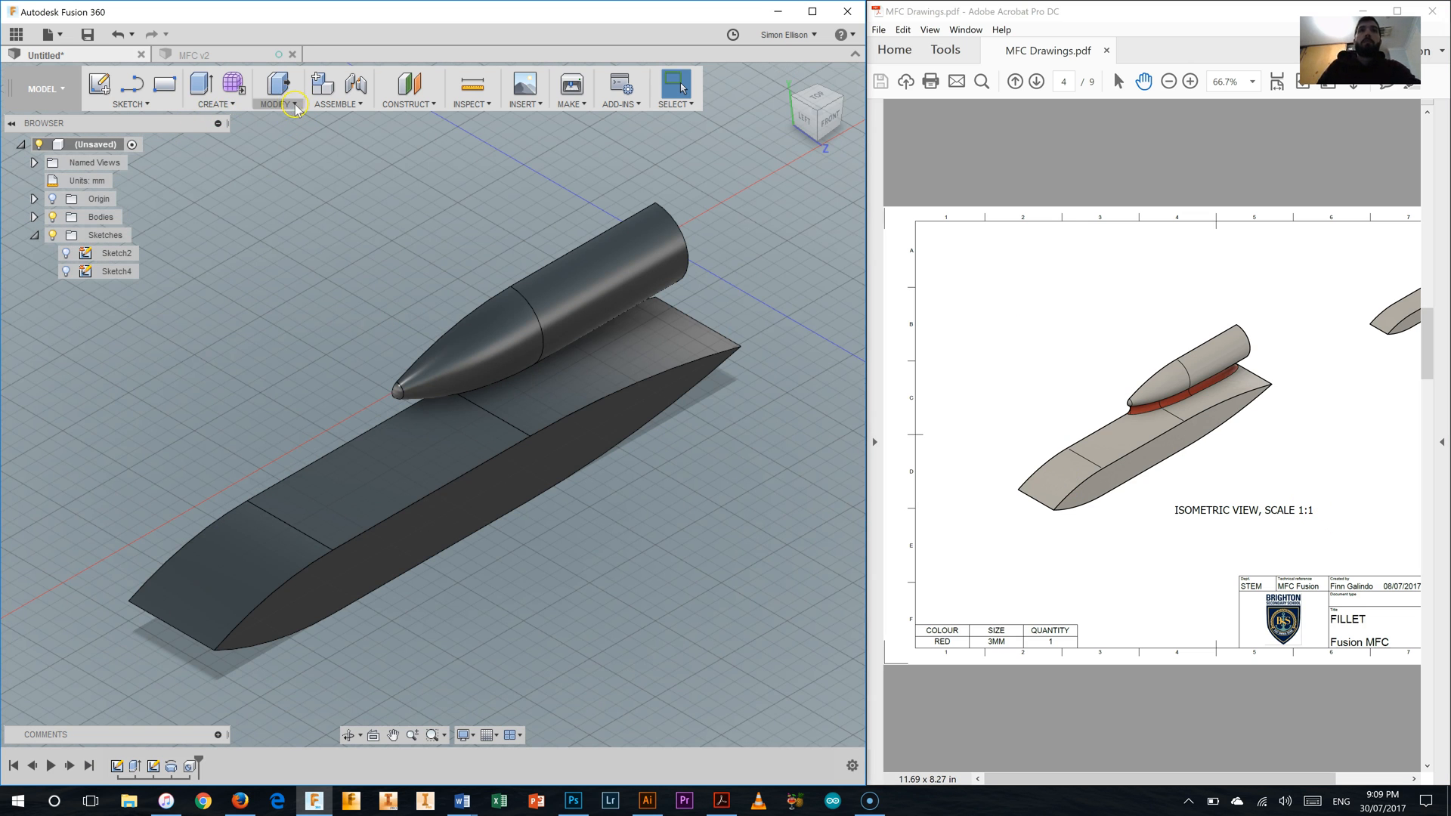
# - Fillet the housing's base edge against the car body with a 3 mm radius
pyautogui.click(275, 89)
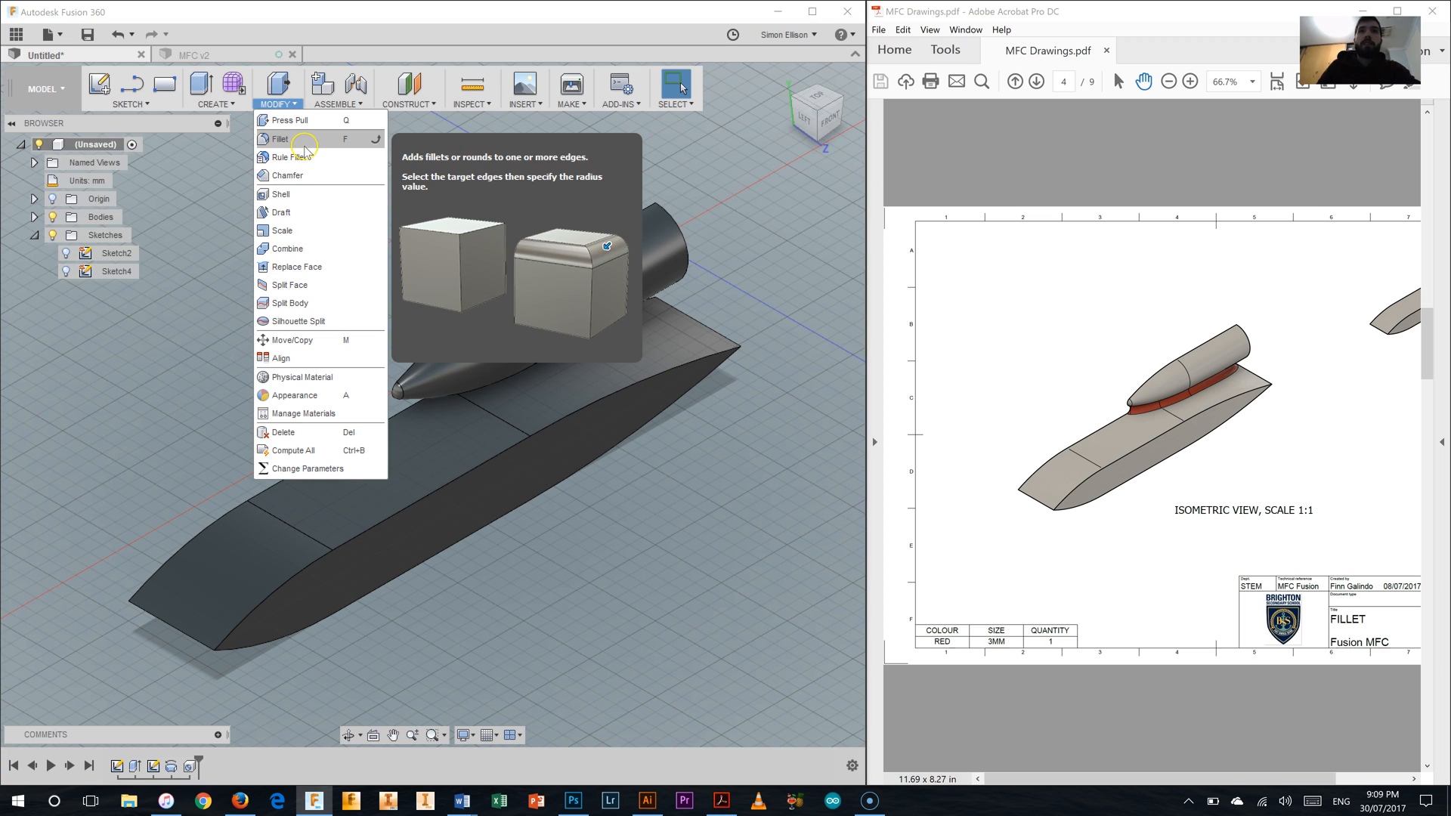
pyautogui.click(281, 139)
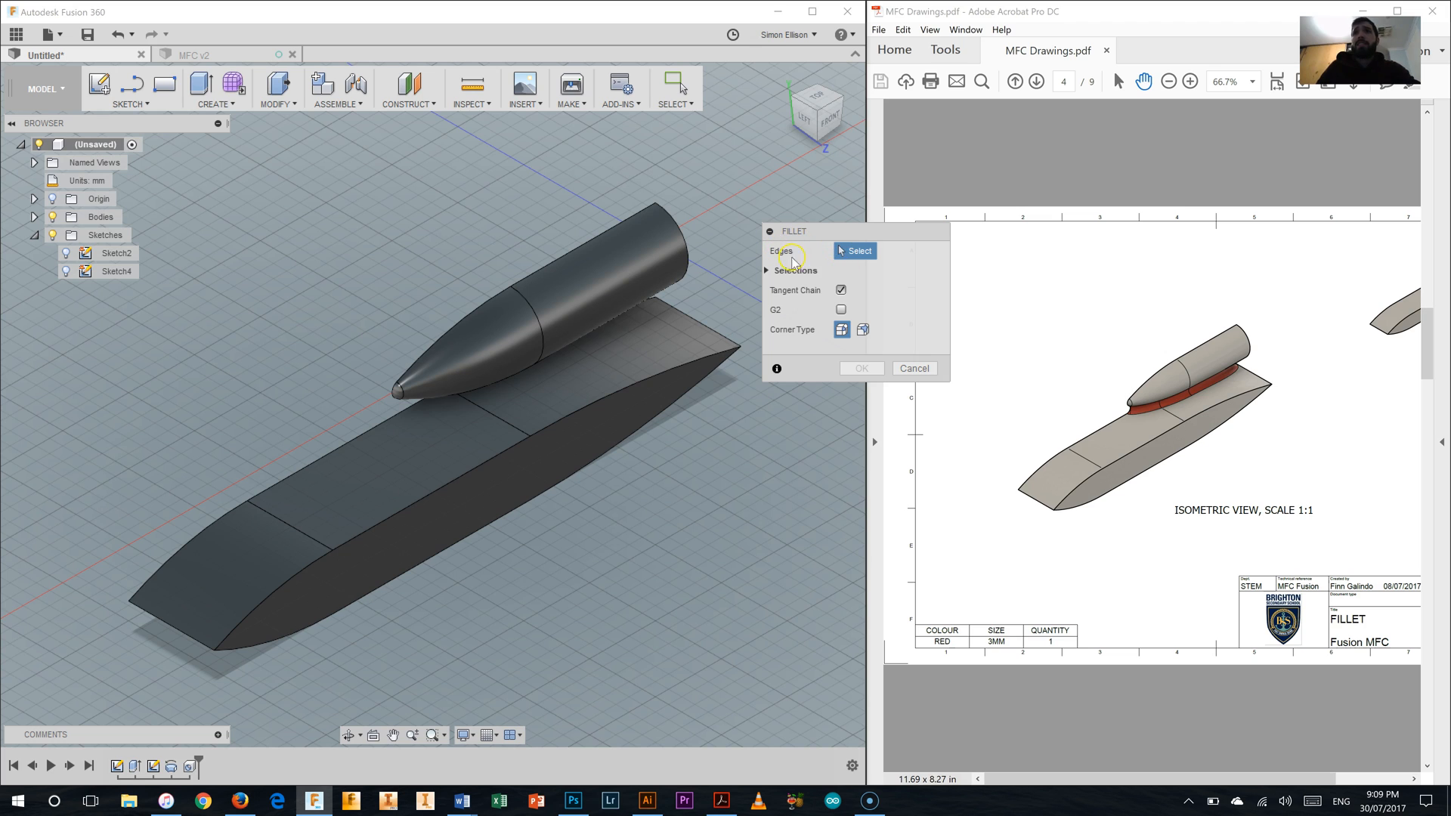
pyautogui.moveTo(615, 344)
pyautogui.write('3')
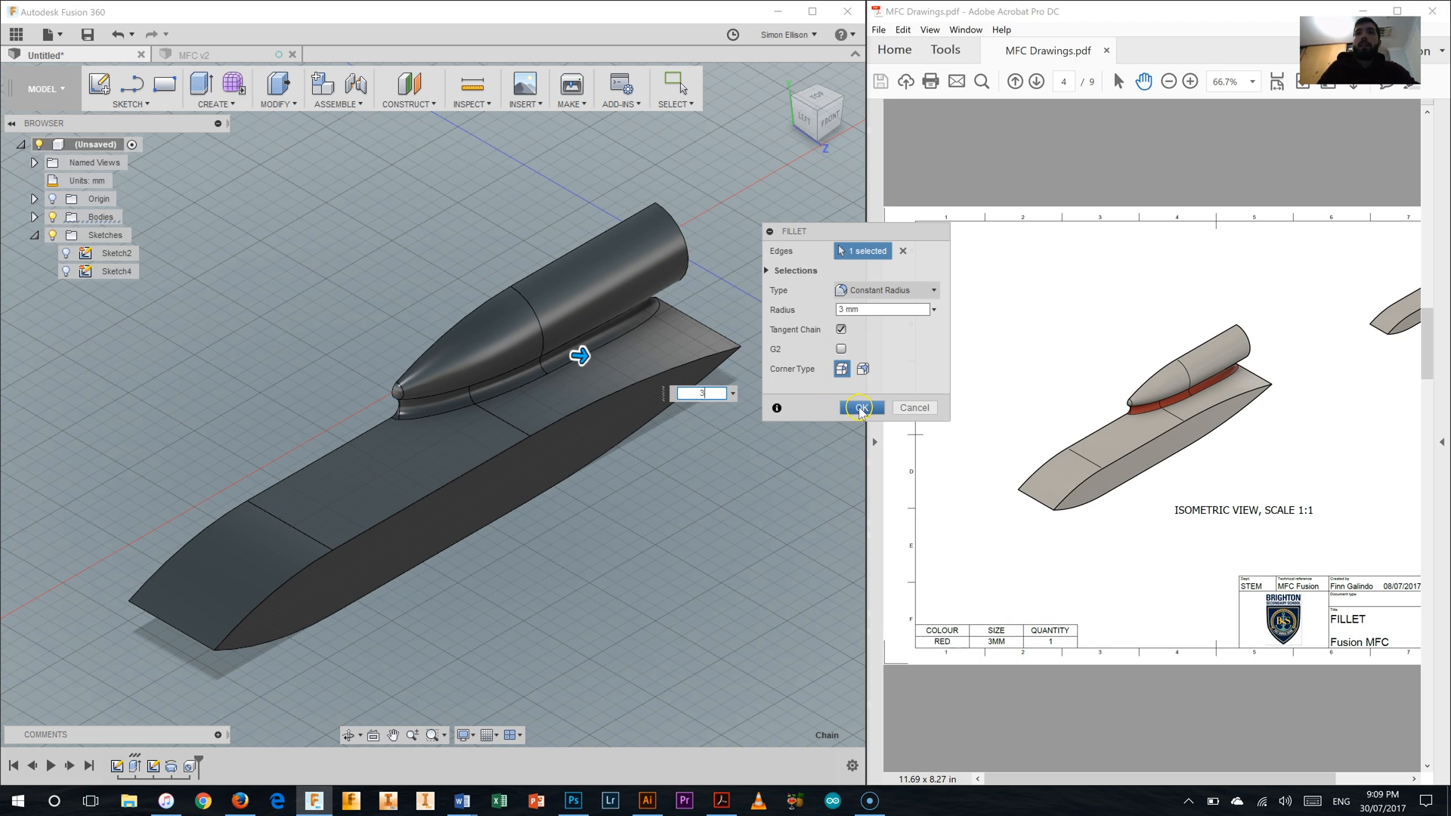
pyautogui.click(858, 406)
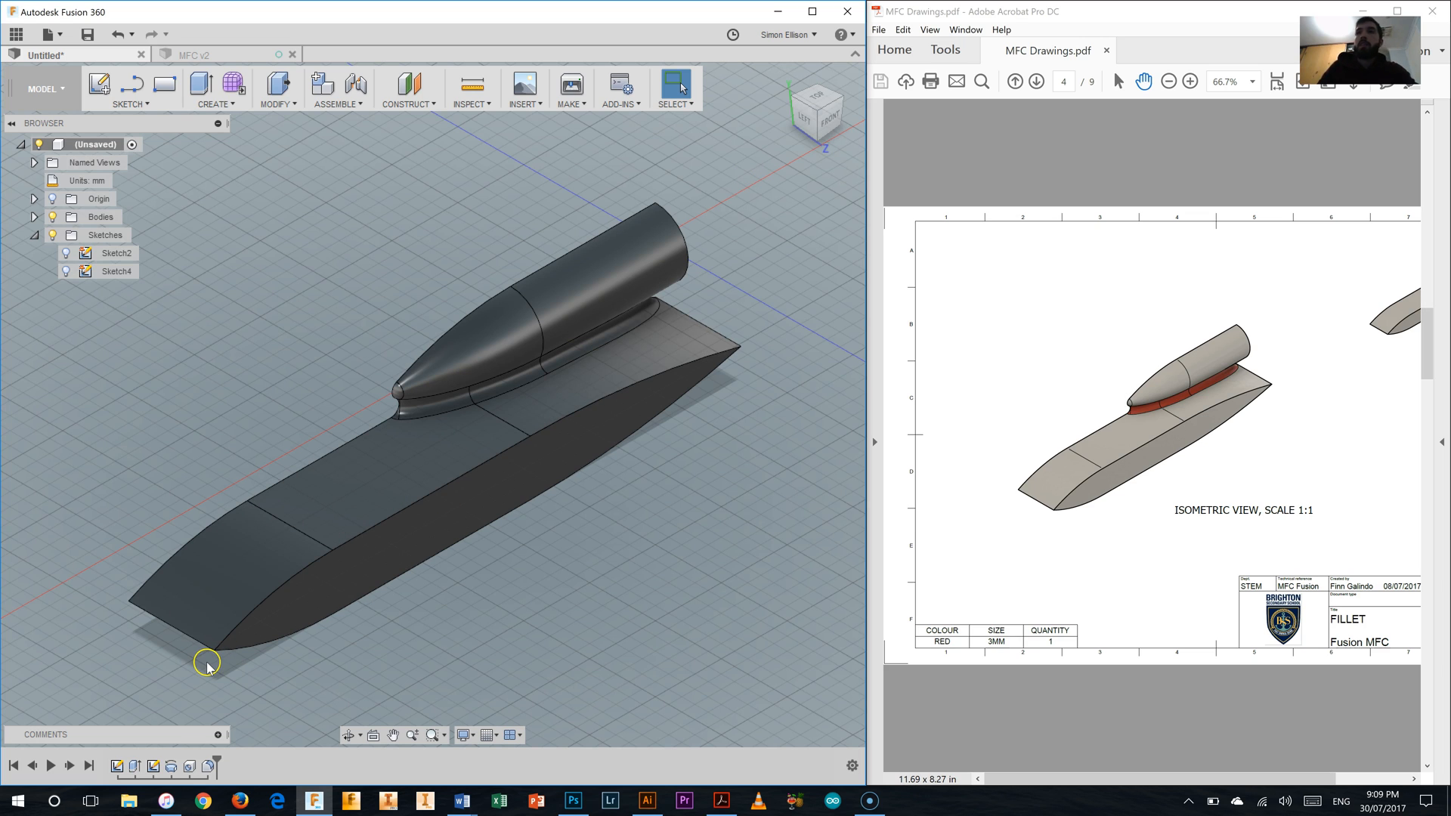
pyautogui.moveTo(16, 790)
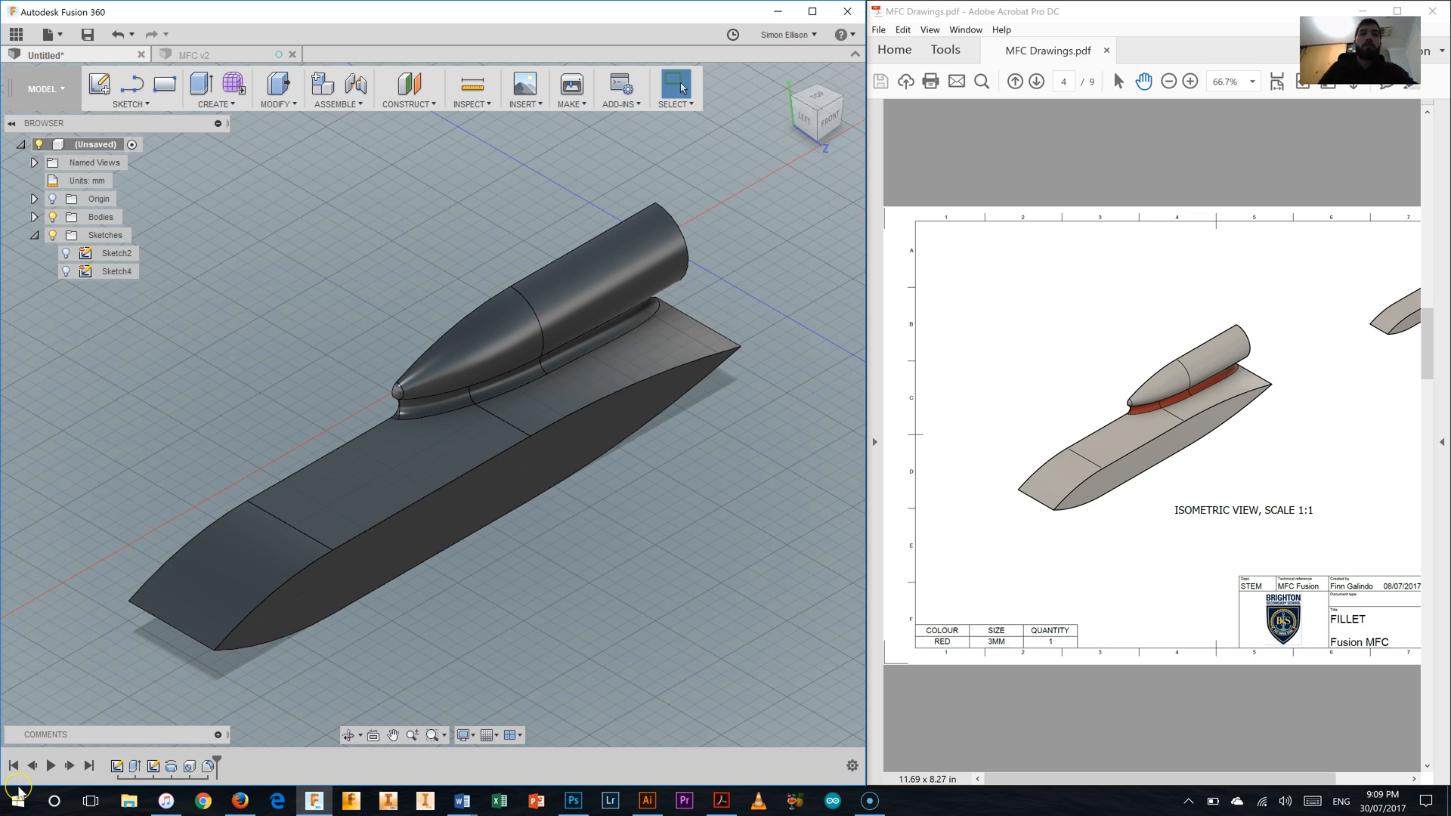